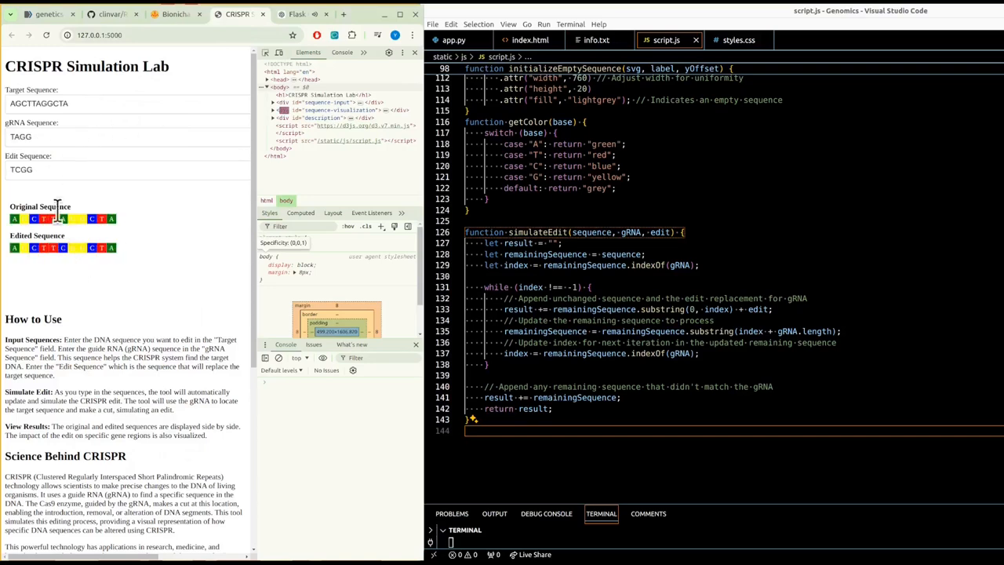
Step: Replace the Target Sequence field contents with AGCTTAGGCTA
{"action": "left_click", "coordinate": [78, 104]}
{"action": "type", "text": "-"}
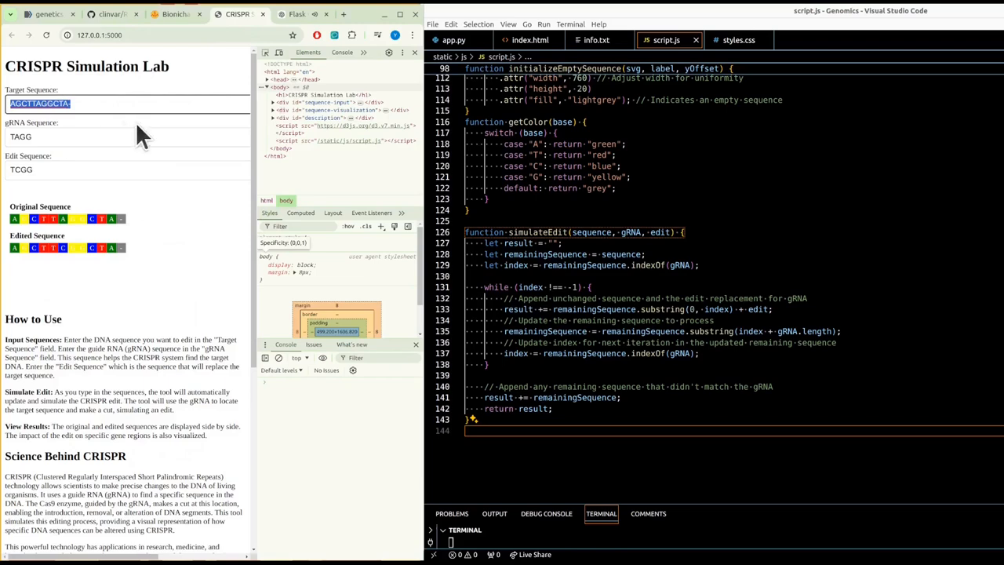
{"action": "type", "text": "AGCTTAGGCTA"}
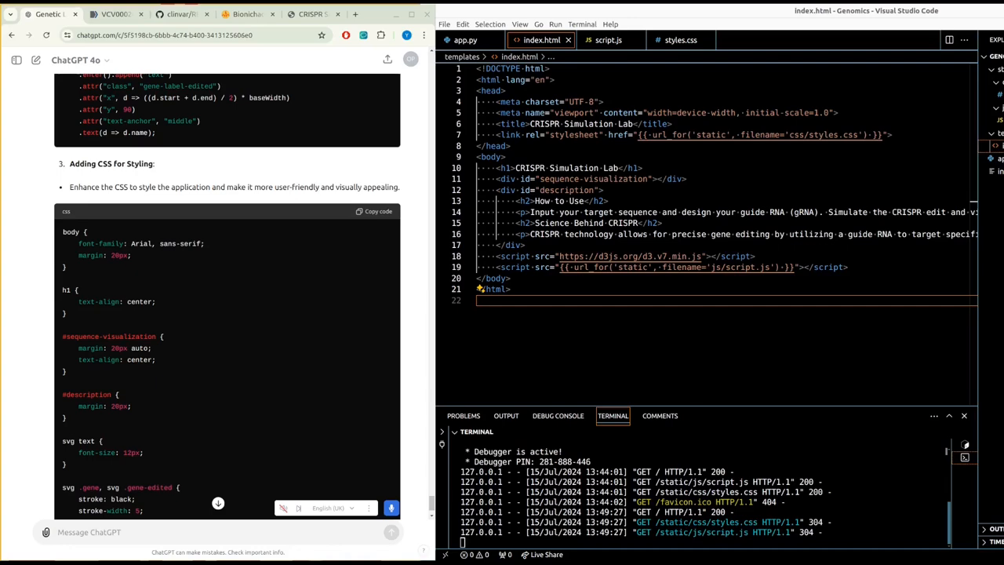
{"action": "mouse_move", "coordinate": [13, 373]}
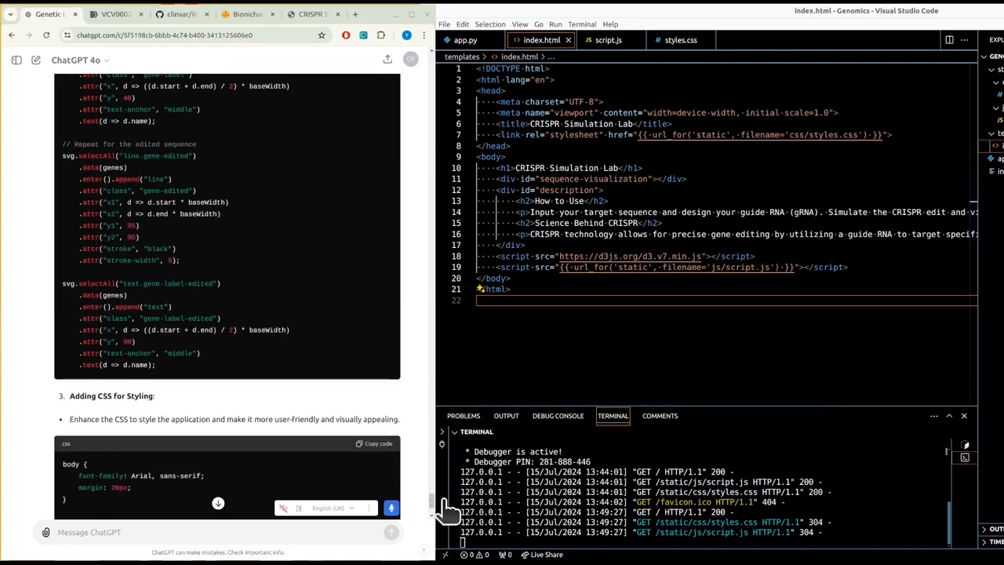
{"action": "scroll", "scroll_direction": "down", "scroll_amount": 3}
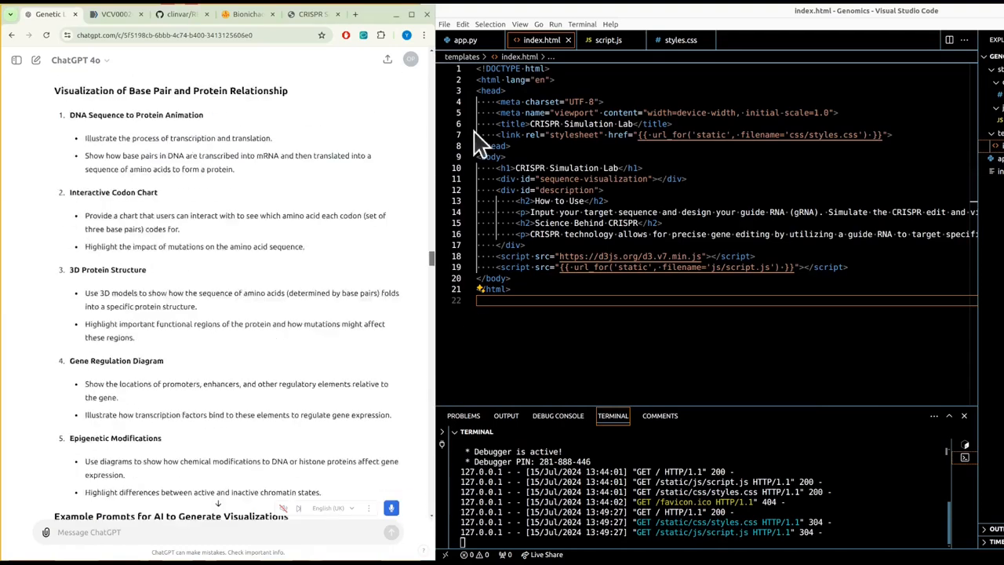
{"action": "scroll", "scroll_direction": "down", "scroll_amount": 3}
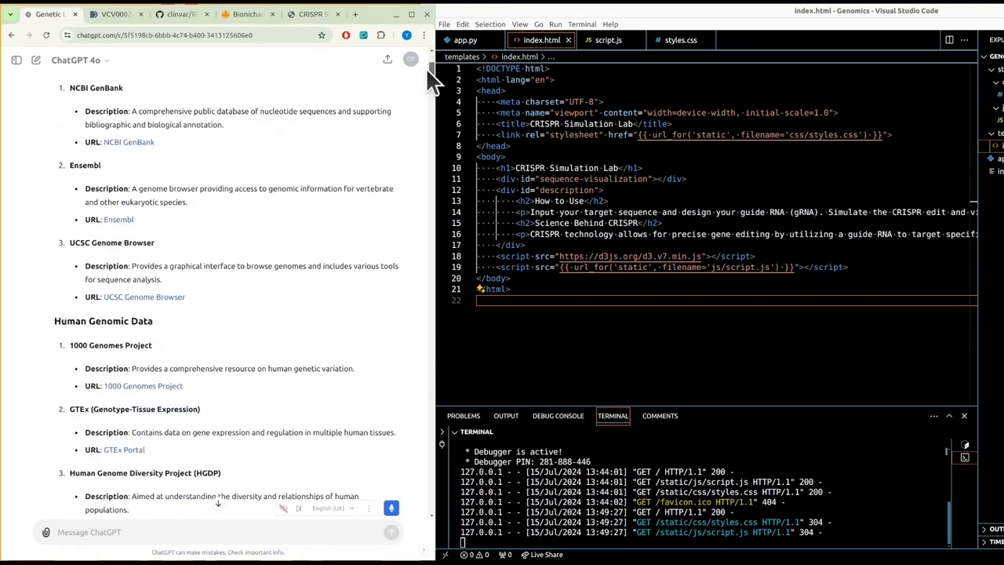
{"action": "scroll", "scroll_direction": "down", "scroll_amount": 3}
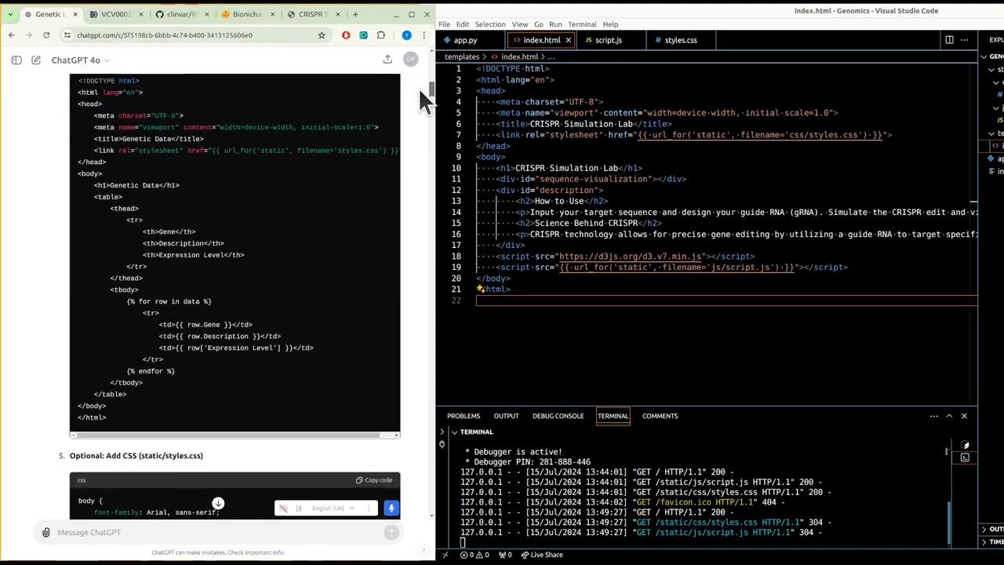
{"action": "scroll", "scroll_direction": "down", "scroll_amount": 3}
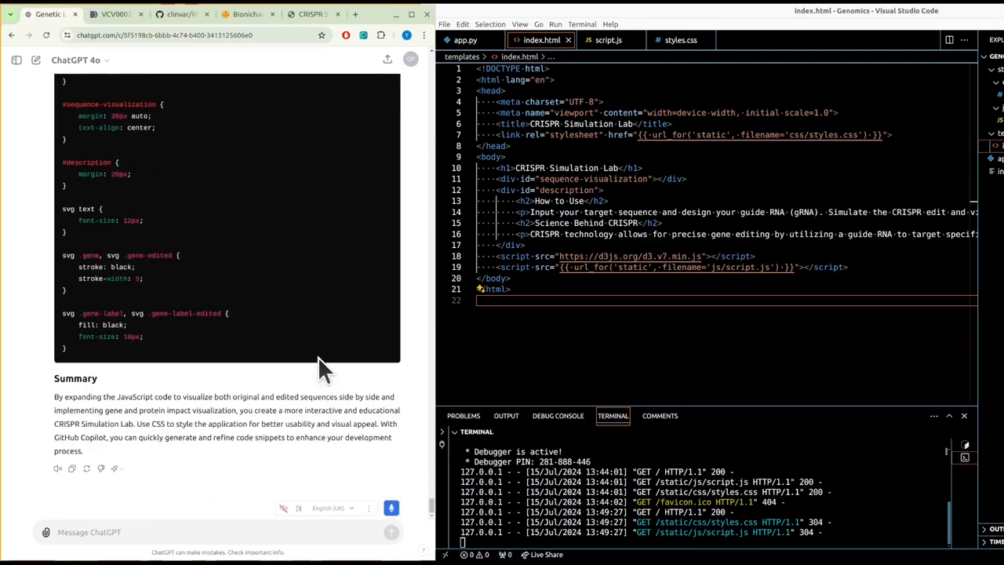
{"action": "left_click", "coordinate": [82, 59]}
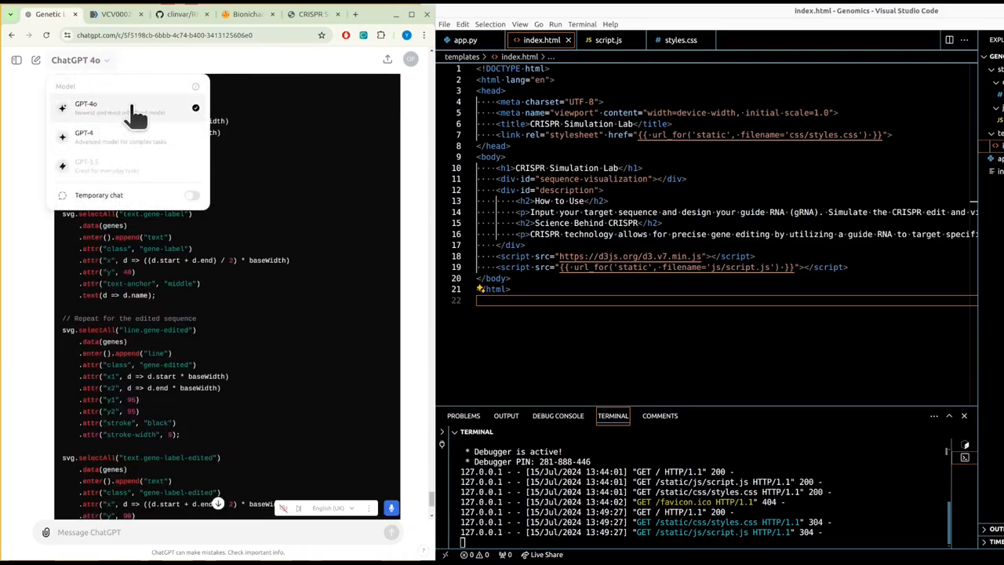
{"action": "mouse_move", "coordinate": [160, 110]}
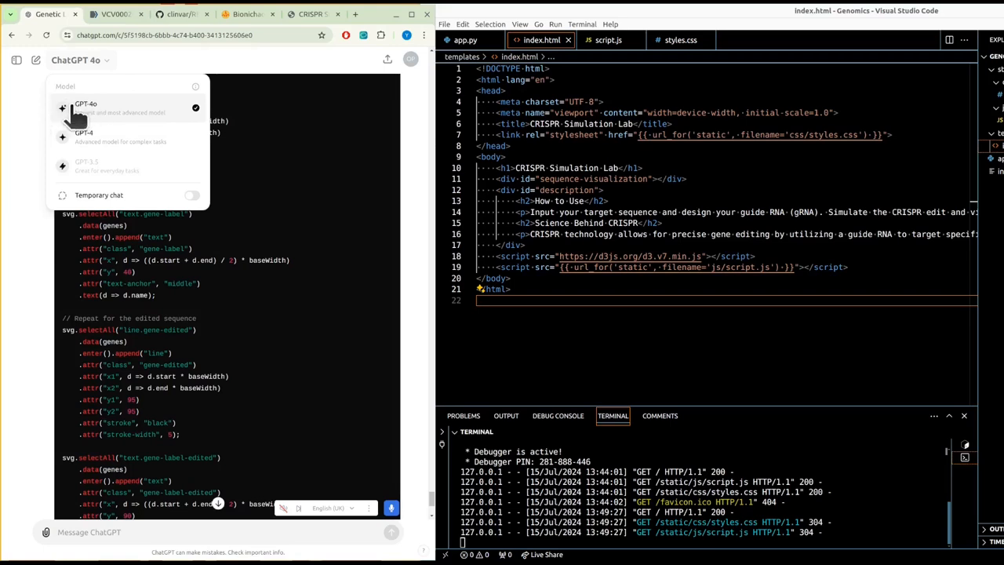
{"action": "mouse_move", "coordinate": [35, 170]}
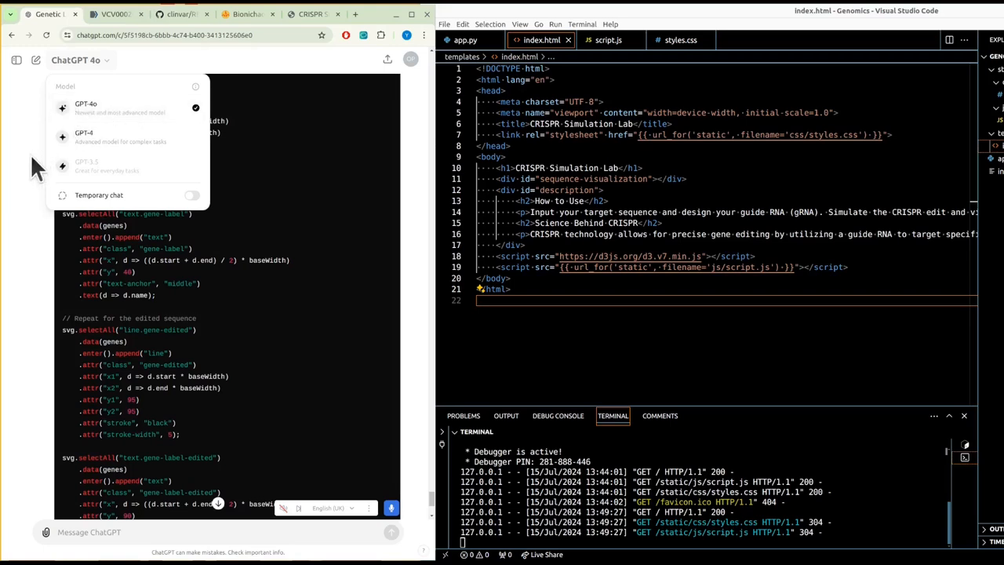
{"action": "mouse_move", "coordinate": [113, 138]}
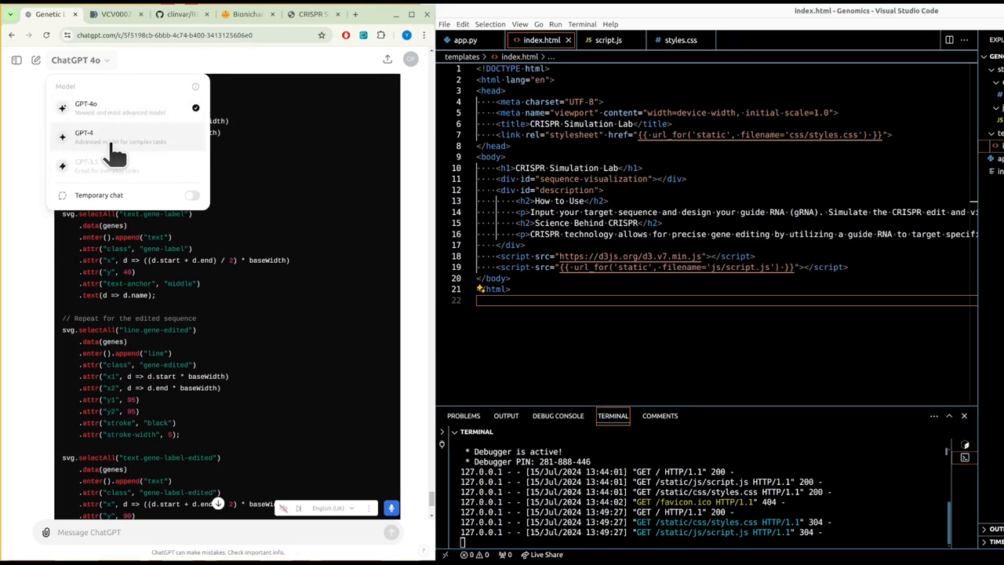
{"action": "mouse_move", "coordinate": [8, 196]}
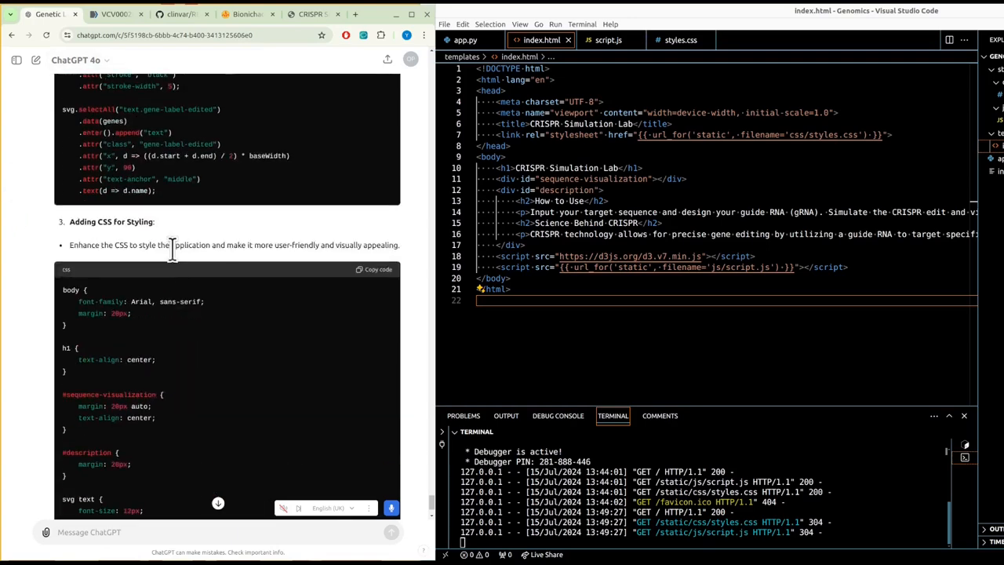
{"action": "scroll", "scroll_direction": "down", "scroll_amount": 3}
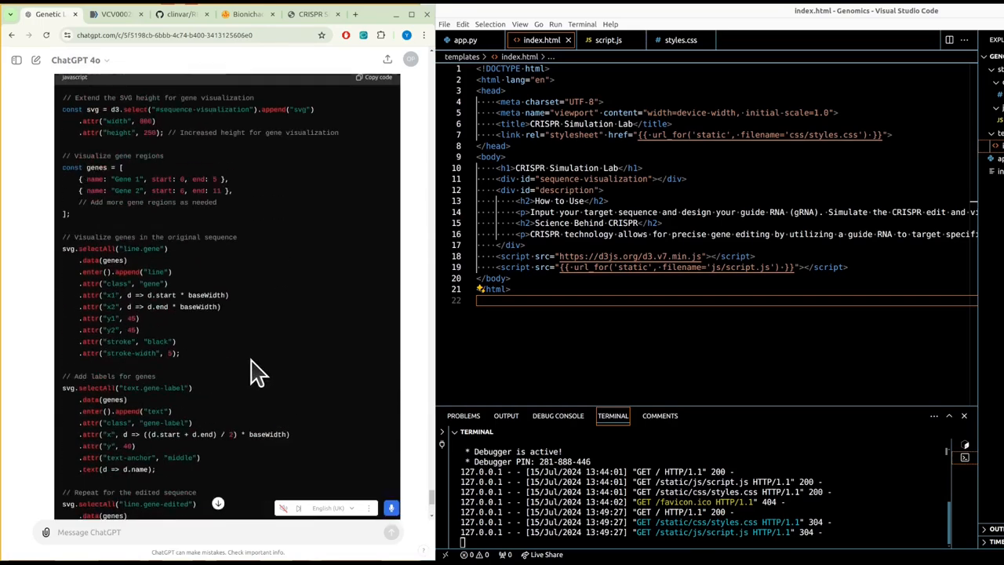
Step: Bring the enhanced side-by-side visualization code into script.js and check the Original and Edited bars in the app
{"action": "left_click", "coordinate": [312, 14]}
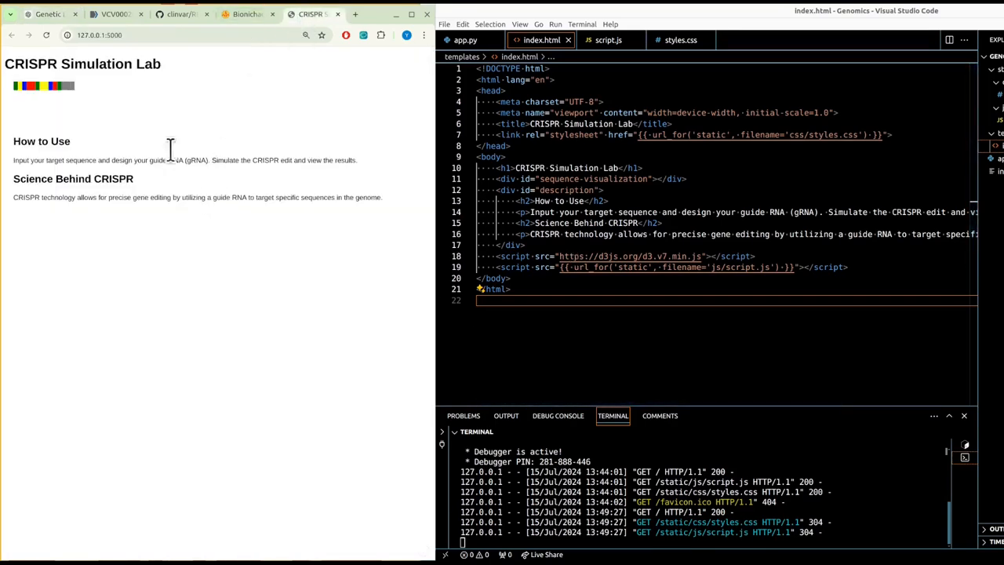
{"action": "left_click", "coordinate": [47, 14]}
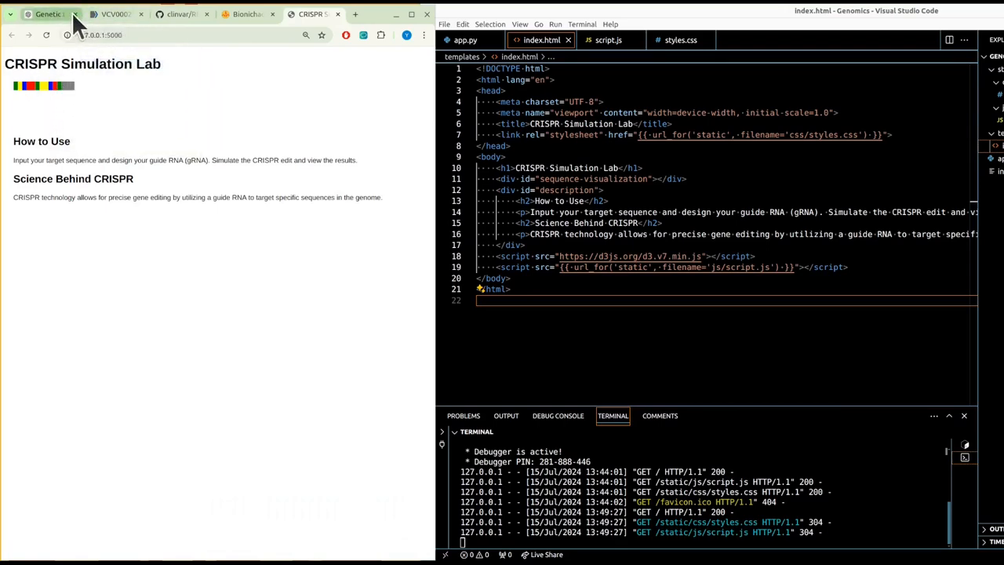
{"action": "left_click", "coordinate": [48, 14]}
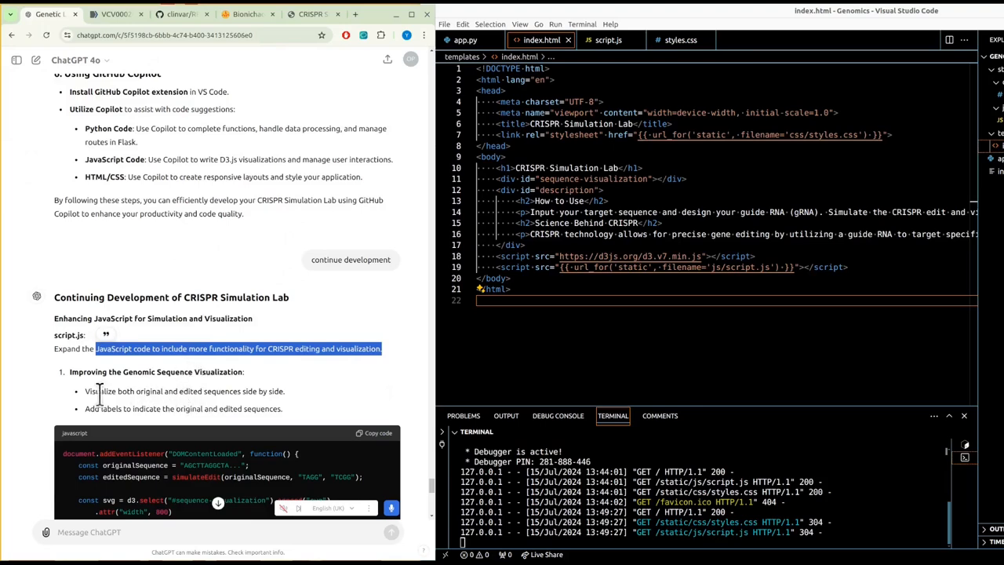
{"action": "left_click", "coordinate": [609, 41]}
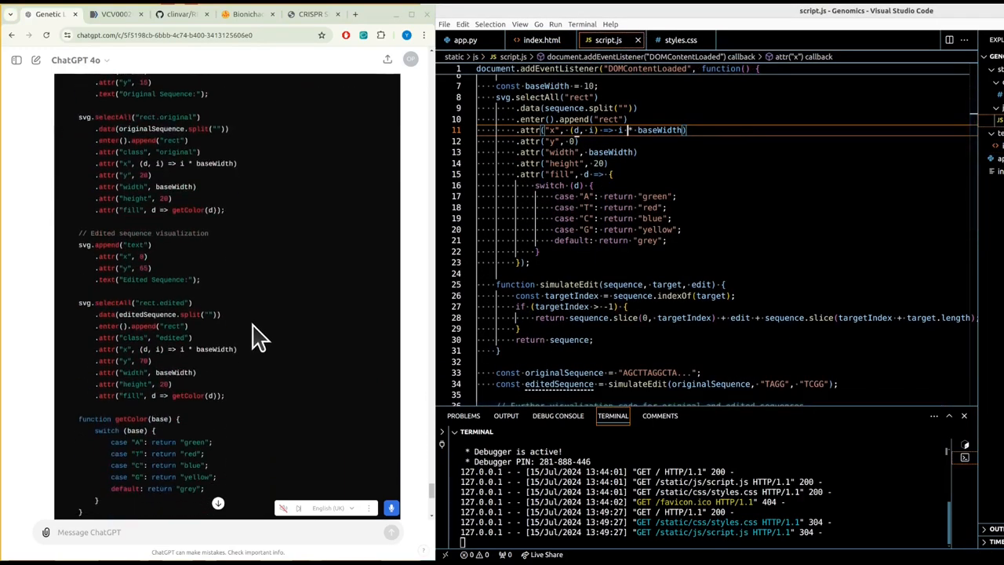
{"action": "scroll", "scroll_direction": "down", "scroll_amount": 3}
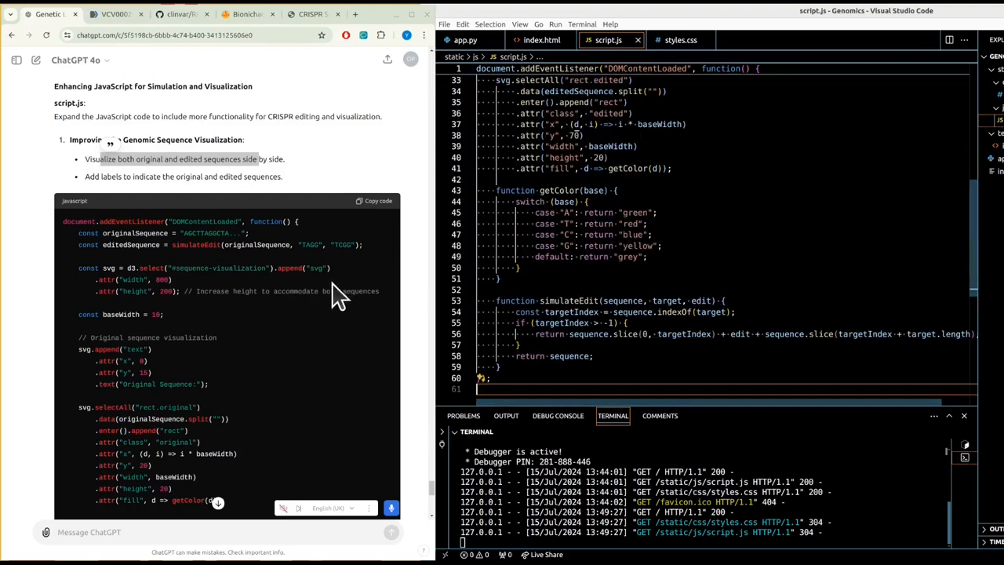
{"action": "left_click", "coordinate": [306, 14]}
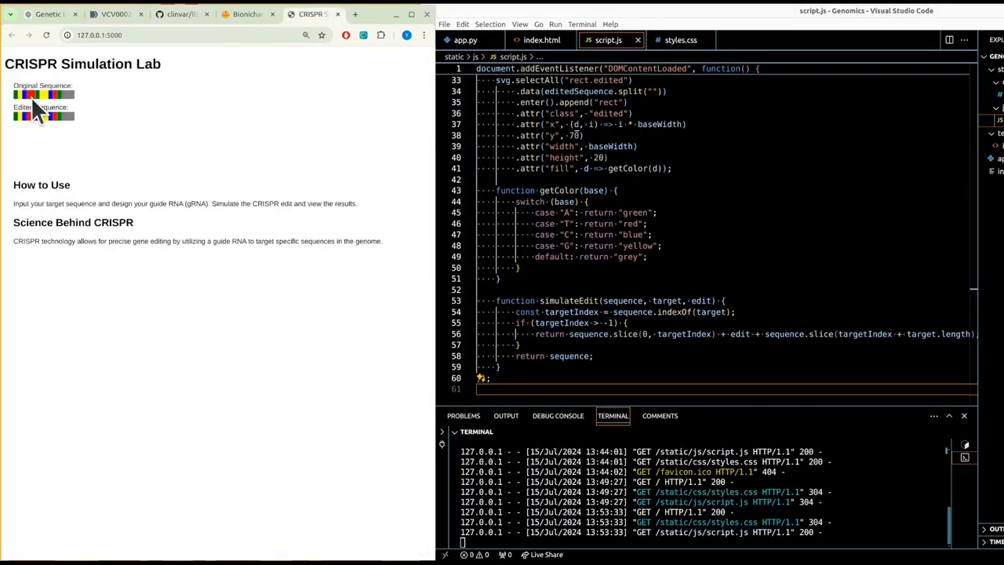
{"action": "mouse_move", "coordinate": [88, 188]}
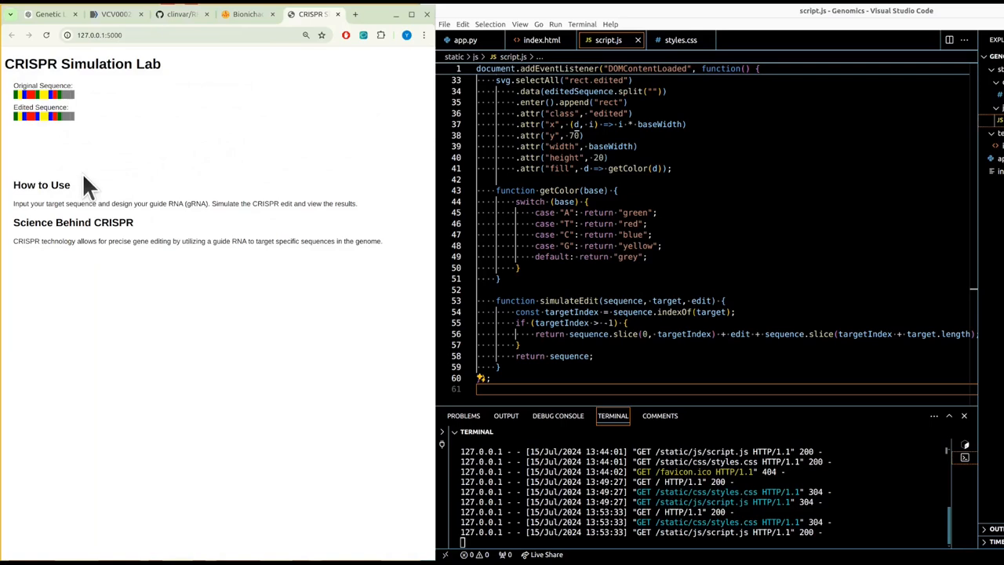
{"action": "mouse_move", "coordinate": [88, 229]}
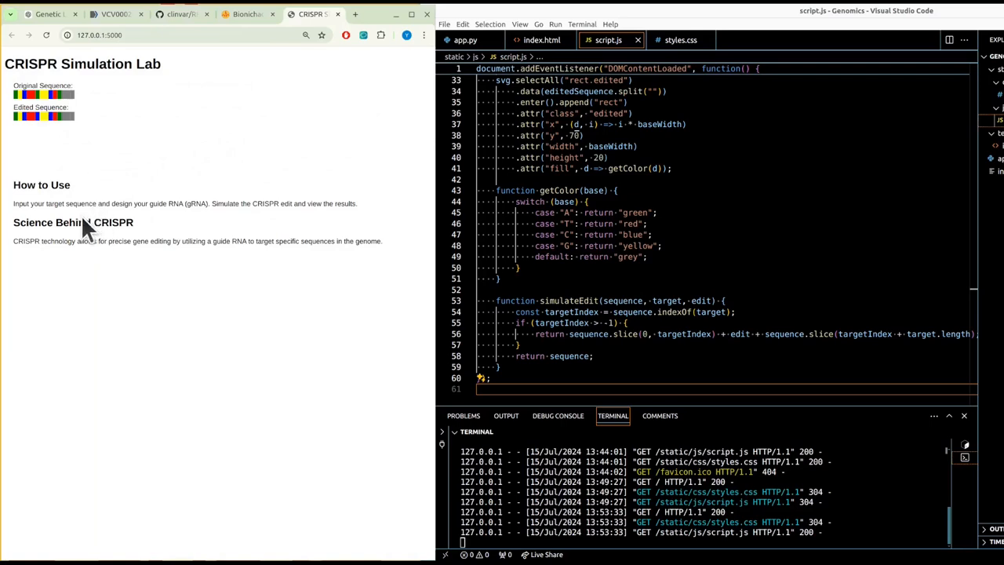
Step: Inspect the labelled original and edited sequence boxes, then return to the gene impact visualization answer
{"action": "double_click", "coordinate": [80, 204]}
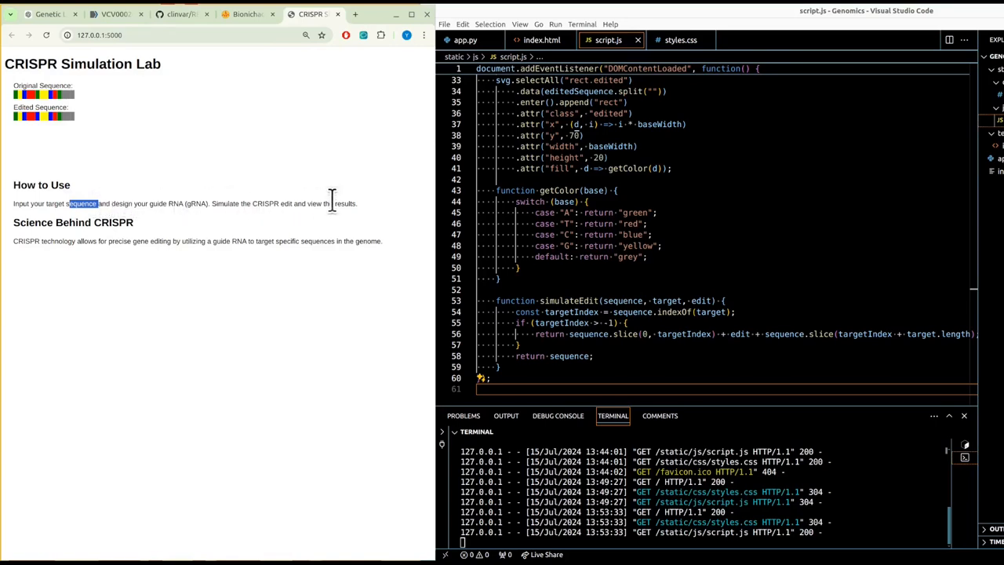
{"action": "mouse_move", "coordinate": [337, 155]}
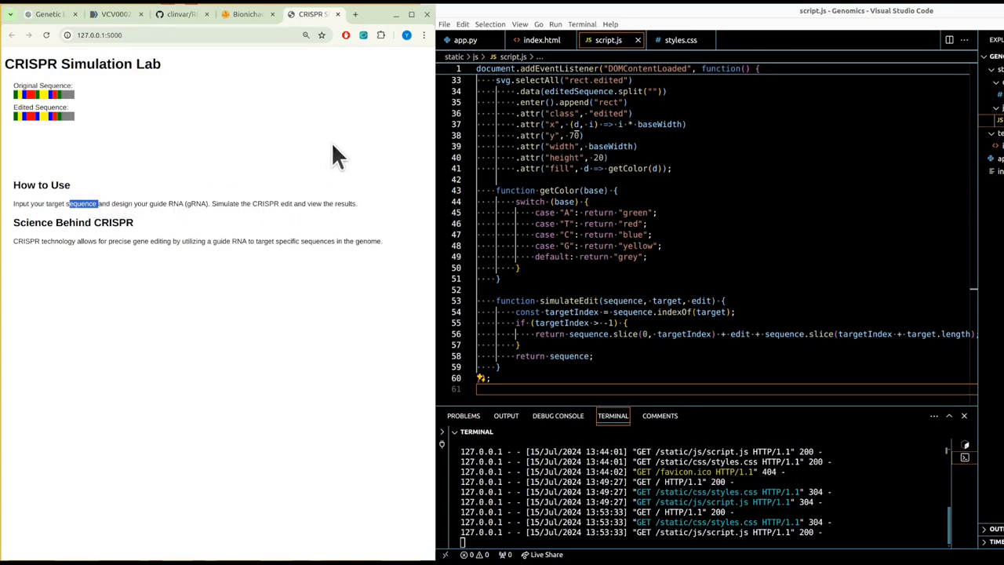
{"action": "double_click", "coordinate": [40, 107]}
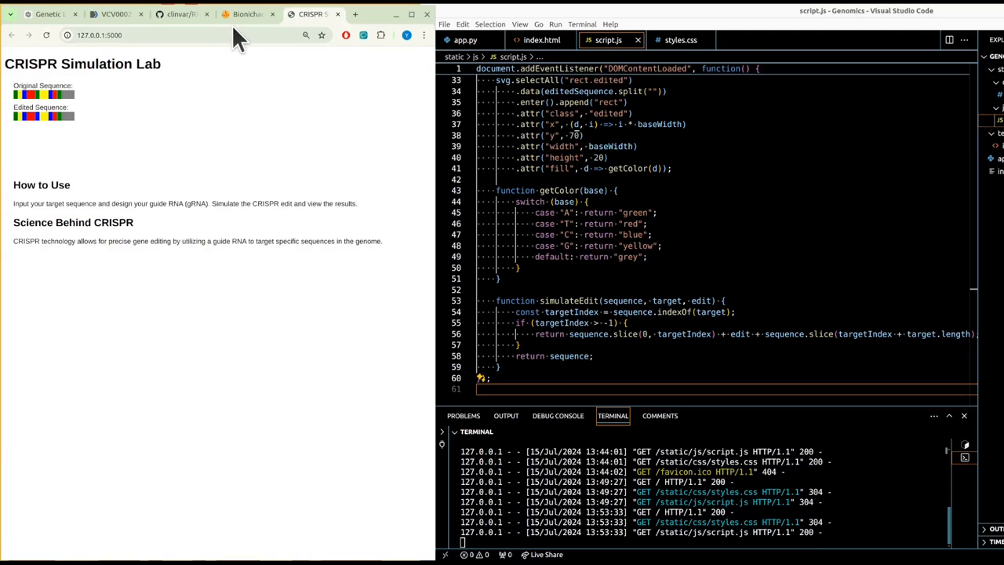
{"action": "left_click", "coordinate": [248, 14]}
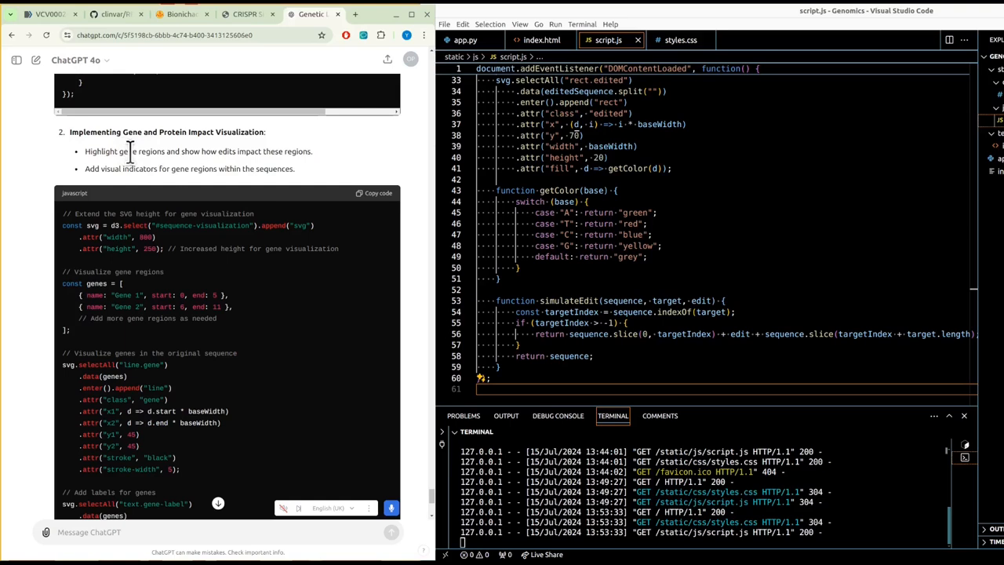
Step: Select the line about visual indicators for gene regions and check the running lab page
{"action": "left_click_drag", "start_coordinate": [135, 151], "coordinate": [201, 150]}
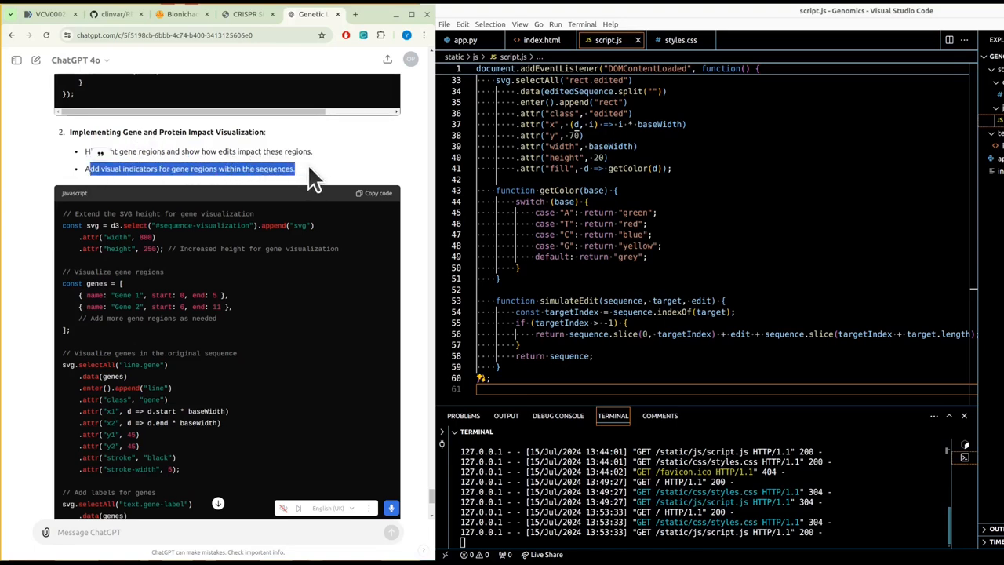
{"action": "mouse_move", "coordinate": [163, 227]}
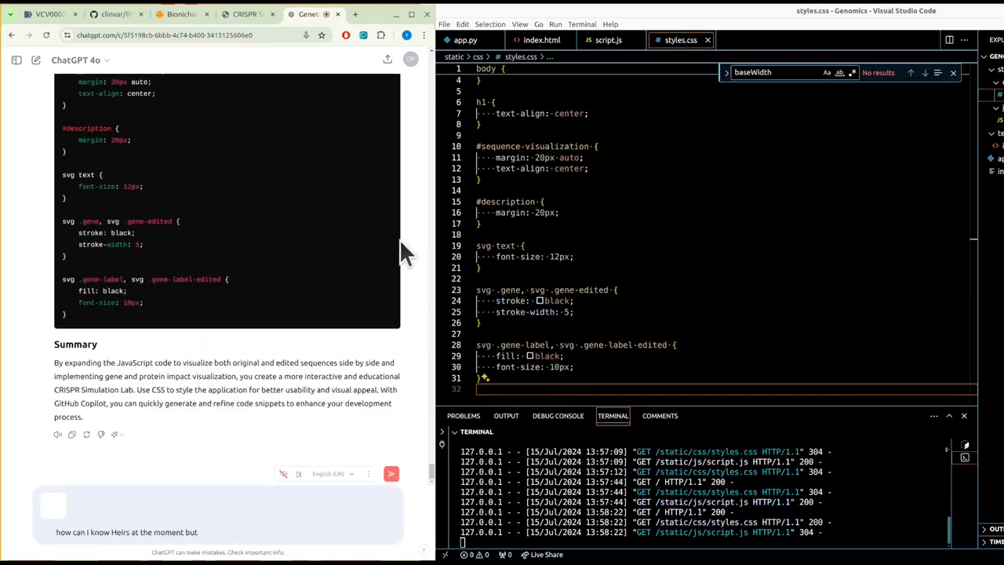
{"action": "left_click", "coordinate": [248, 14]}
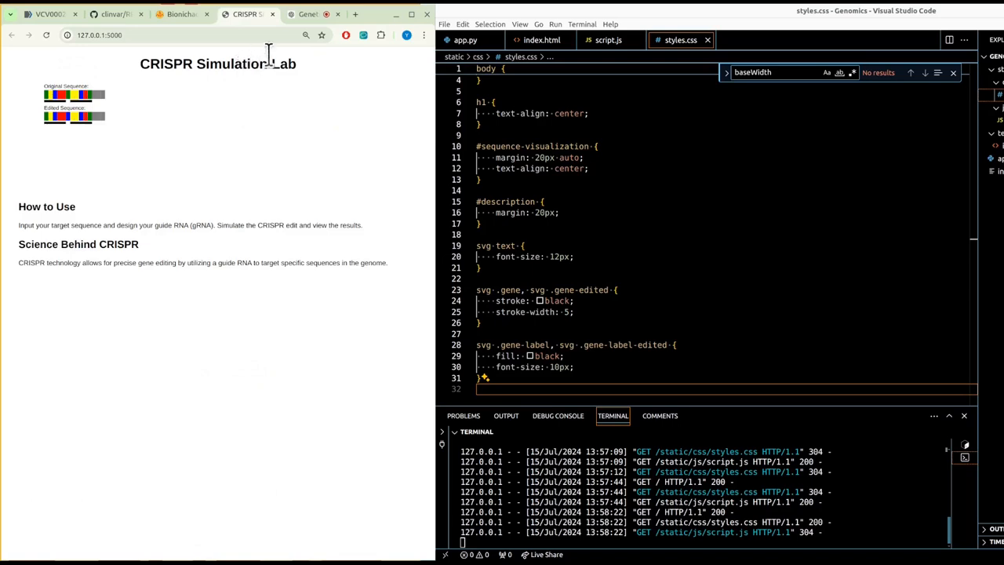
Step: Share the current script.js code with ChatGPT to ask how users can input sequences
{"action": "left_click", "coordinate": [308, 14]}
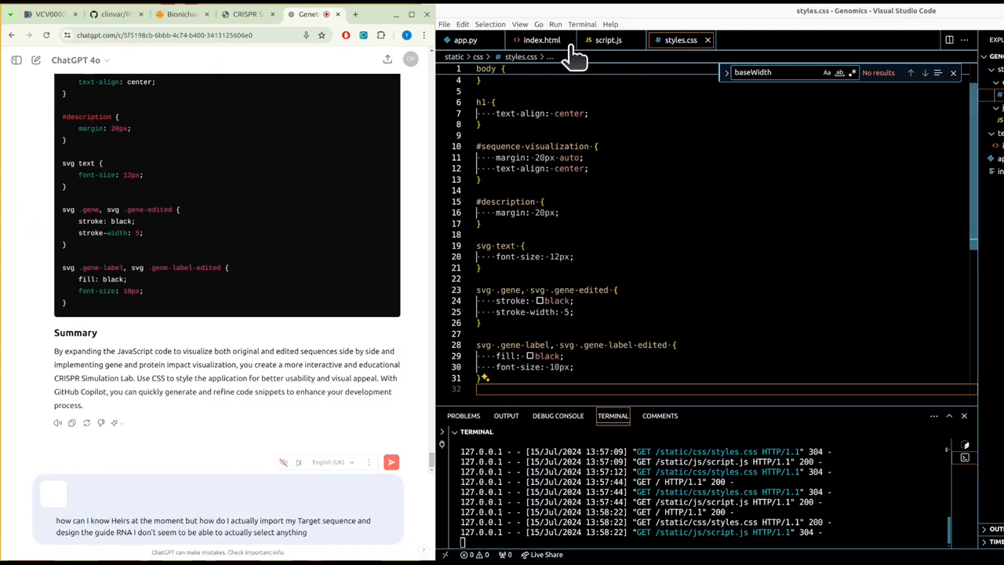
{"action": "left_click", "coordinate": [608, 41]}
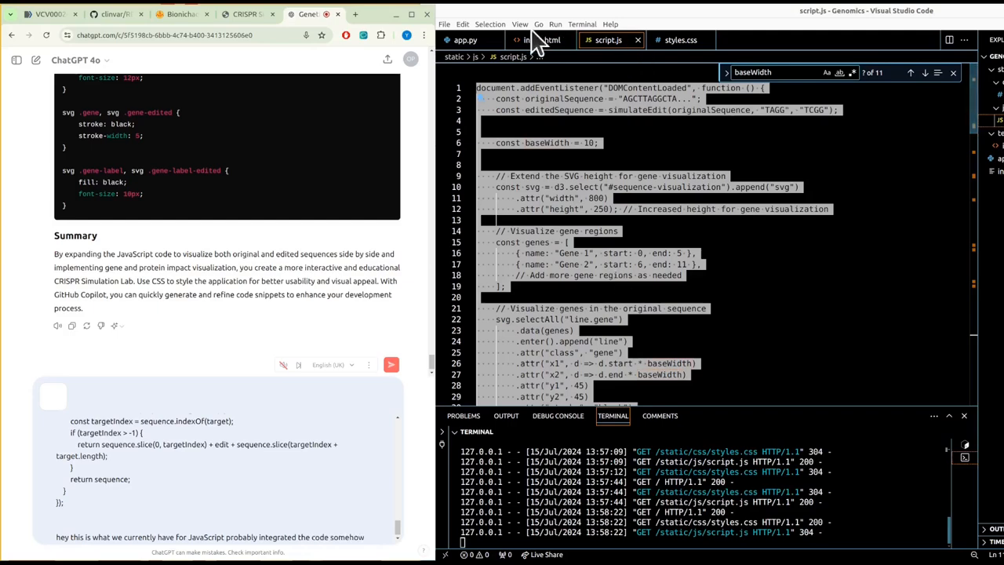
{"action": "left_click", "coordinate": [541, 40]}
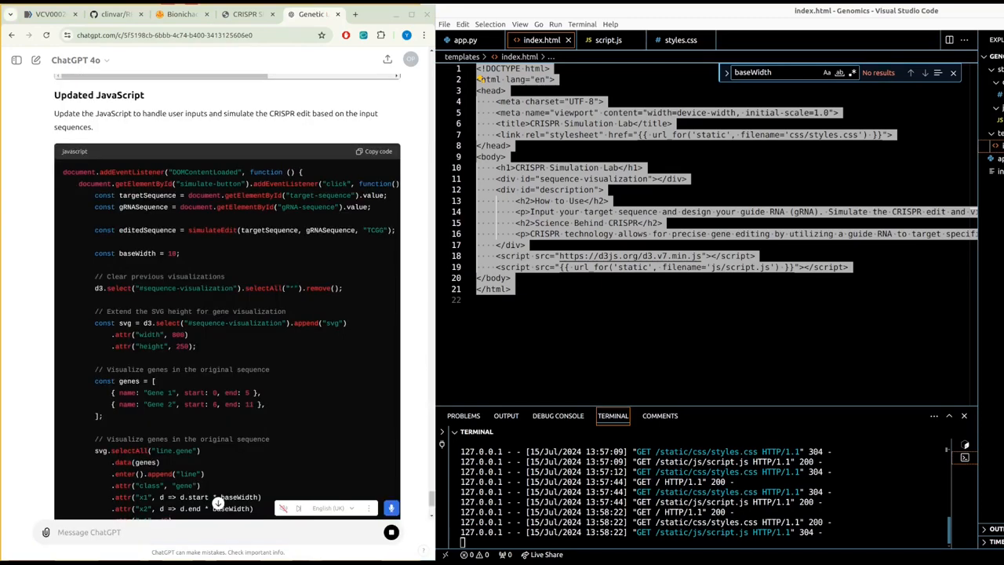
Step: Review the Updated HTML and Updated JavaScript blocks adding target/gRNA inputs and a simulateEdit function
{"action": "scroll", "scroll_direction": "down", "scroll_amount": 3}
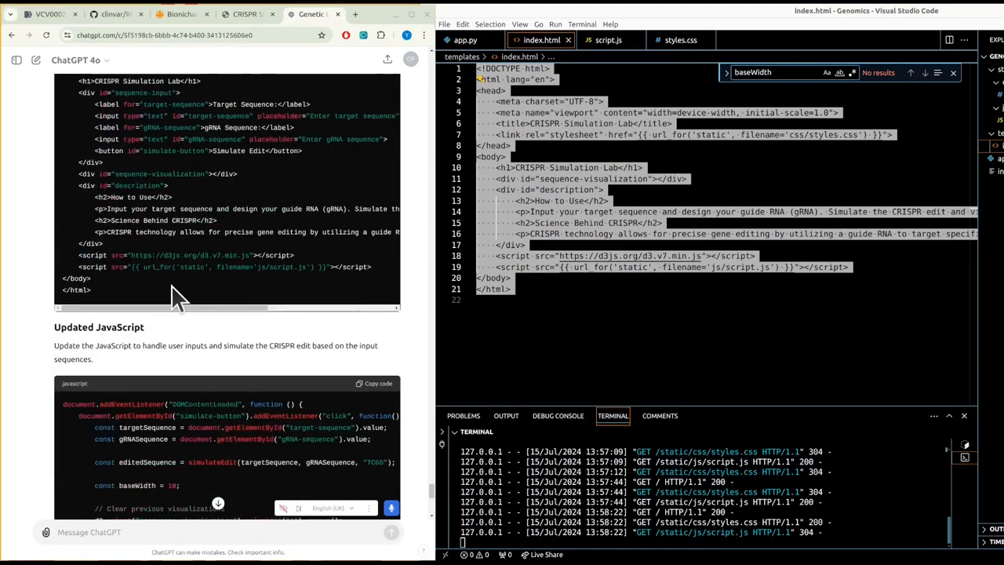
{"action": "scroll", "scroll_direction": "down", "scroll_amount": 3}
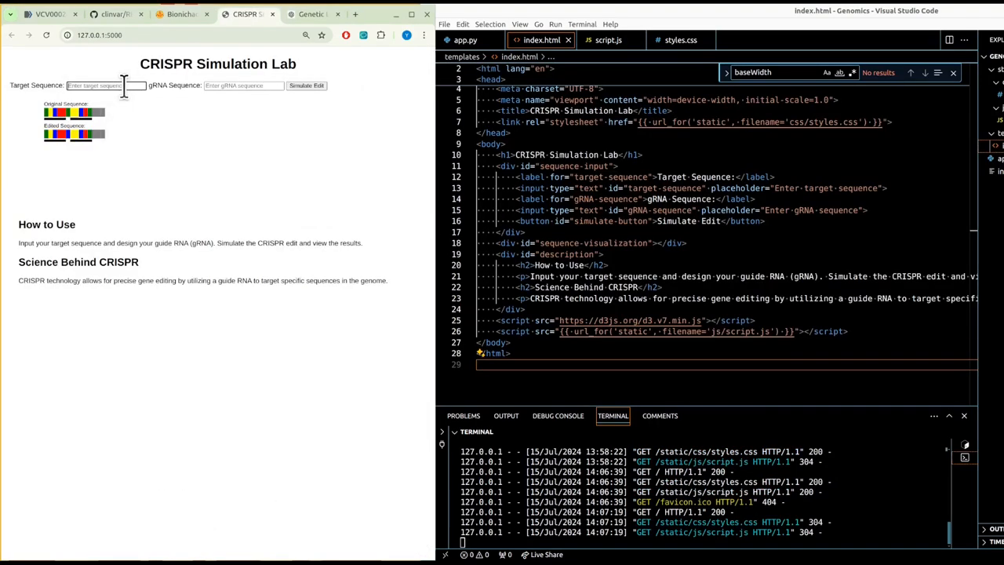
{"action": "mouse_move", "coordinate": [148, 107]}
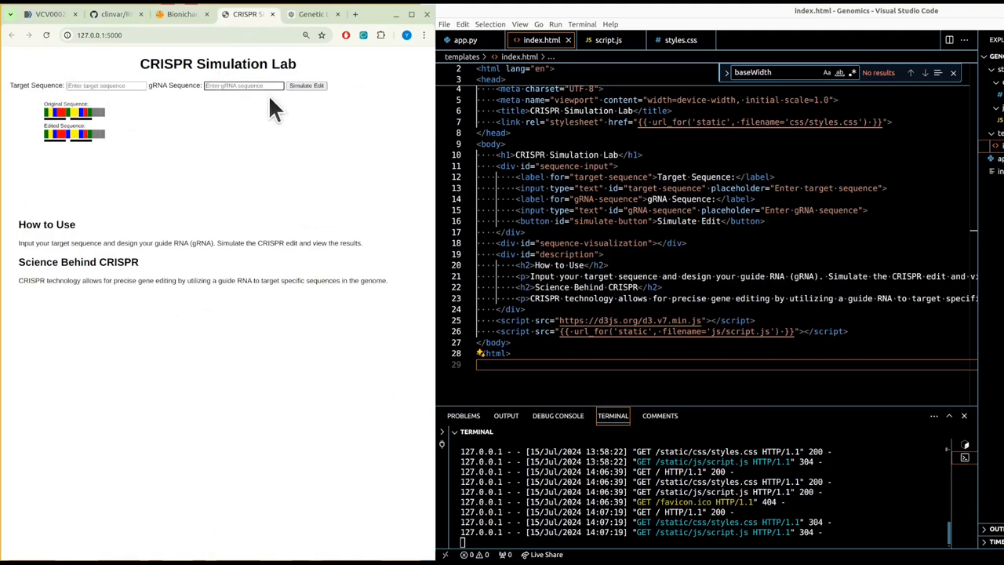
{"action": "mouse_move", "coordinate": [248, 66]}
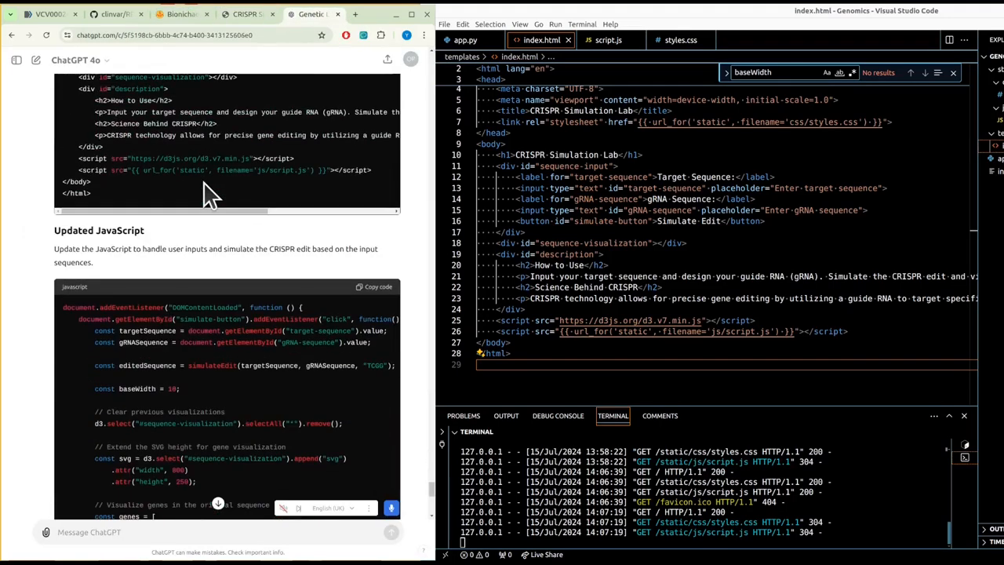
{"action": "scroll", "scroll_direction": "down", "scroll_amount": 3}
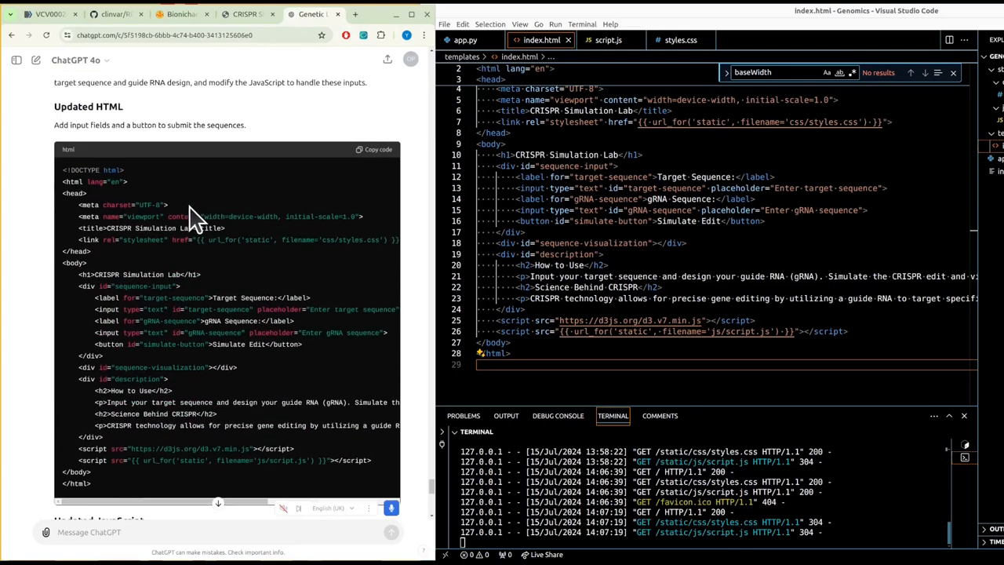
{"action": "scroll", "scroll_direction": "down", "scroll_amount": 3}
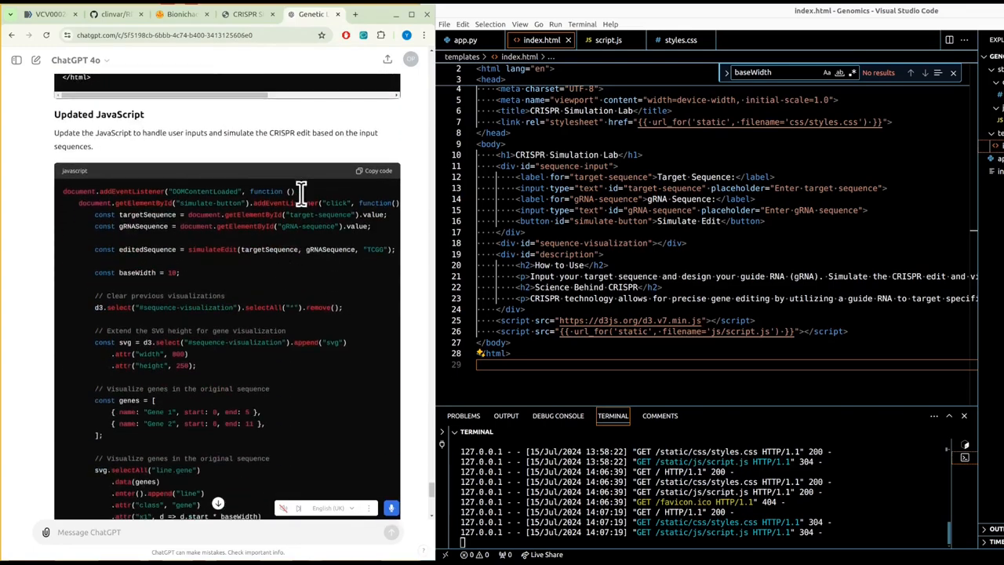
{"action": "scroll", "scroll_direction": "down", "scroll_amount": 3}
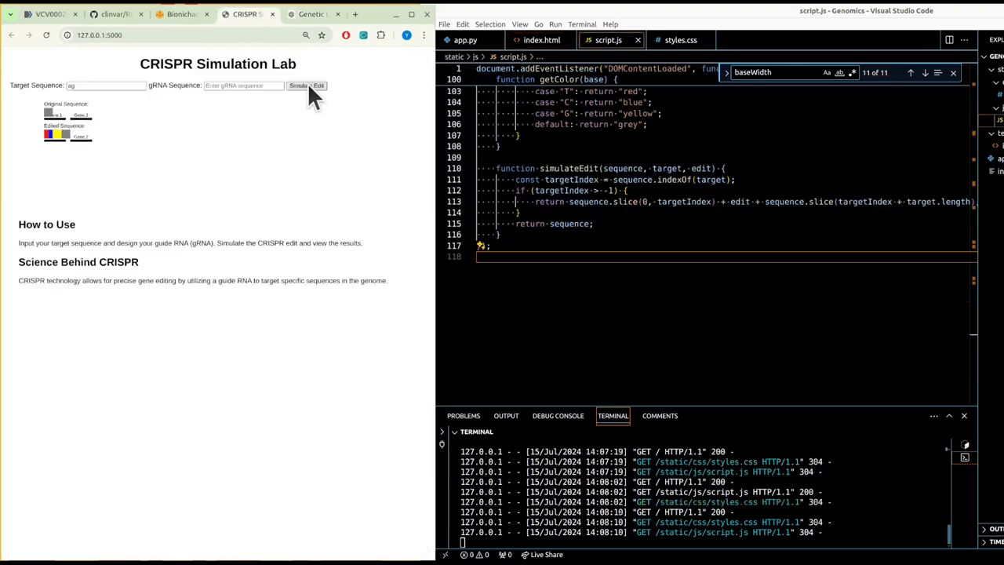
{"action": "mouse_move", "coordinate": [154, 107]}
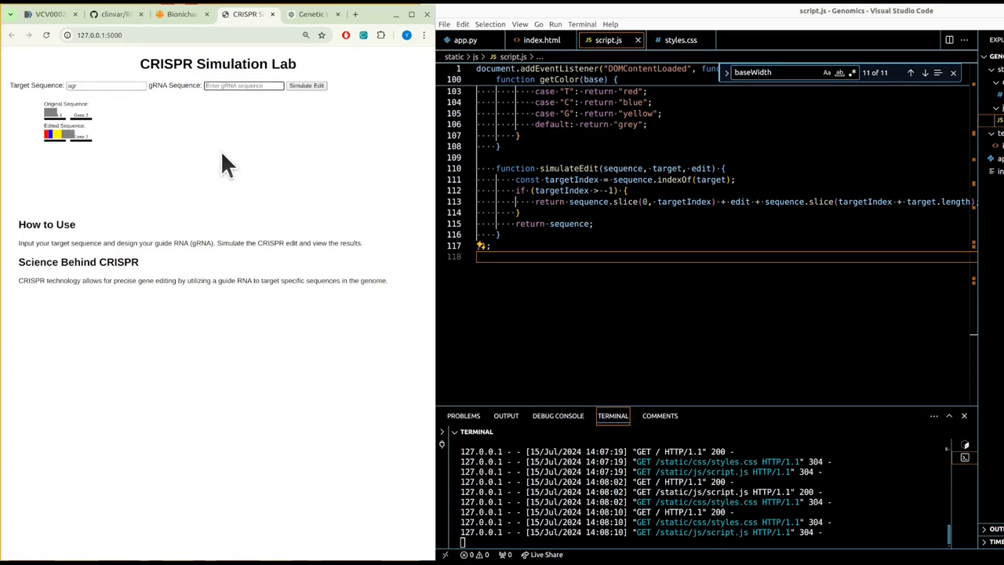
{"action": "mouse_move", "coordinate": [235, 164]}
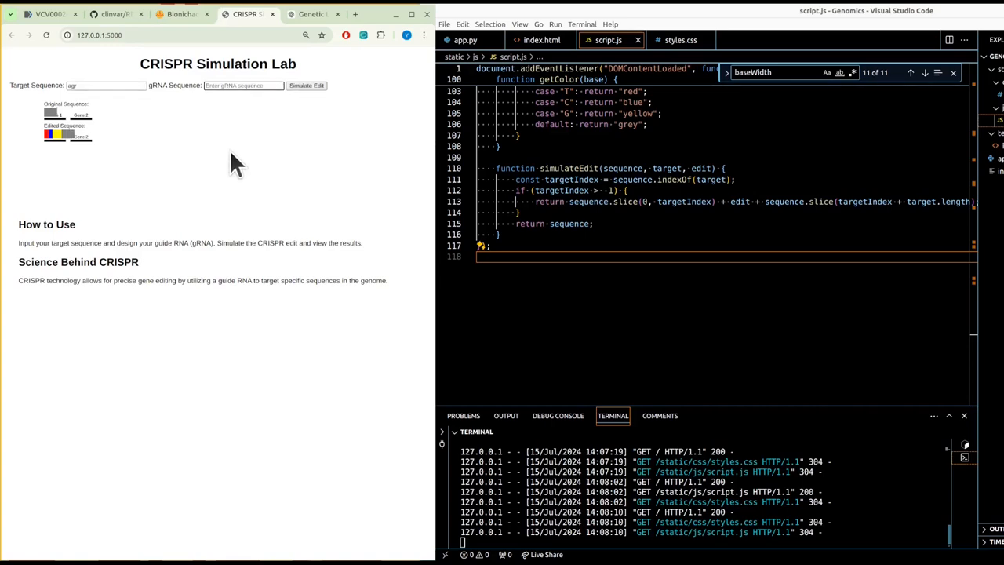
{"action": "mouse_move", "coordinate": [196, 160]}
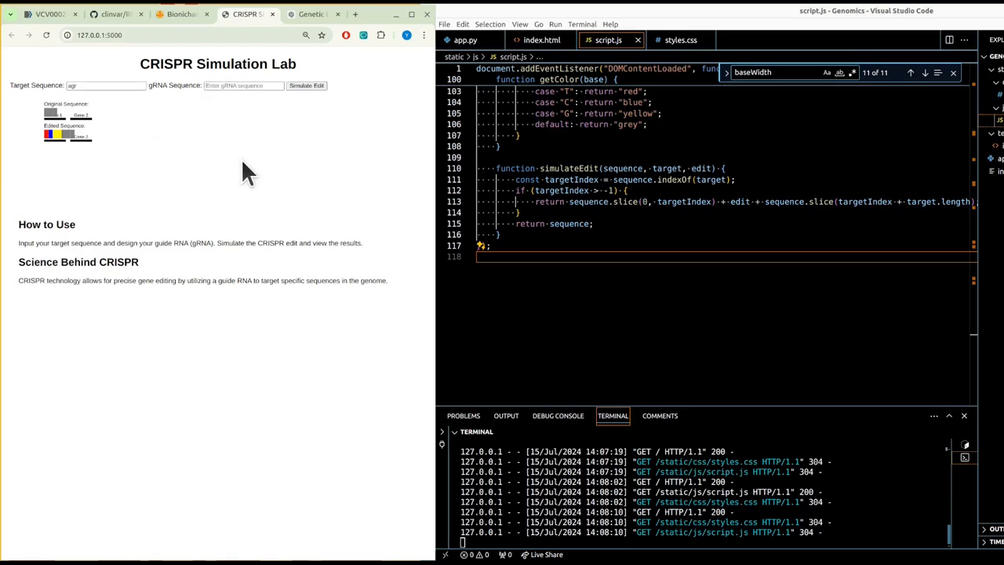
Step: Reload the lab page so the default target and gRNA sequences prefill and auto-simulate
{"action": "left_click", "coordinate": [180, 14]}
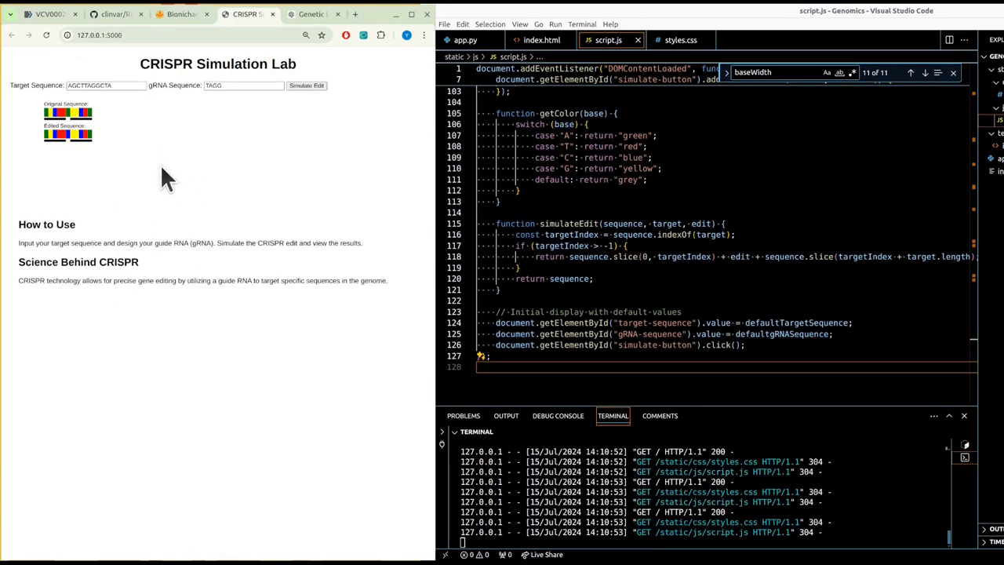
{"action": "left_click", "coordinate": [104, 85]}
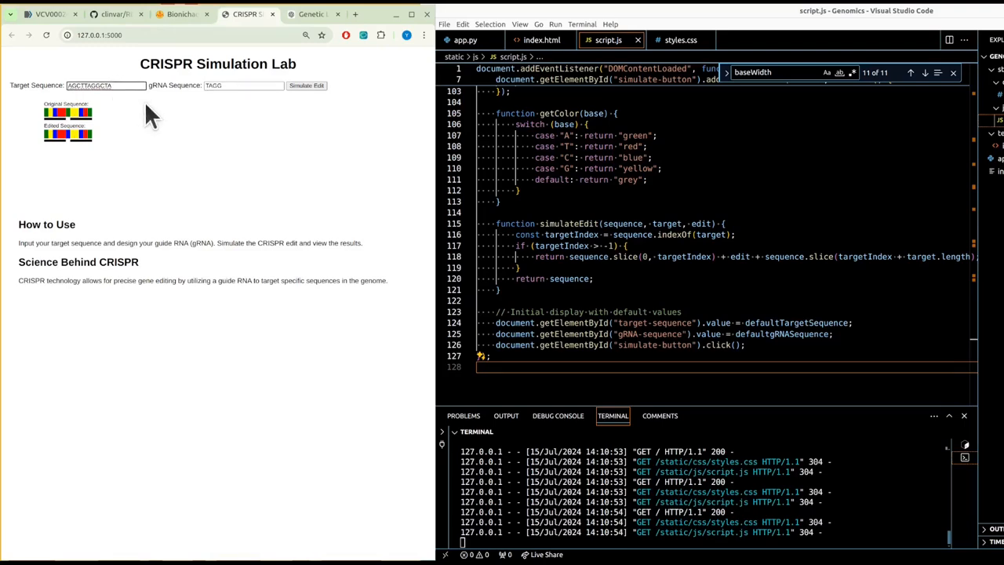
Step: Read ChatGPT's first-year-student explanation of using the tool and CRISPR science
{"action": "left_click", "coordinate": [307, 14]}
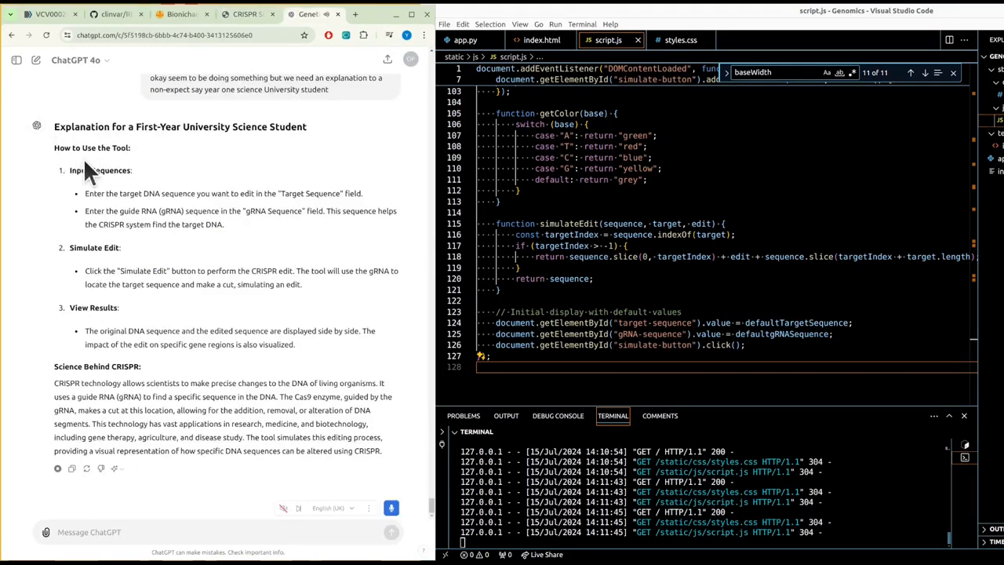
{"action": "double_click", "coordinate": [100, 170]}
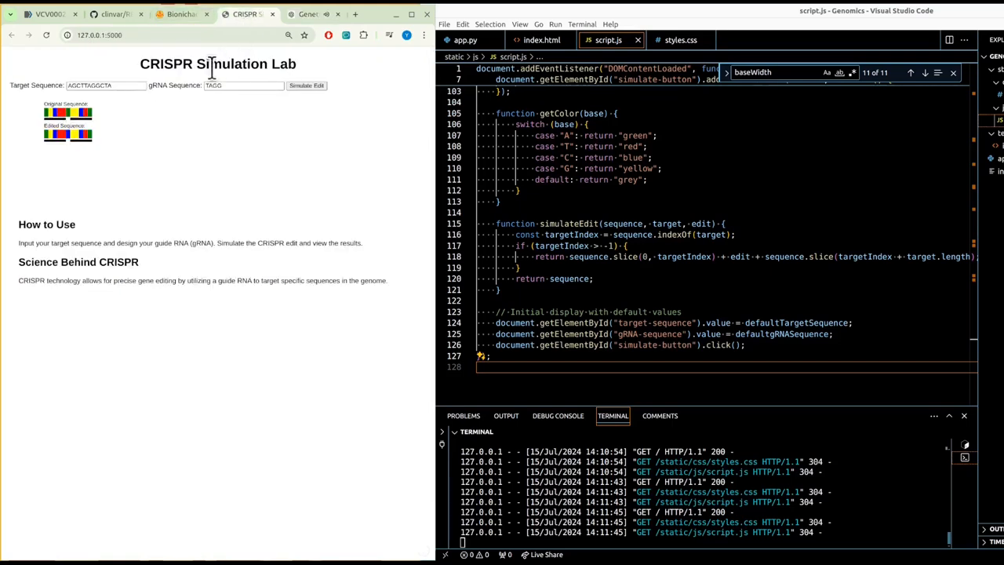
{"action": "mouse_move", "coordinate": [305, 94]}
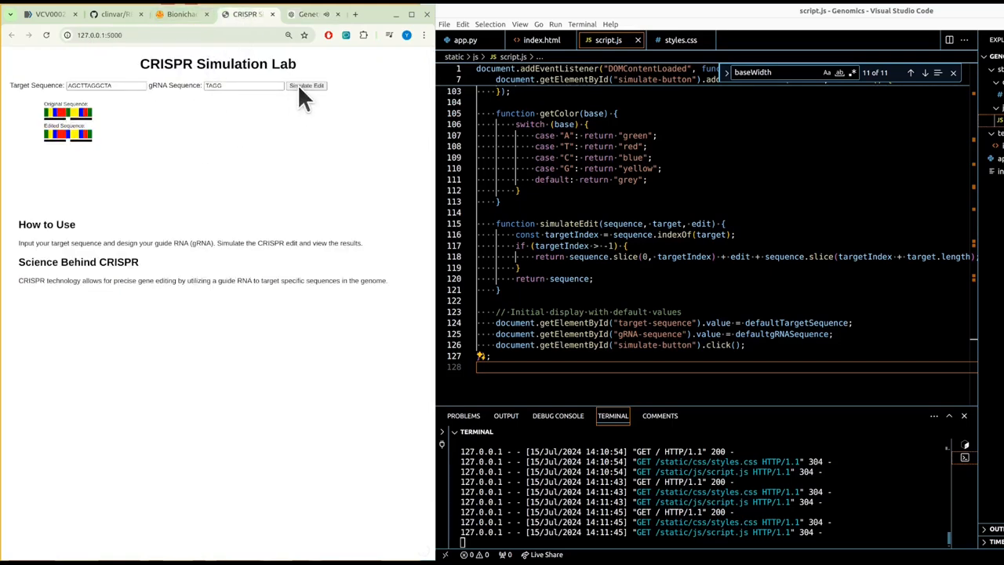
Step: Run Simulate Edit on altered target and gRNA sequences to see how the edited sequence changes
{"action": "left_click", "coordinate": [107, 85]}
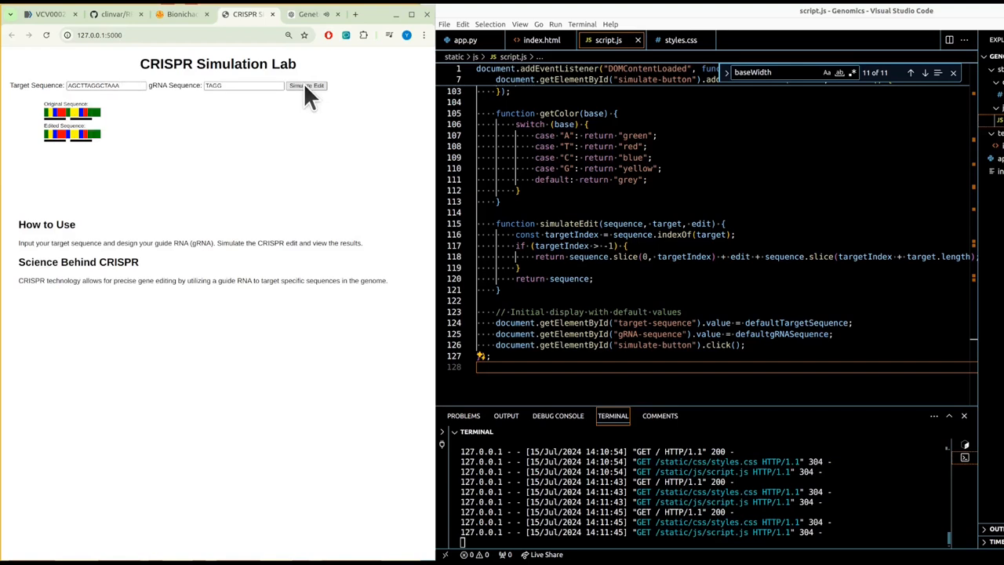
{"action": "mouse_move", "coordinate": [281, 141]}
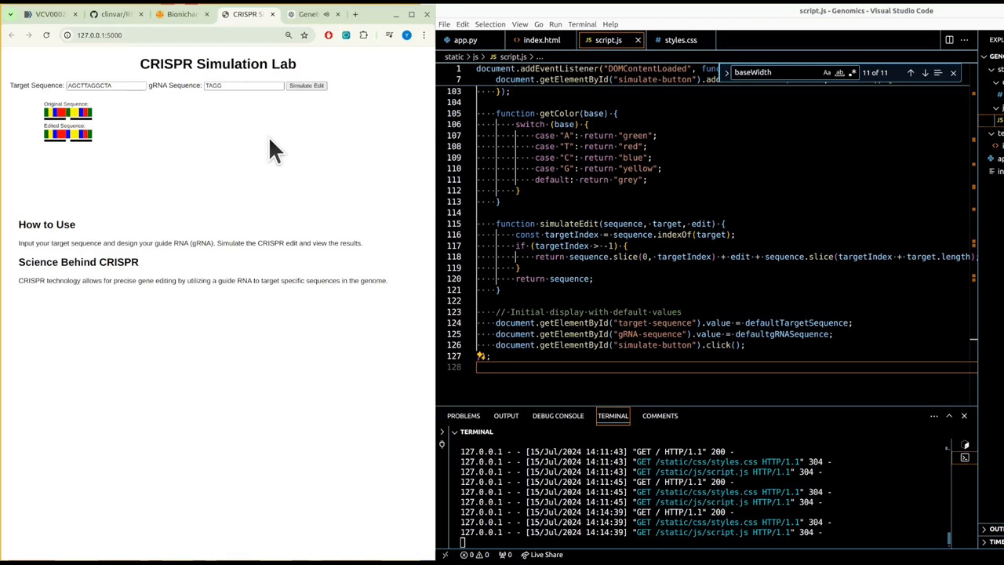
{"action": "mouse_move", "coordinate": [125, 113]}
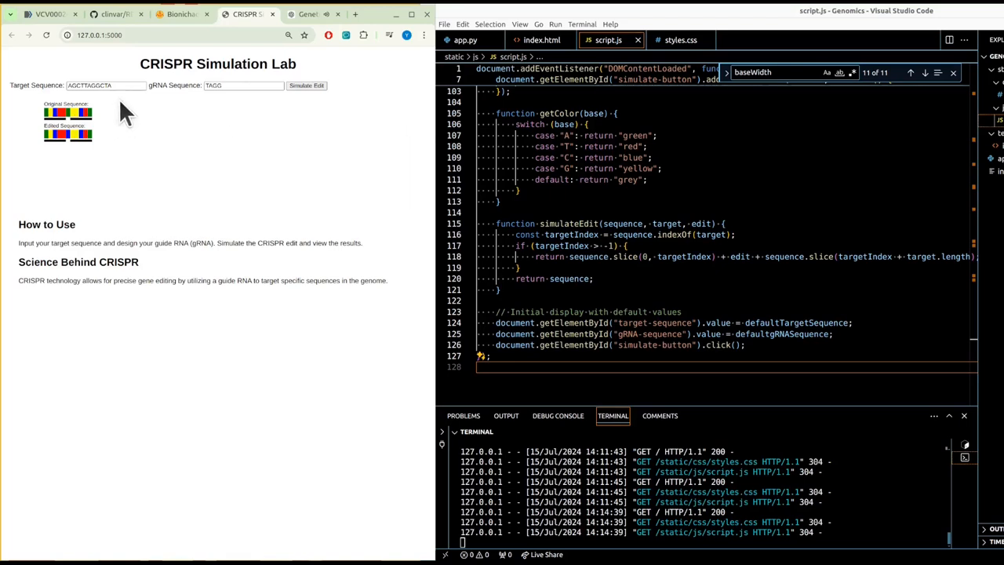
{"action": "left_click", "coordinate": [243, 85]}
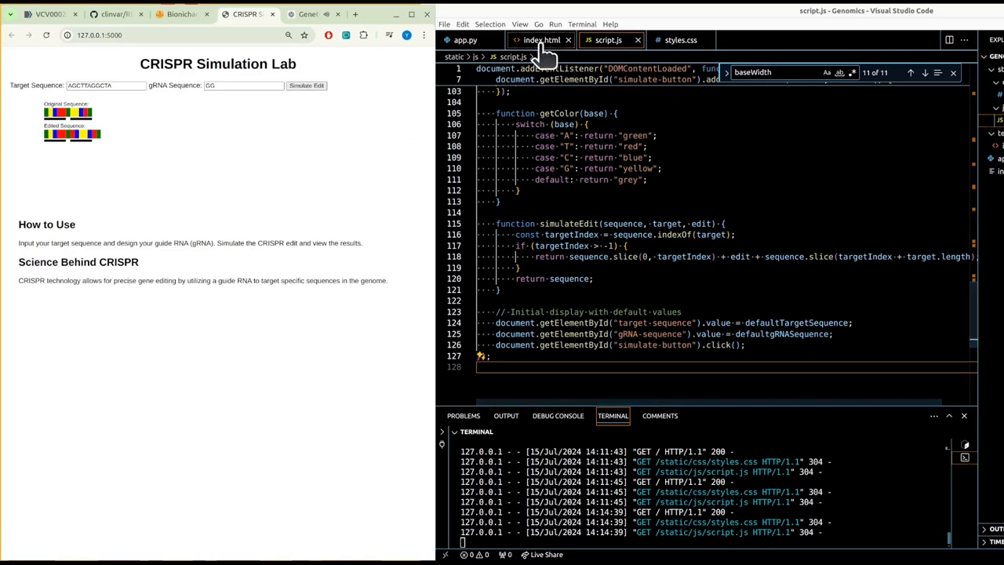
{"action": "left_click", "coordinate": [540, 40]}
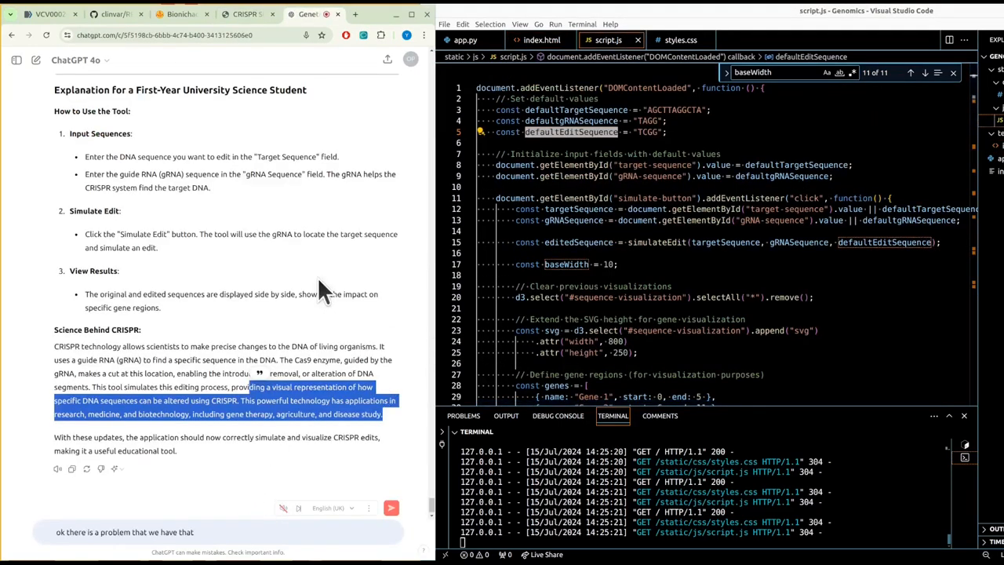
Step: Ask whether users need to edit the default edit sequence they never see, then return to the lab app
{"action": "type", "text": "default edit sequence"}
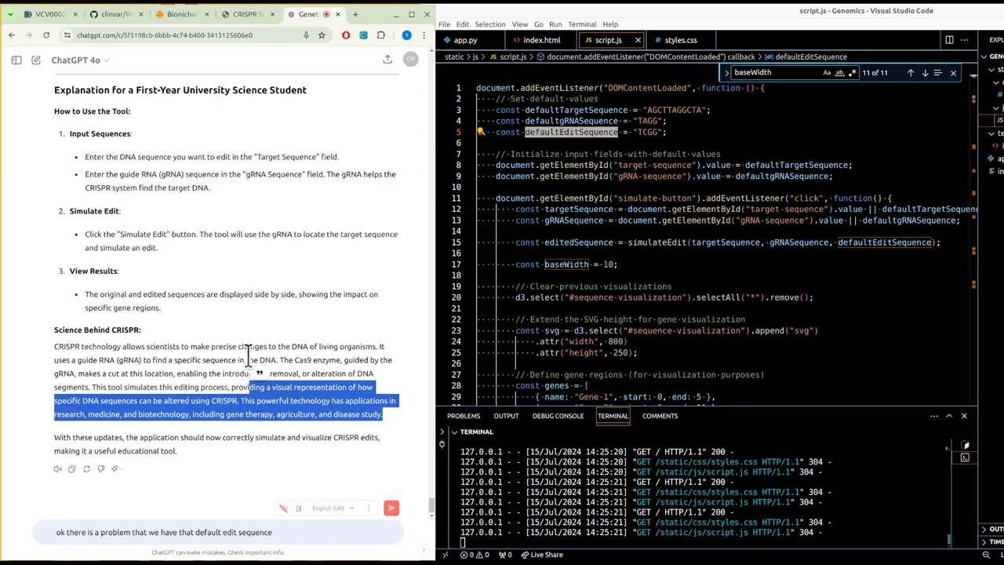
{"action": "type", "text": "but the user doesn't actually"}
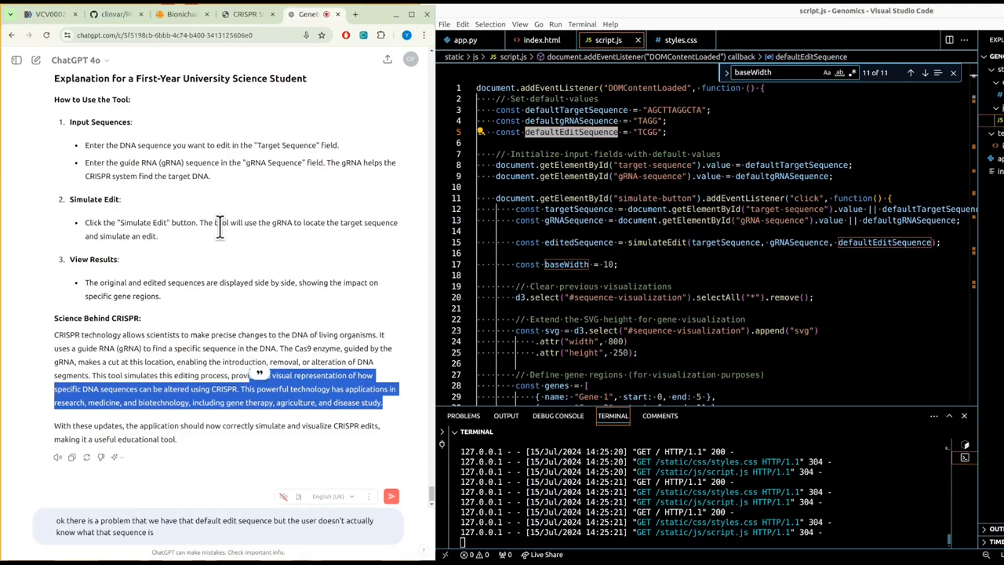
{"action": "type", "text": "so do we need to"}
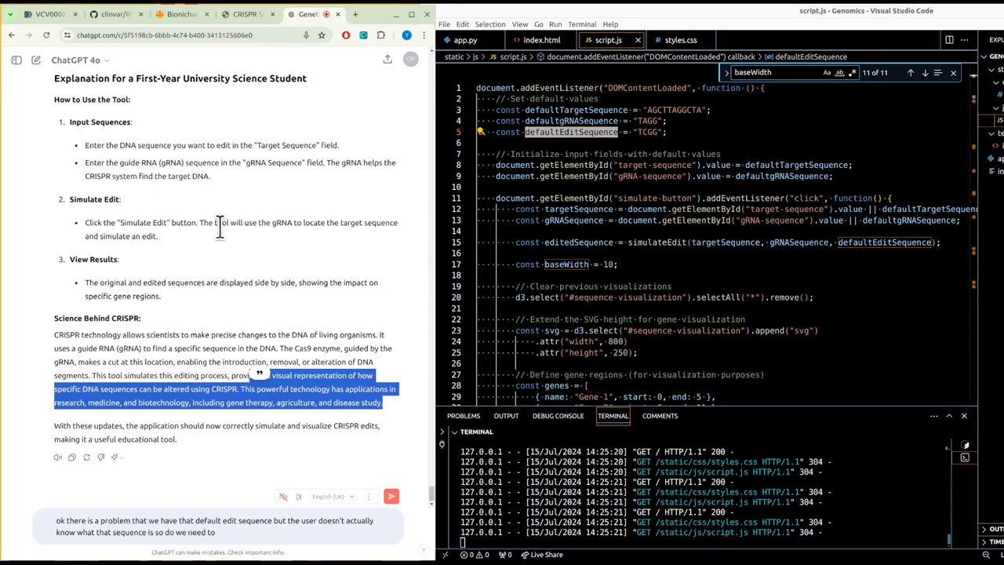
{"action": "type", "text": "edit the"}
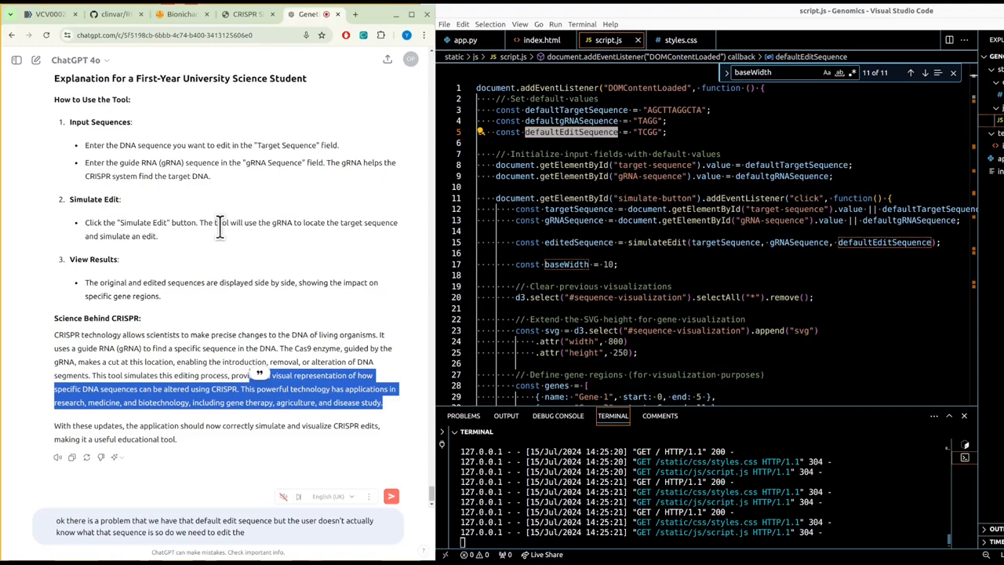
{"action": "left_click", "coordinate": [541, 40]}
{"action": "type", "text": "the main problem"}
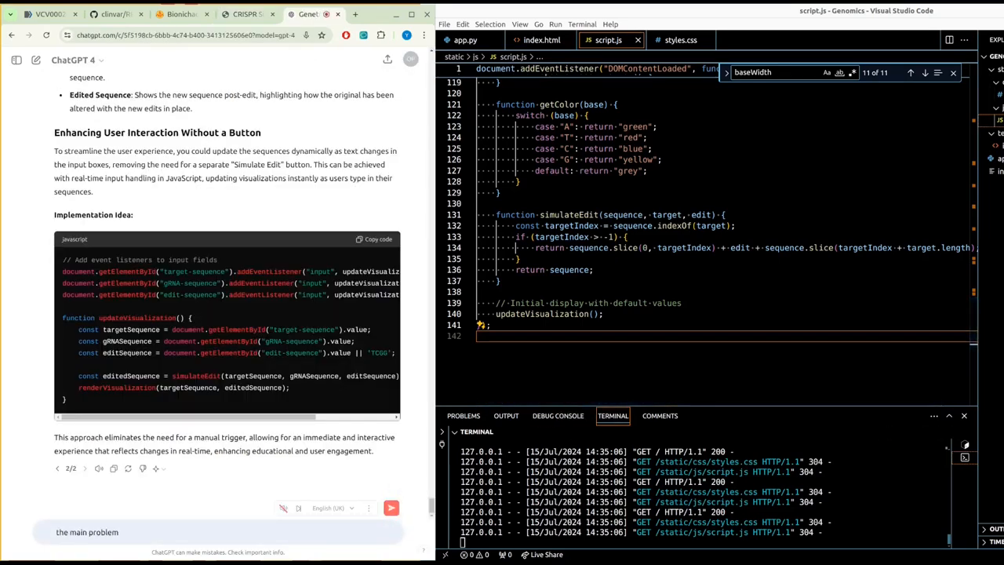
{"action": "type", "text": "with this application"}
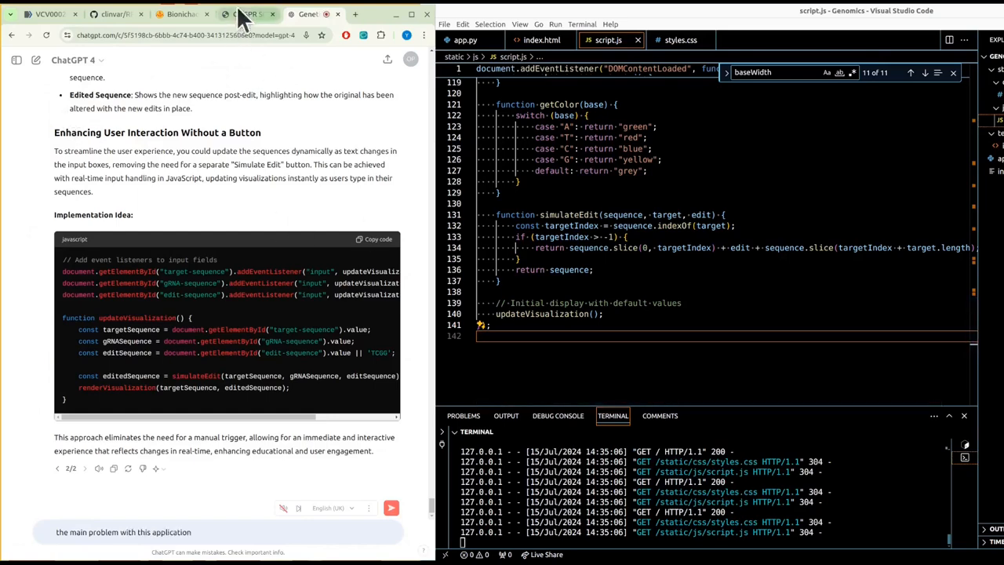
{"action": "left_click", "coordinate": [248, 14]}
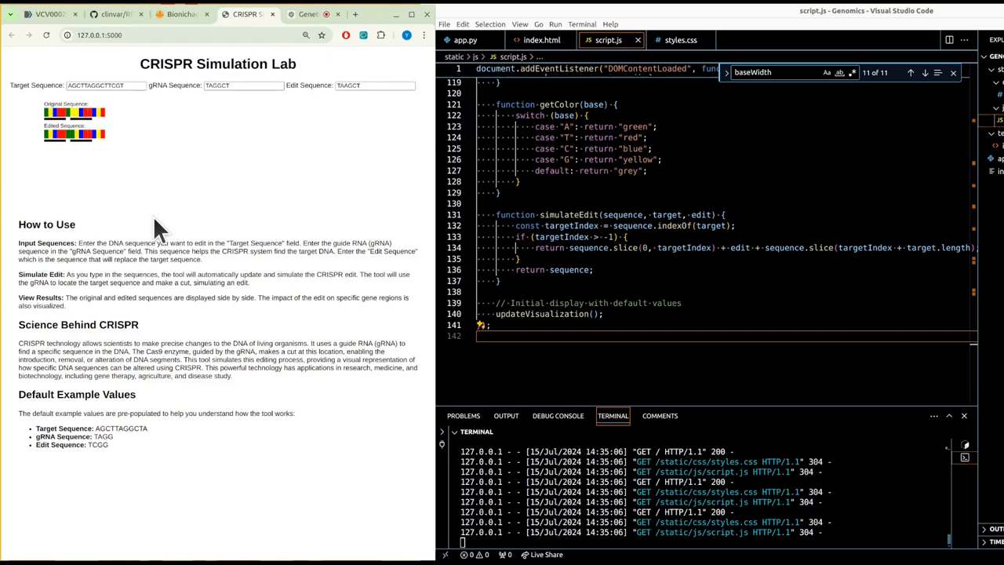
{"action": "mouse_move", "coordinate": [153, 212]}
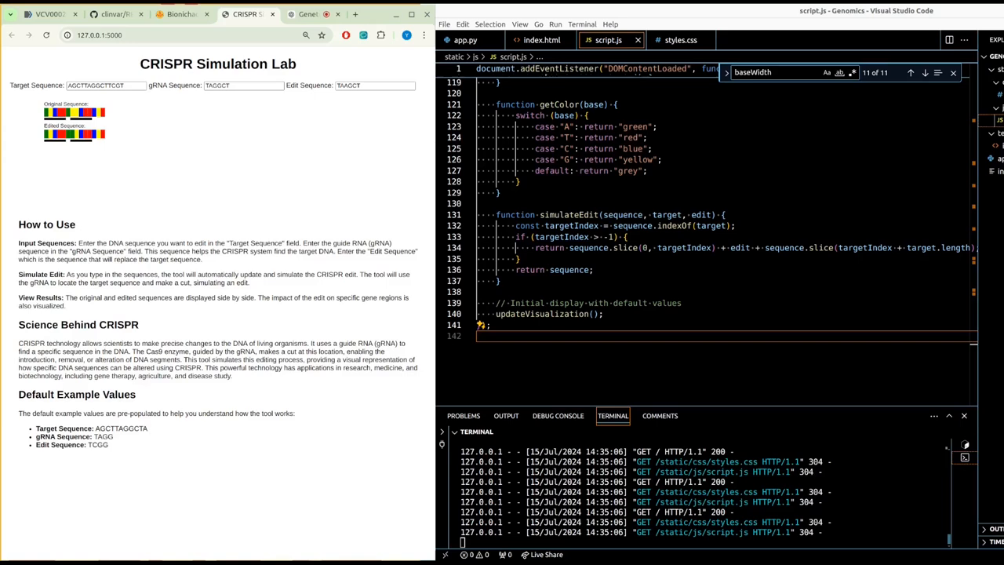
{"action": "mouse_move", "coordinate": [77, 149]}
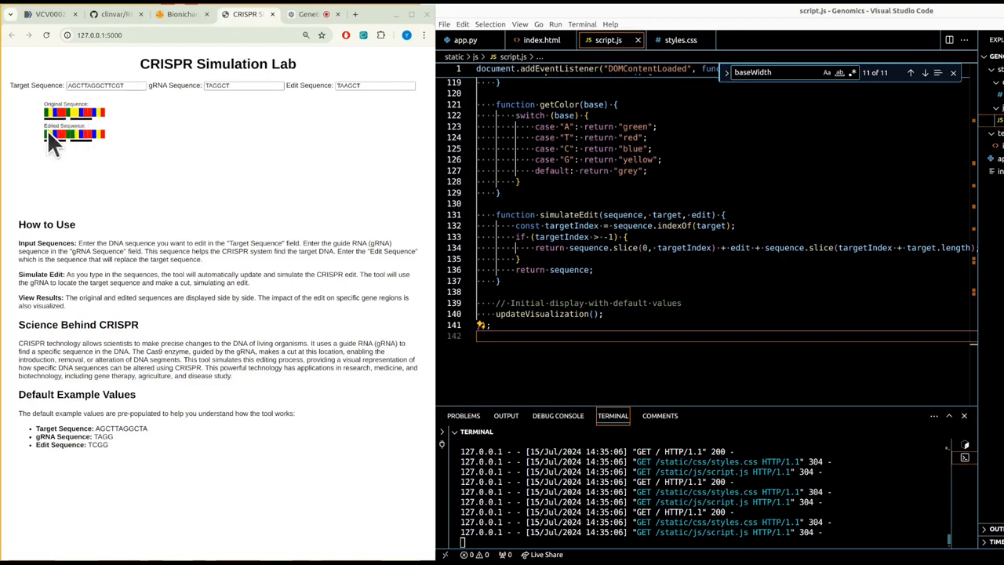
{"action": "mouse_move", "coordinate": [81, 154]}
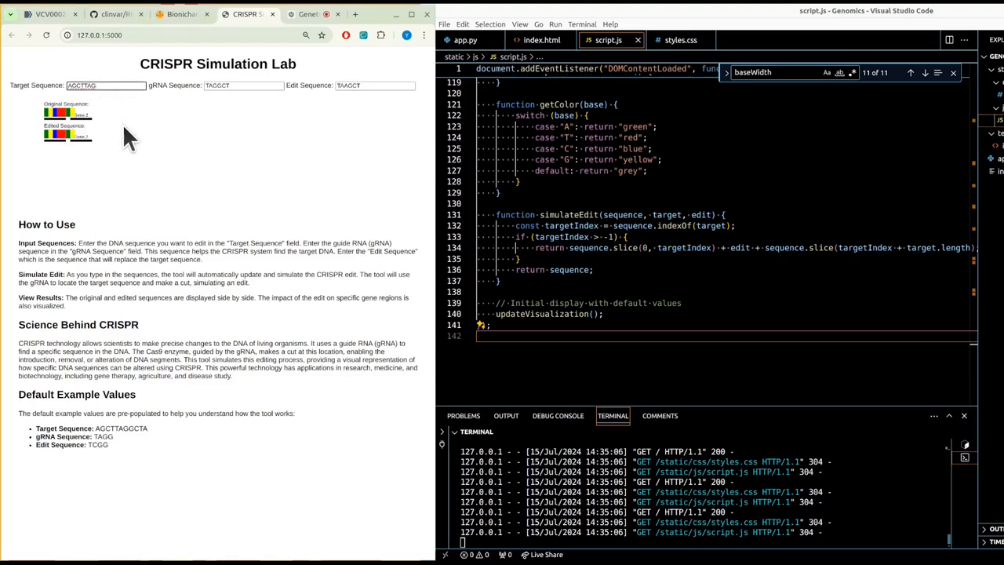
{"action": "mouse_move", "coordinate": [86, 153]}
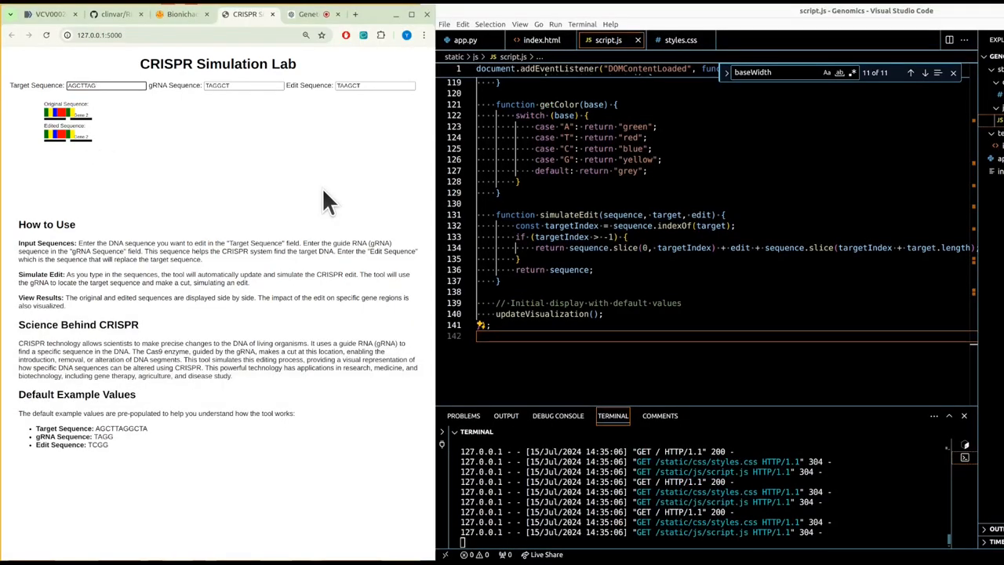
{"action": "mouse_move", "coordinate": [247, 187]}
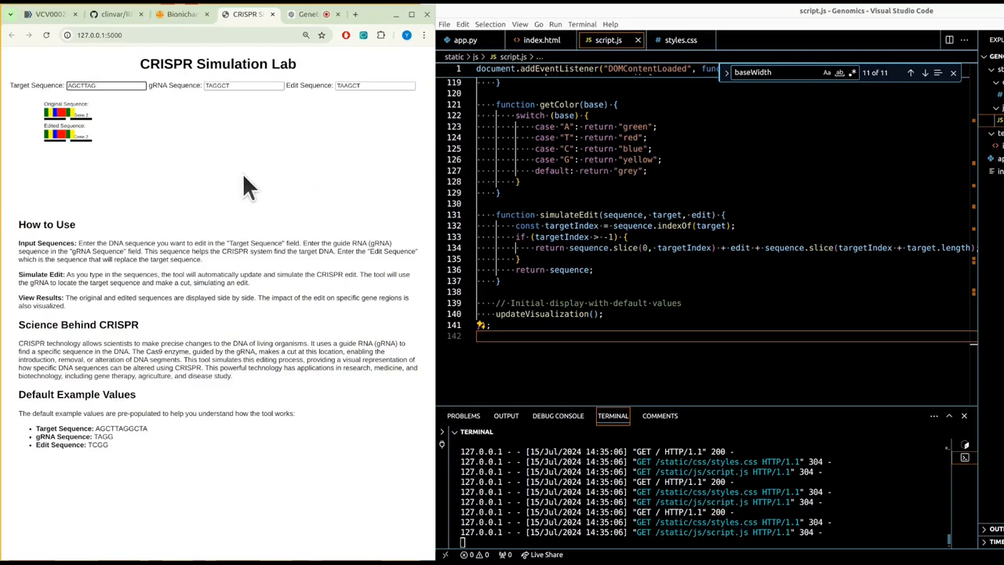
{"action": "mouse_move", "coordinate": [263, 133]}
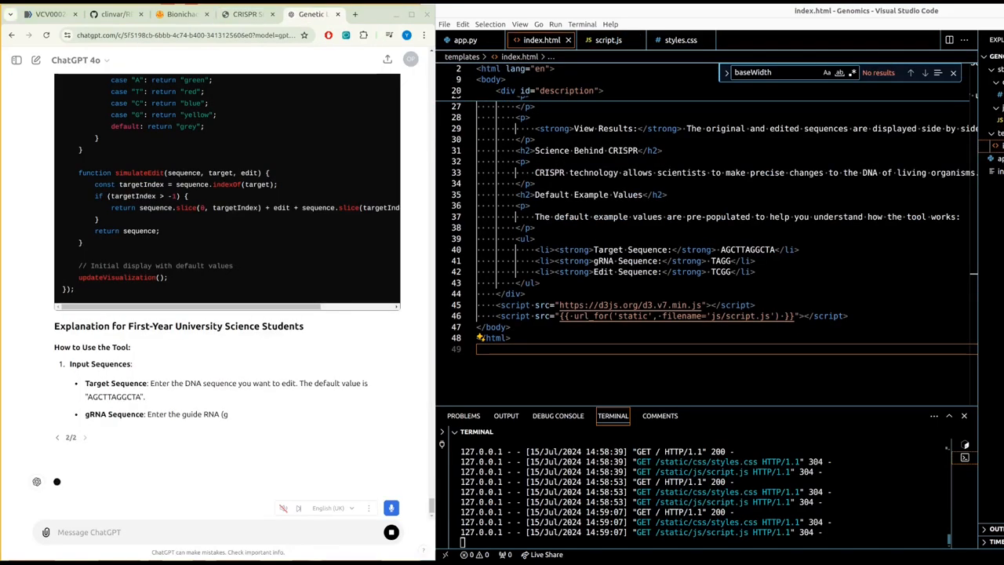
Step: Scroll the ChatGPT reply down to the Implementation Steps section
{"action": "scroll", "scroll_direction": "down", "scroll_amount": 3}
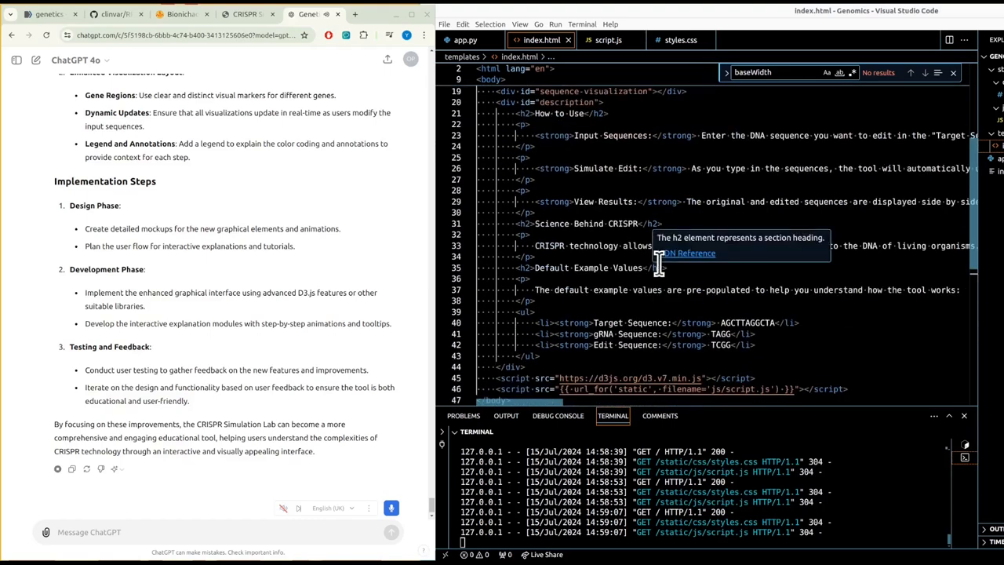
{"action": "mouse_move", "coordinate": [191, 232]}
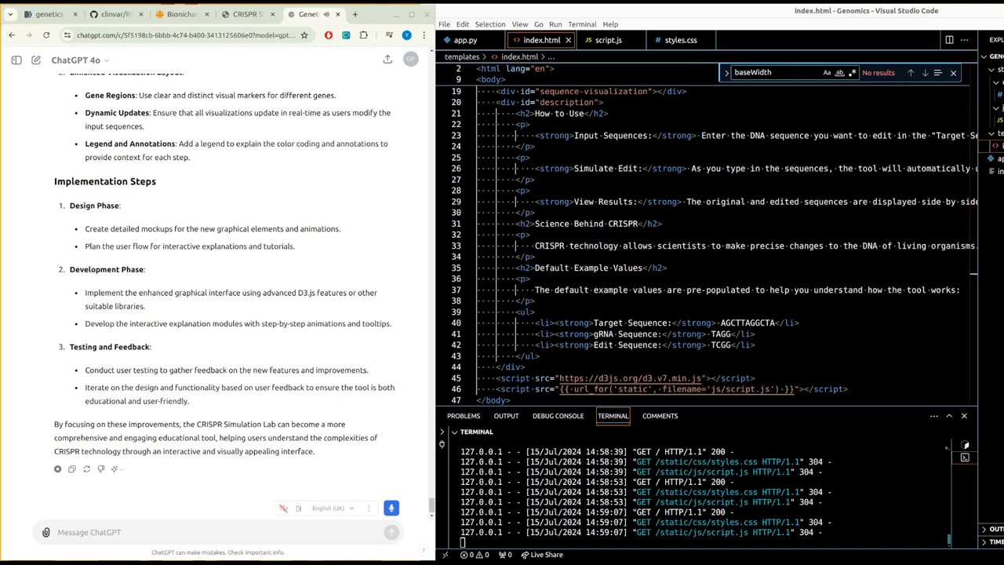
Step: Ask ChatGPT for a page-load animation that reveals the gene letters one at a time
{"action": "left_click", "coordinate": [608, 41]}
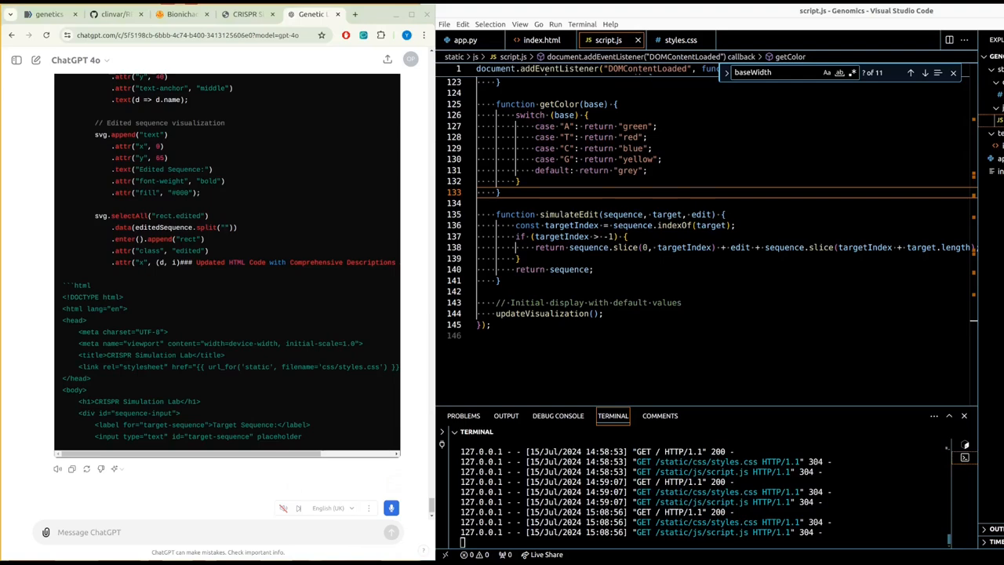
{"action": "mouse_move", "coordinate": [379, 455]}
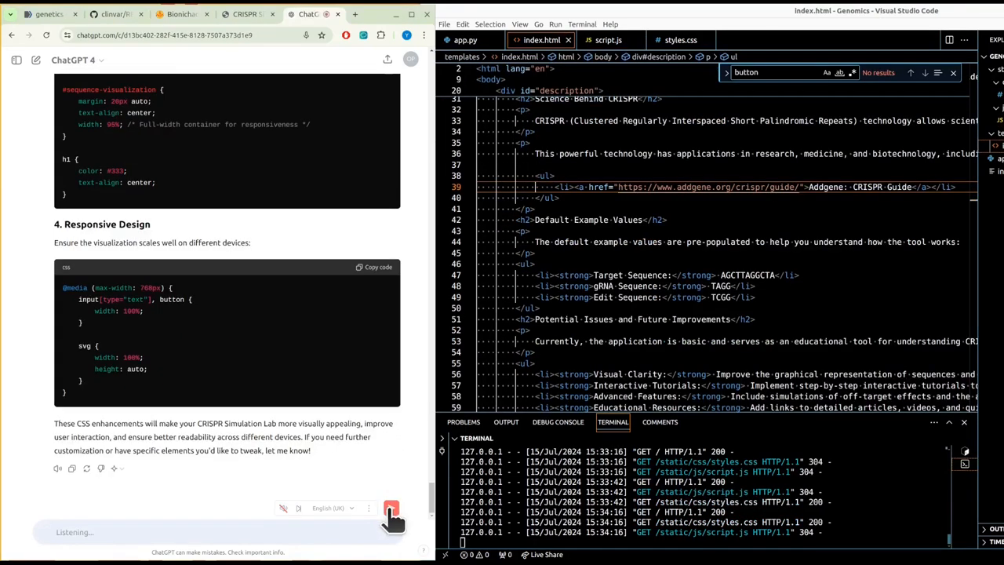
{"action": "type", "text": "get a robot is hallucin"}
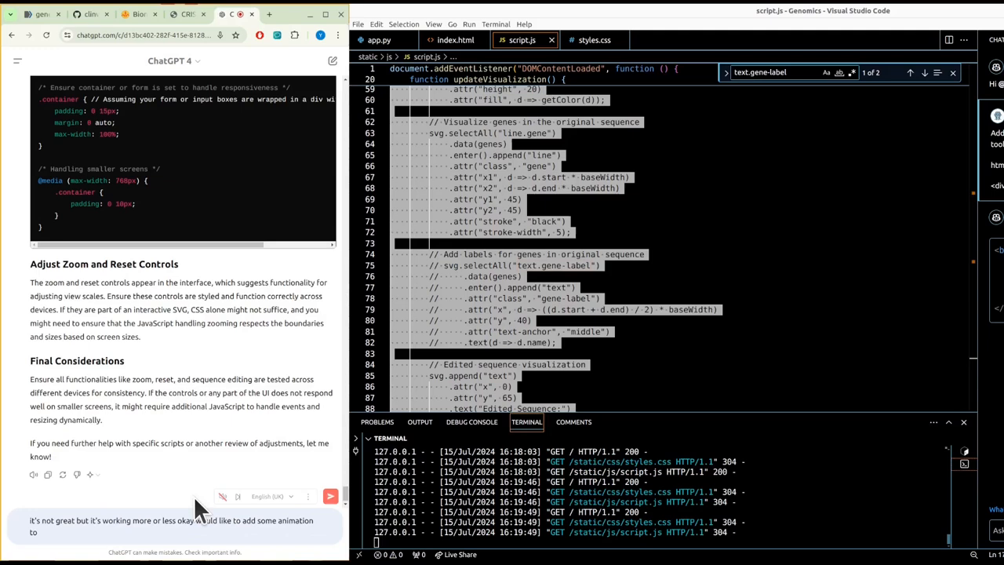
{"action": "type", "text": "so when the page"}
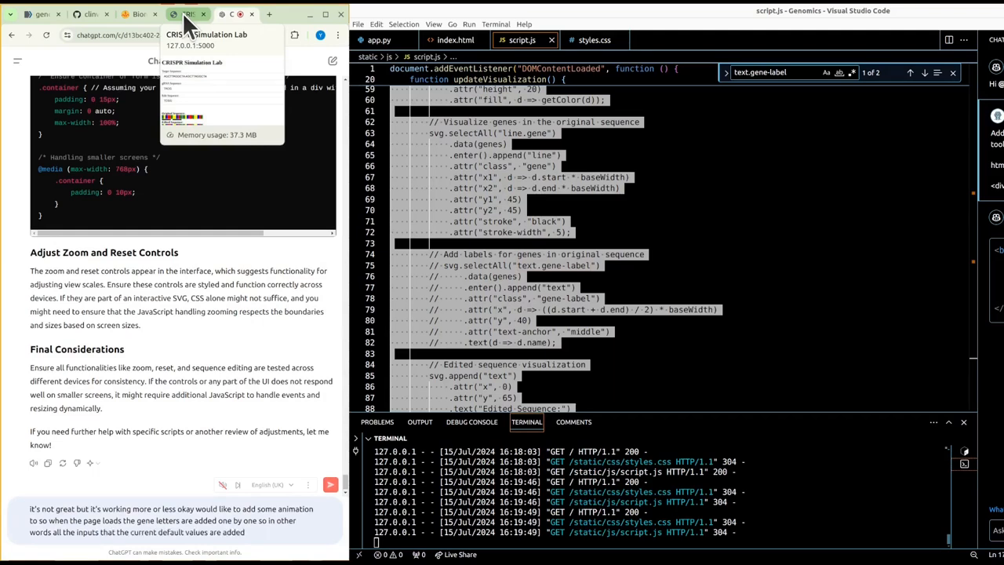
{"action": "type", "text": "one letter at"}
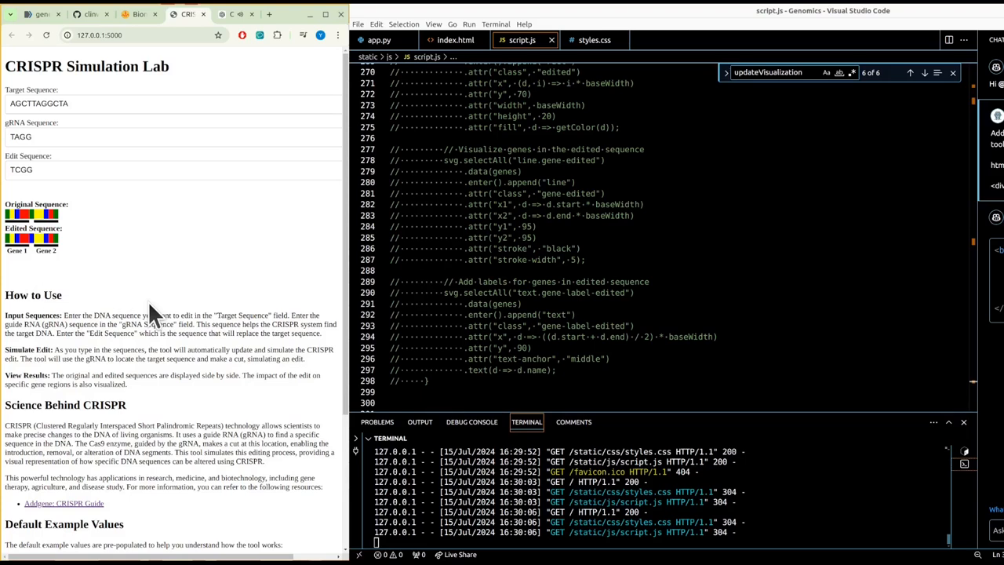
Step: Select the target sequence AGCTTAGGCTA and search Google for it from the context menu
{"action": "left_click", "coordinate": [172, 103]}
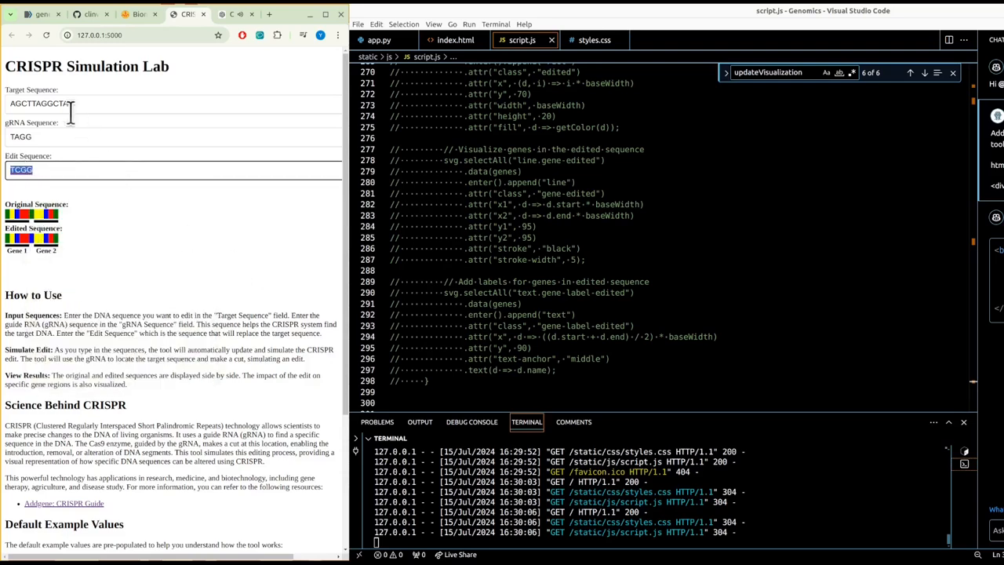
{"action": "right_click", "coordinate": [39, 103]}
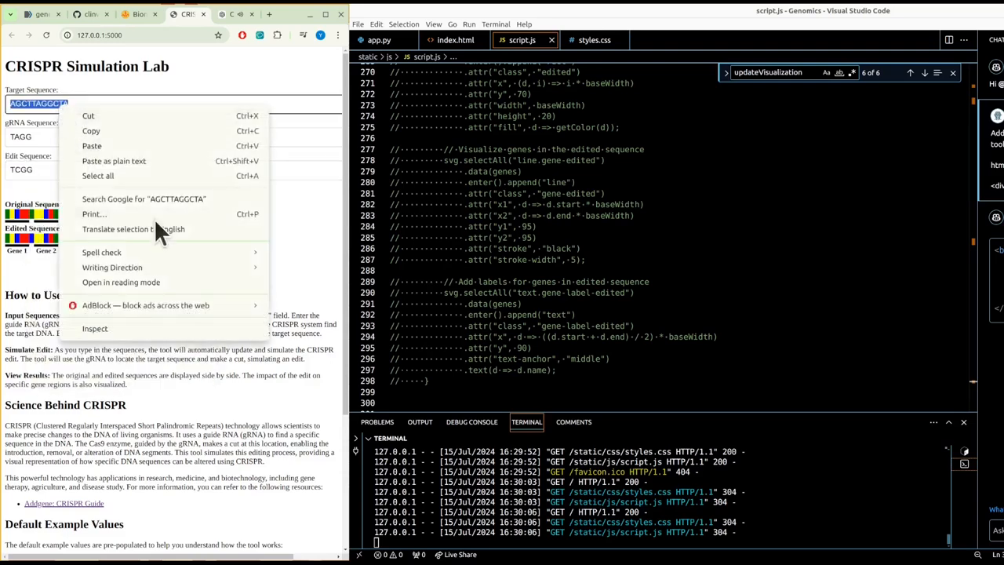
{"action": "left_click", "coordinate": [144, 198]}
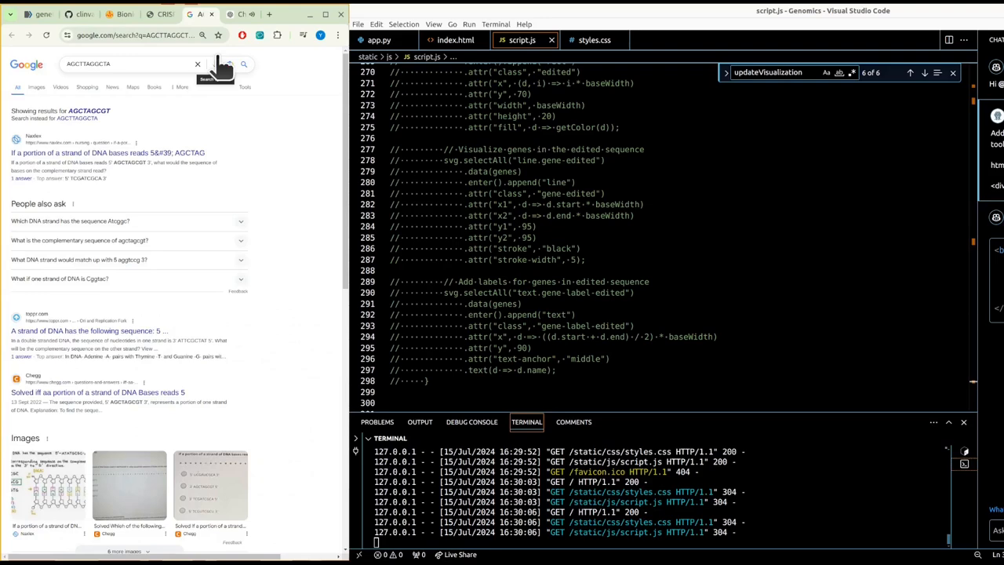
{"action": "mouse_move", "coordinate": [222, 70]}
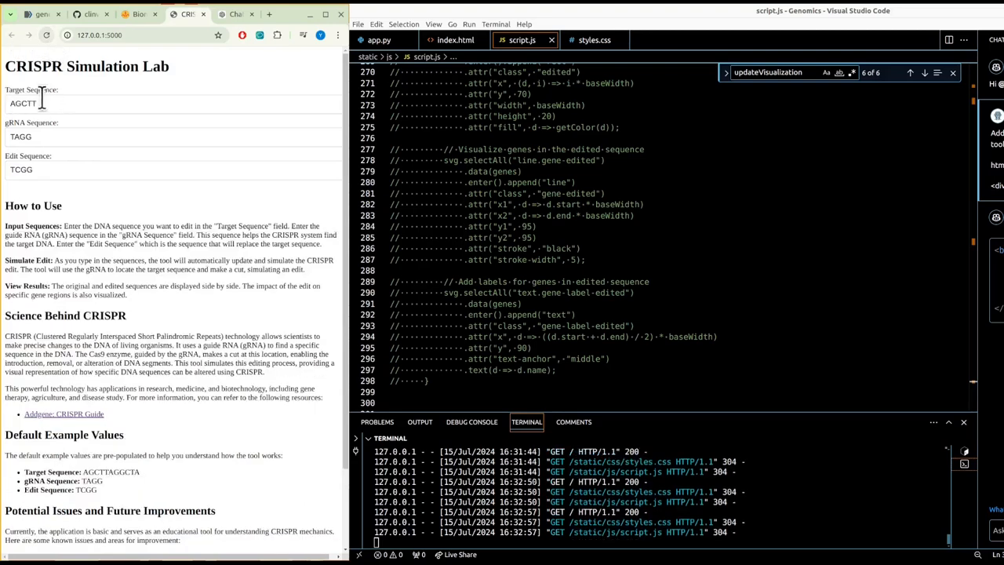
Step: Retype AGGCTA to restore the target sequence, check an original-sequence box, and go to index.html
{"action": "type", "text": "AGGCTA"}
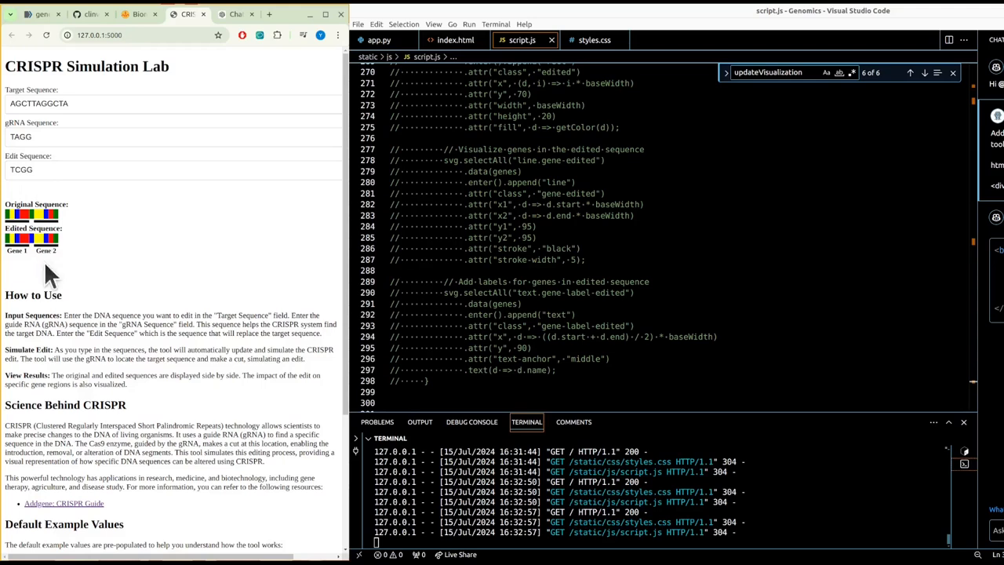
{"action": "mouse_move", "coordinate": [92, 254]}
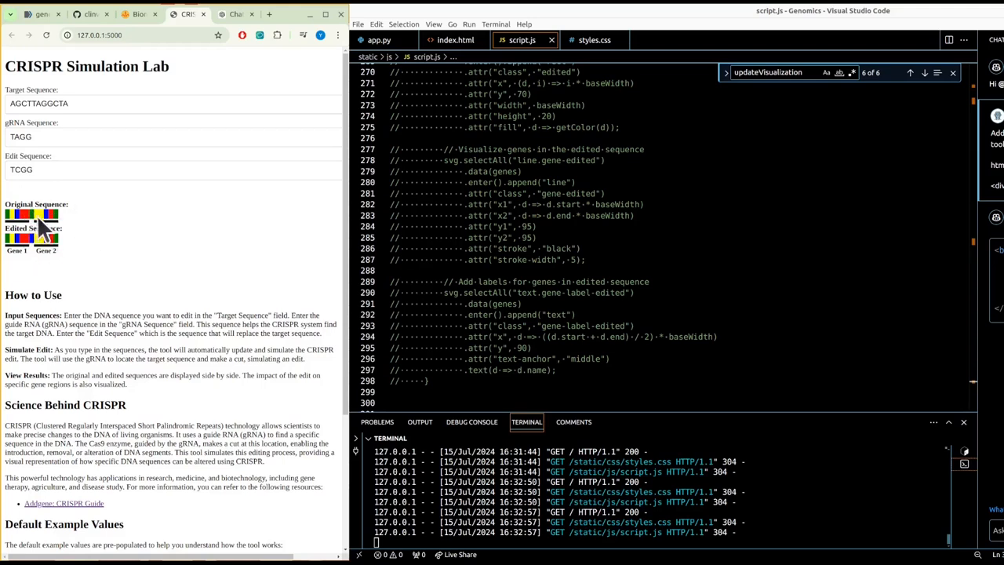
{"action": "left_click", "coordinate": [20, 136]}
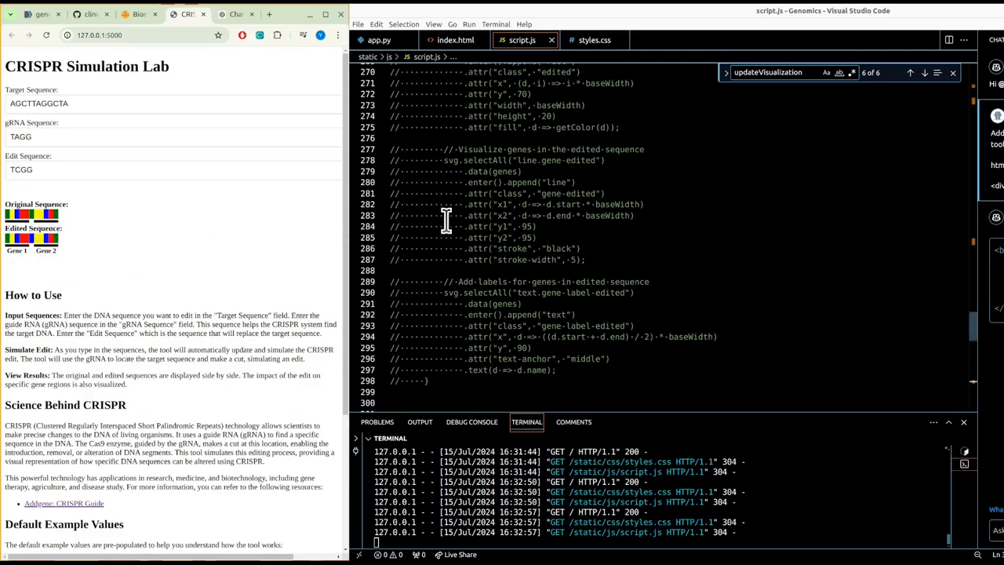
{"action": "left_click", "coordinate": [455, 41]}
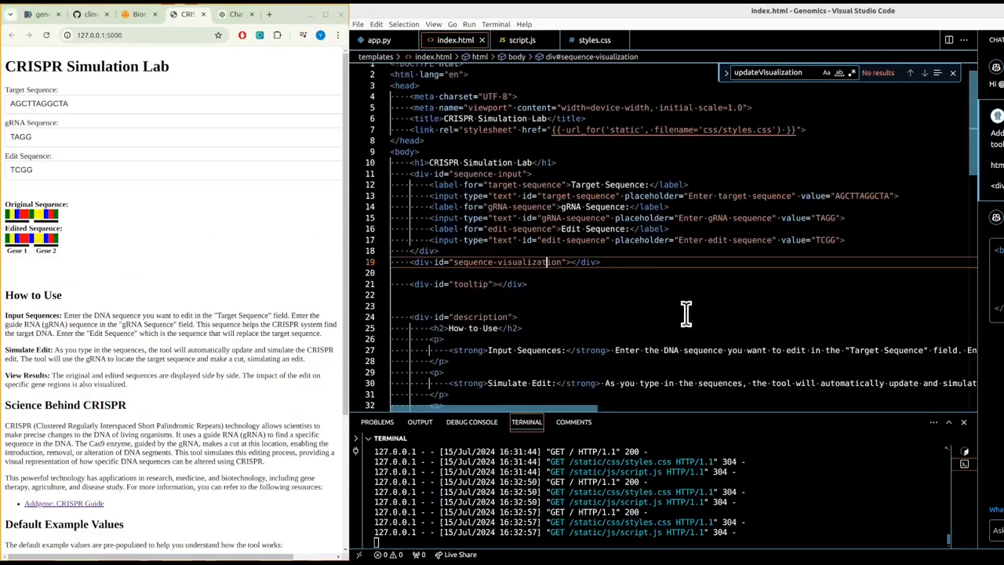
Step: Scroll index.html and select a word to search for updateVisualization
{"action": "scroll", "scroll_direction": "down", "scroll_amount": 3}
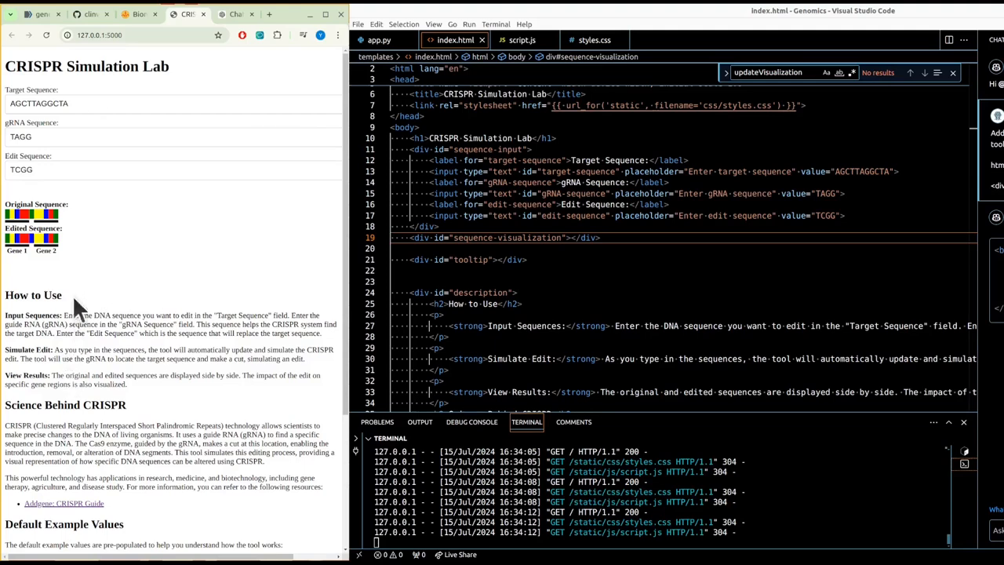
{"action": "double_click", "coordinate": [37, 103]}
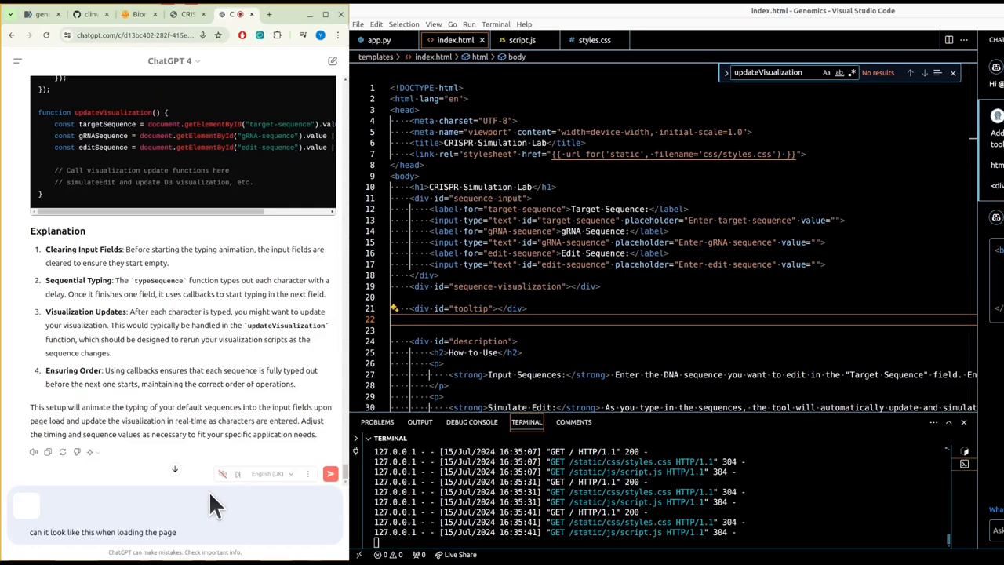
Step: Ask ChatGPT whether there are any issues with the pasted script.js code, then check the app tab
{"action": "type", "text": "before"}
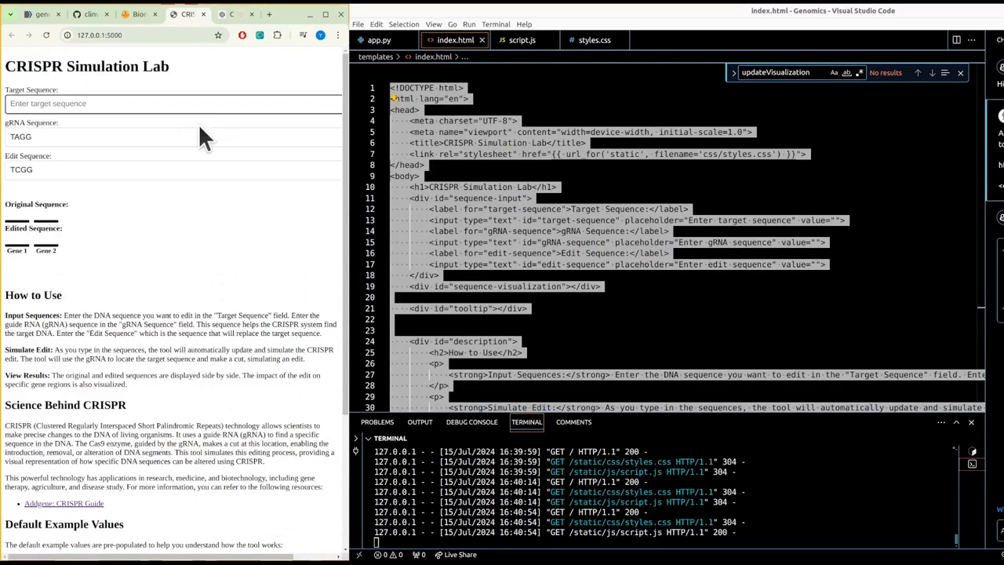
{"action": "mouse_move", "coordinate": [195, 171]}
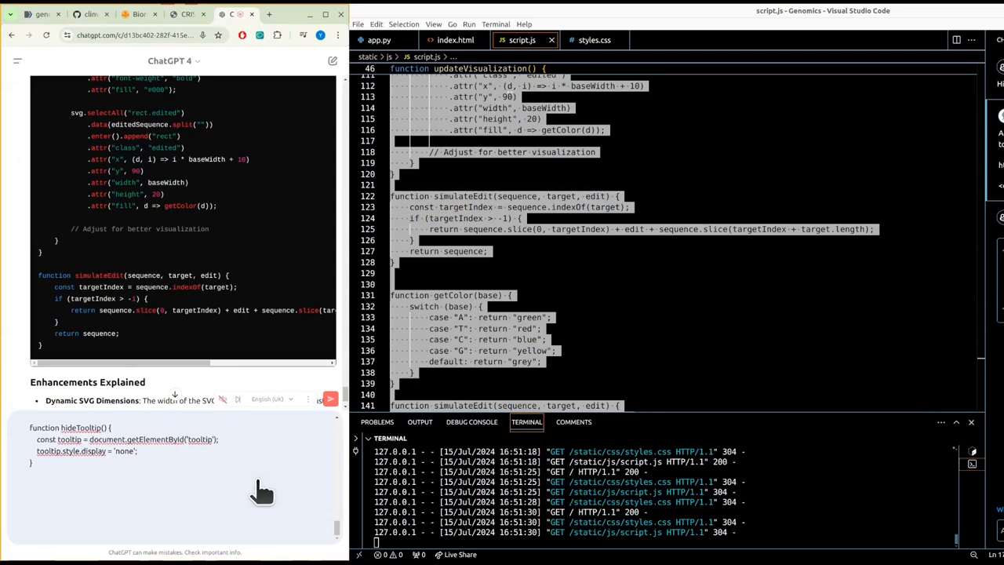
{"action": "type", "text": "are there any issues with the"}
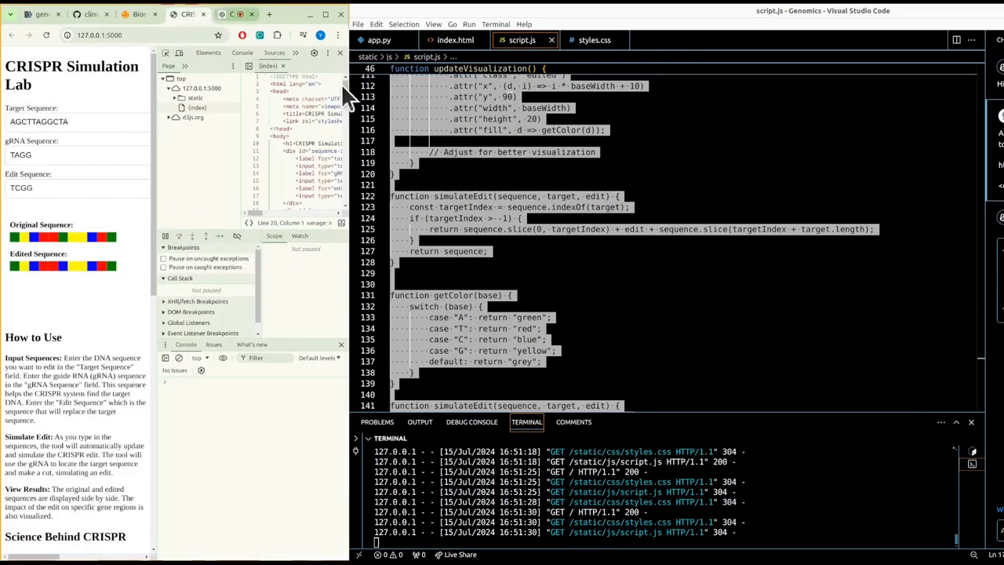
{"action": "left_click", "coordinate": [45, 34]}
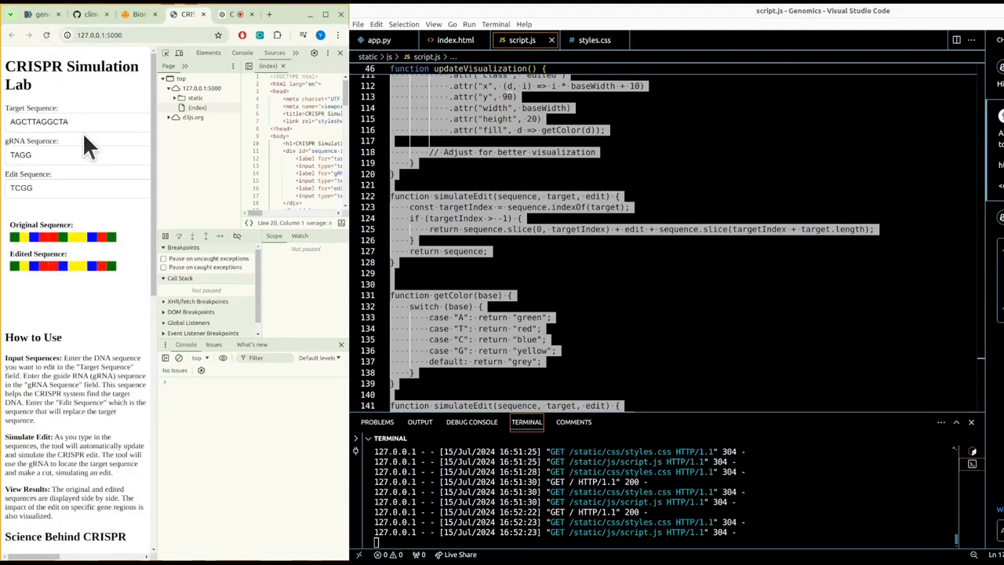
{"action": "mouse_move", "coordinate": [98, 322]}
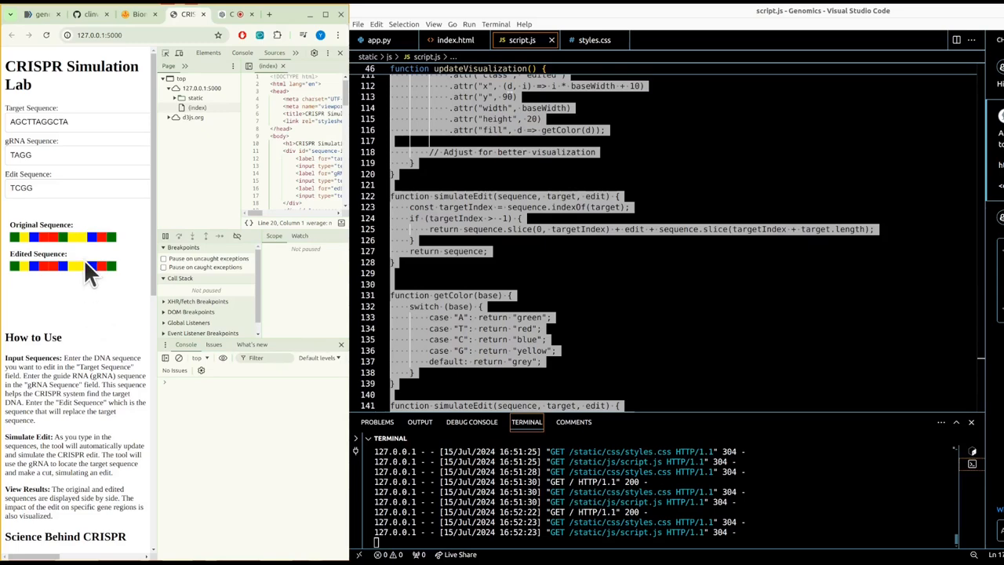
{"action": "mouse_move", "coordinate": [235, 14]}
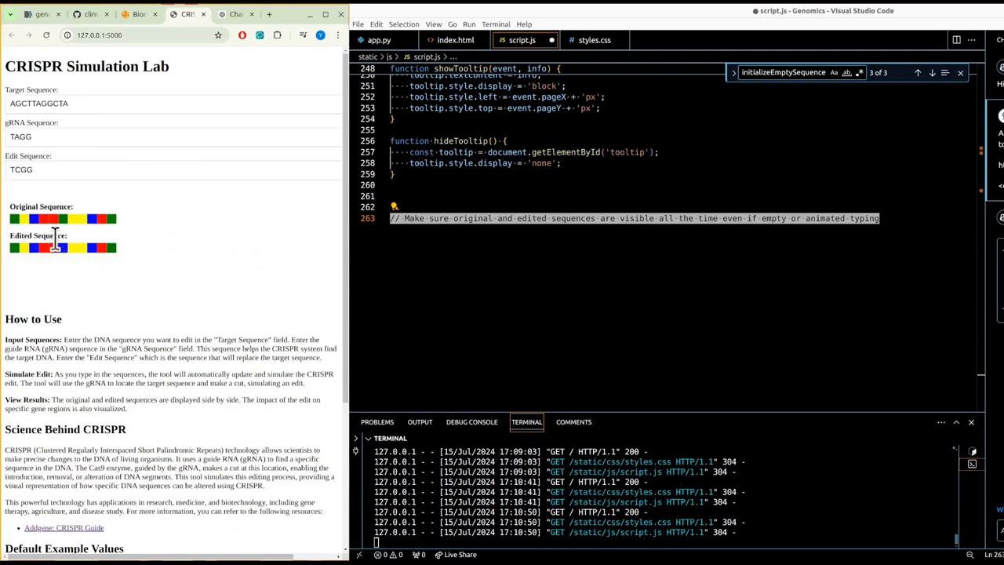
{"action": "mouse_move", "coordinate": [70, 40]}
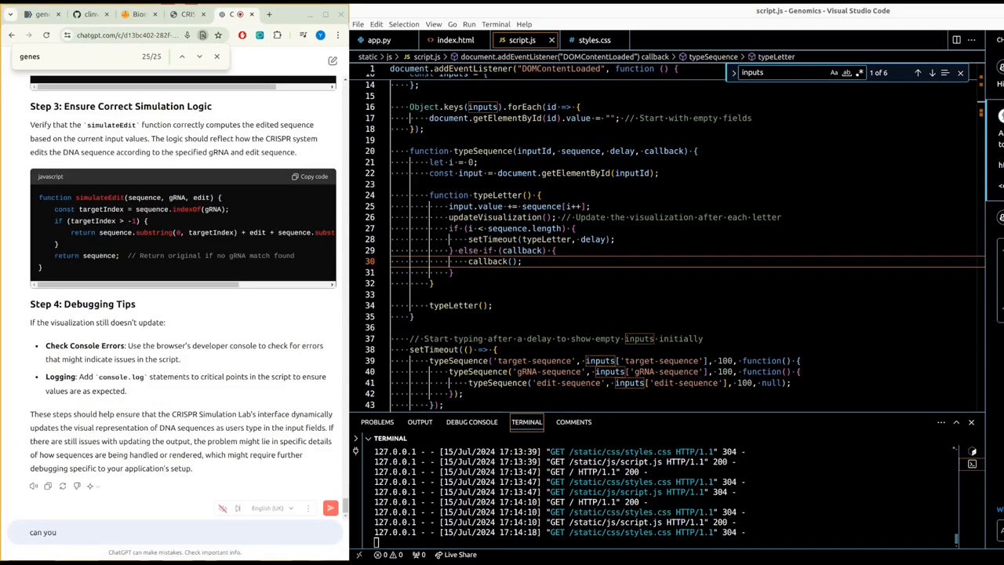
Step: Ask ChatGPT to generate all the prompts required to build the CRISPR Simulation Lab
{"action": "type", "text": "generate all the prompts"}
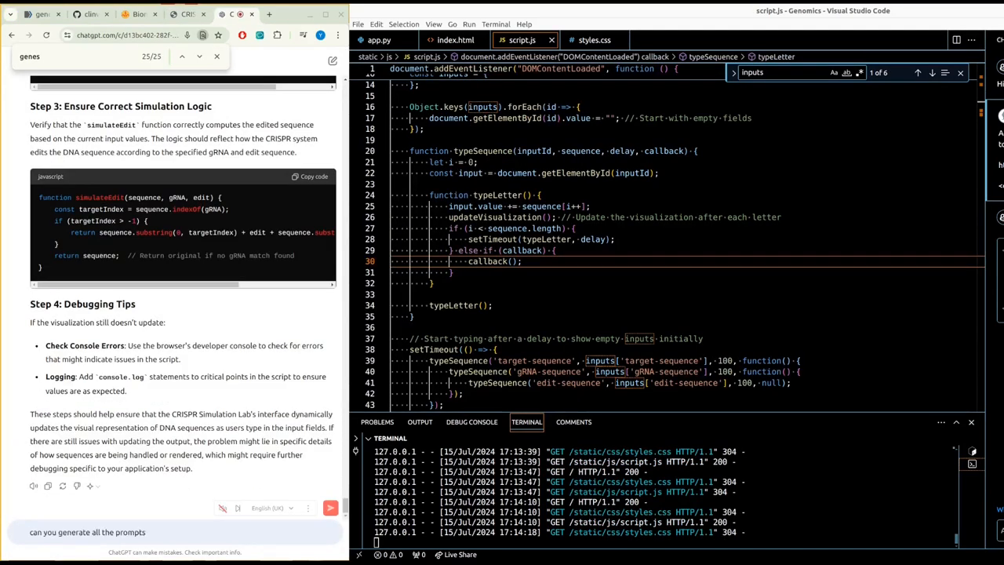
{"action": "type", "text": "required to"}
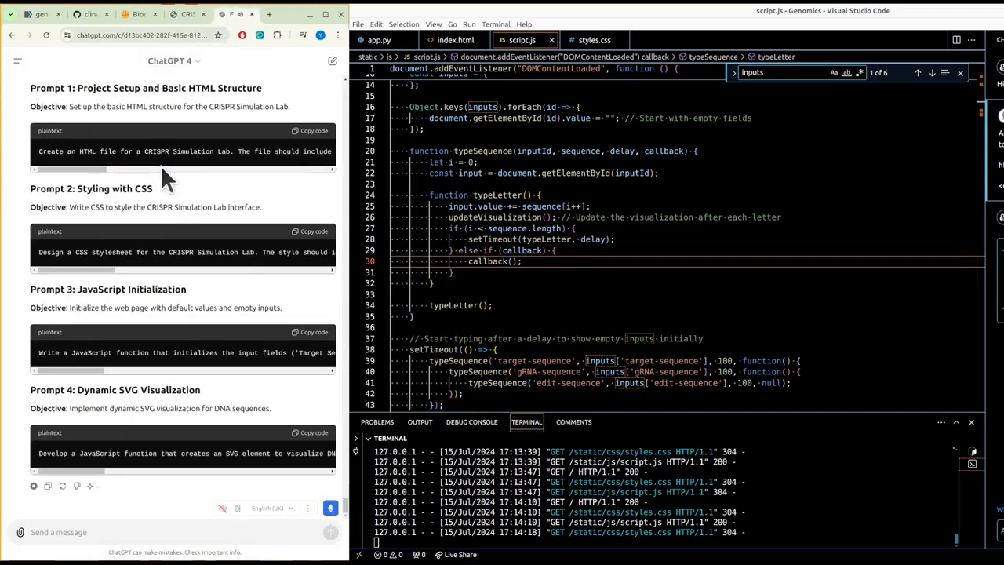
{"action": "mouse_move", "coordinate": [123, 295]}
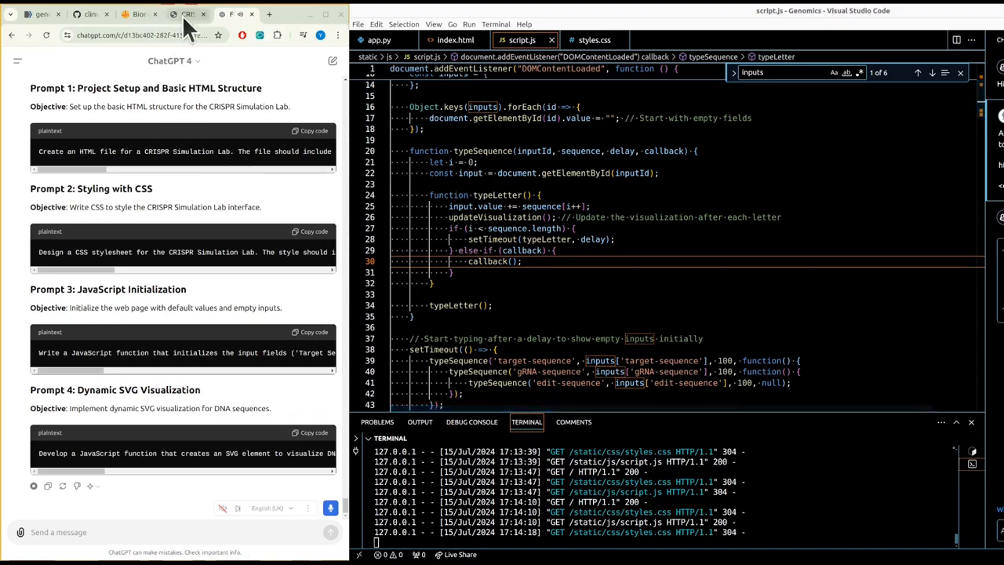
Step: Open info.txt and paste in the project folder structure from ChatGPT
{"action": "left_click", "coordinate": [188, 14]}
{"action": "type", "text": "modify"}
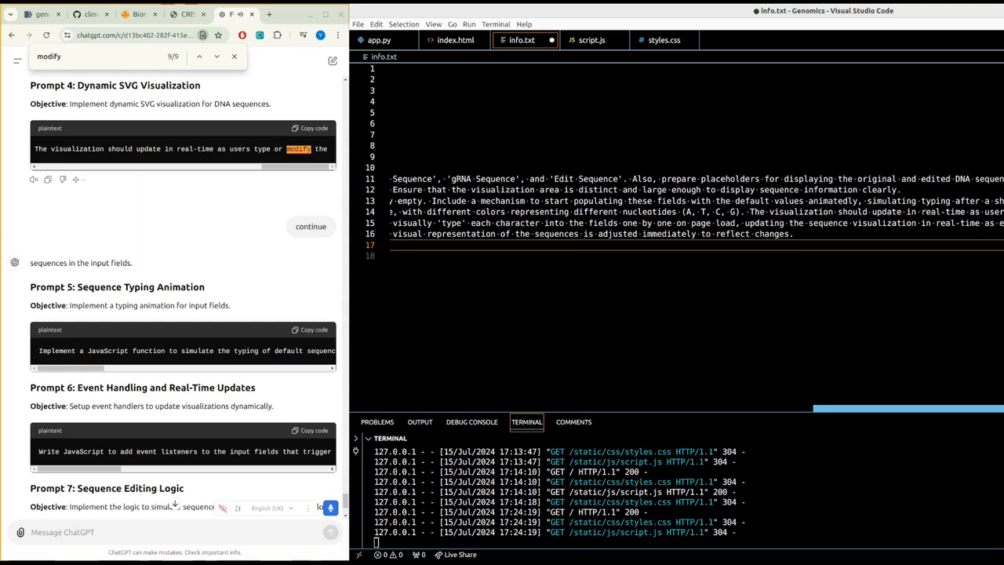
{"action": "mouse_move", "coordinate": [859, 225]}
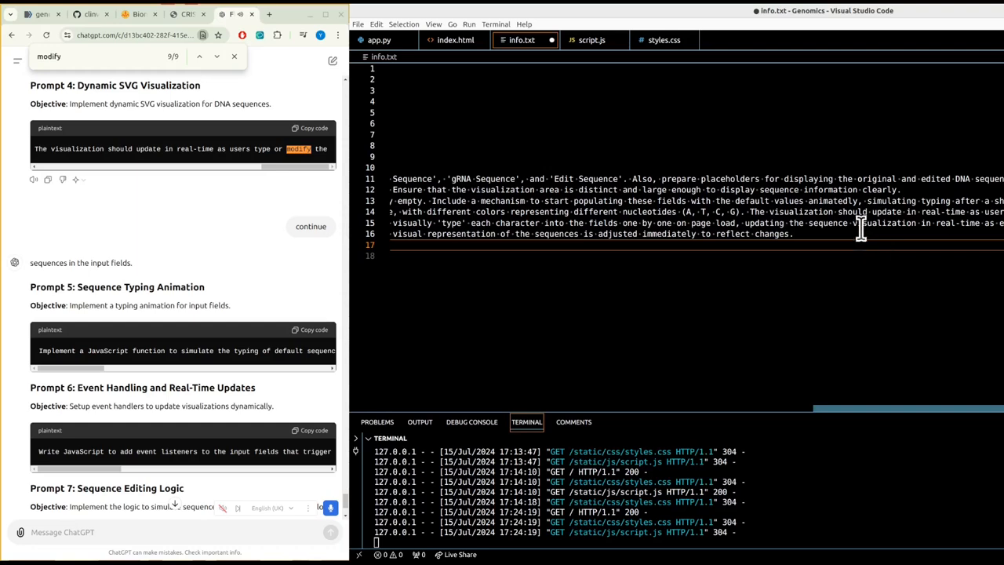
{"action": "left_click_drag", "start_coordinate": [860, 232], "coordinate": [982, 223]}
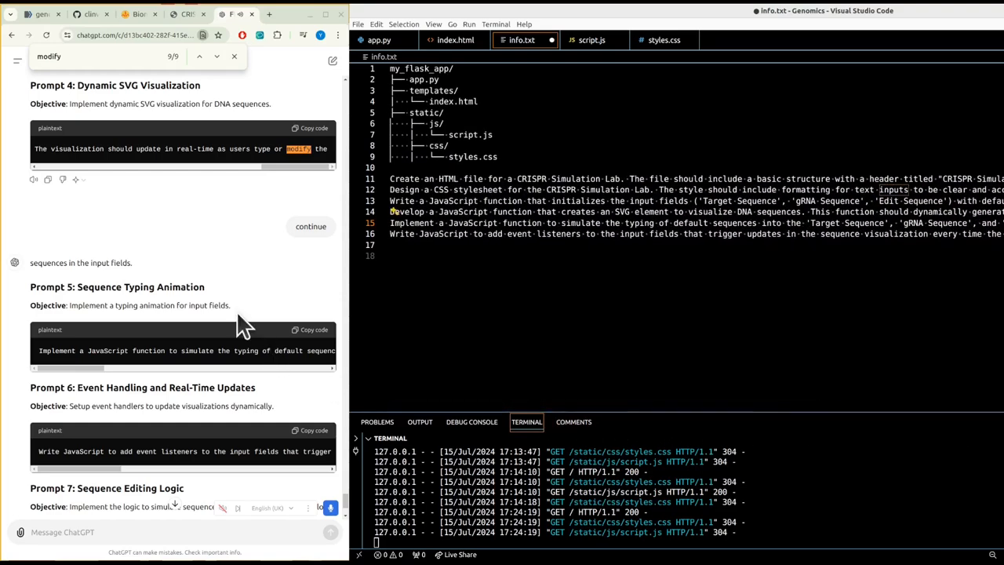
{"action": "mouse_move", "coordinate": [202, 273]}
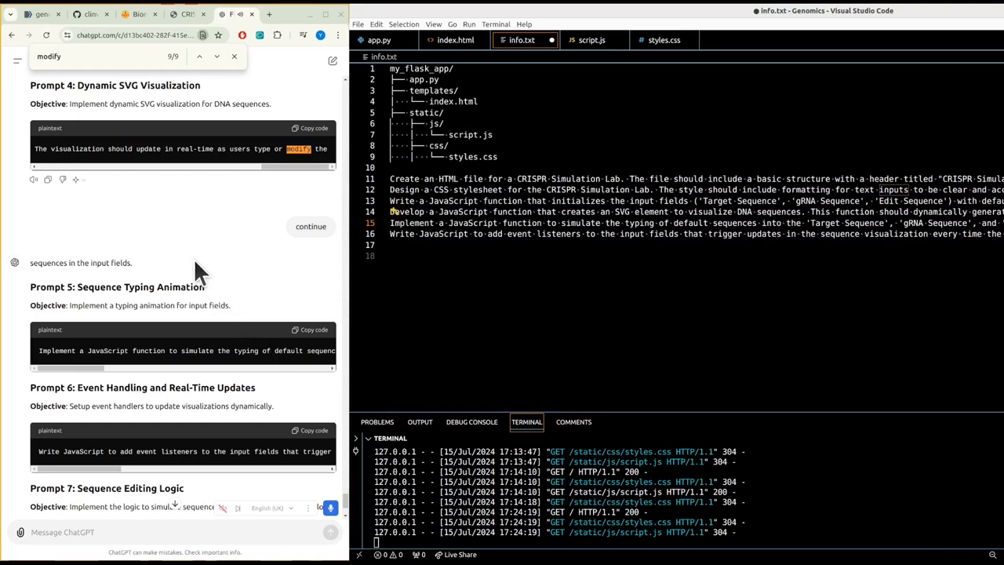
{"action": "scroll", "scroll_direction": "down", "scroll_amount": 3}
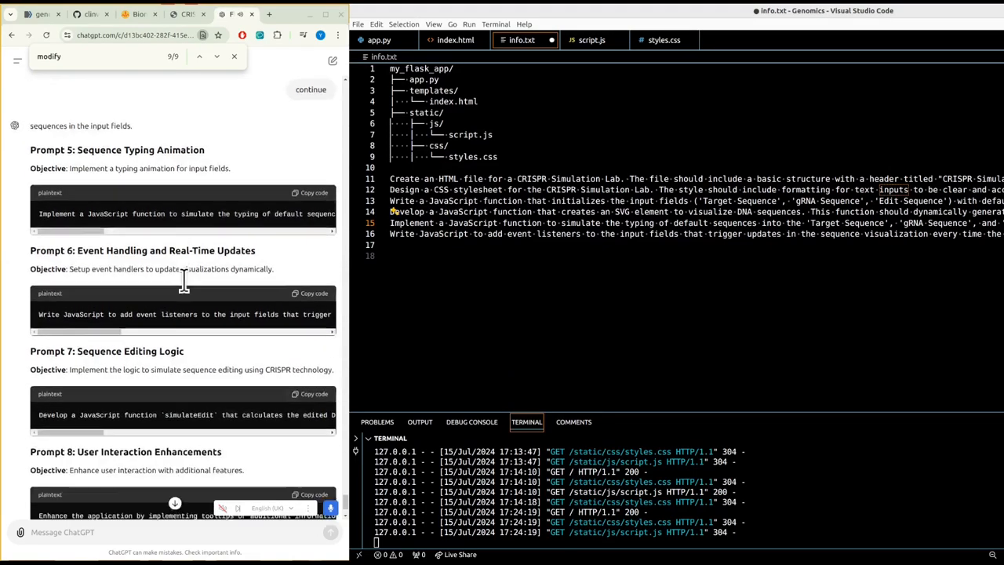
{"action": "scroll", "scroll_direction": "down", "scroll_amount": 3}
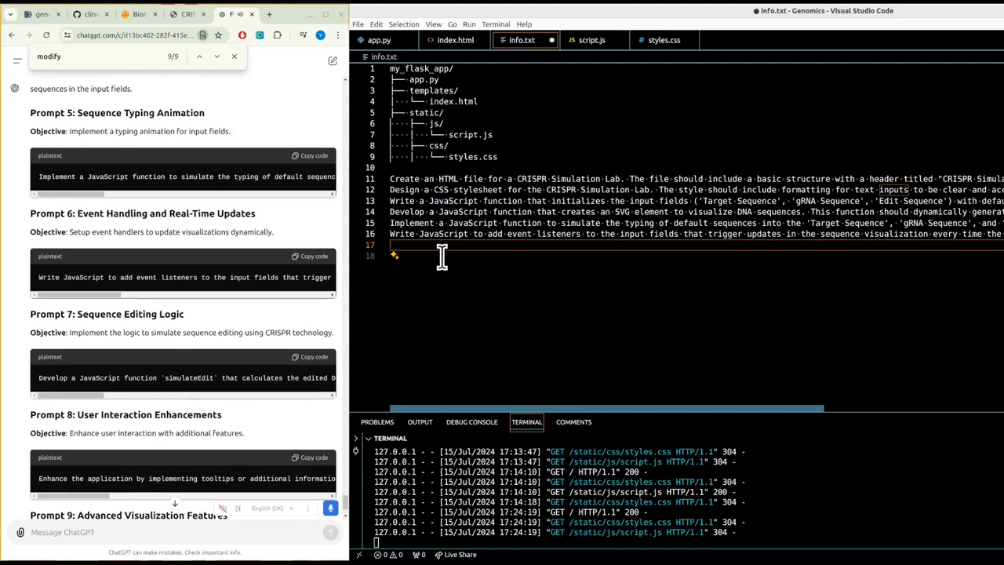
{"action": "mouse_move", "coordinate": [439, 282]}
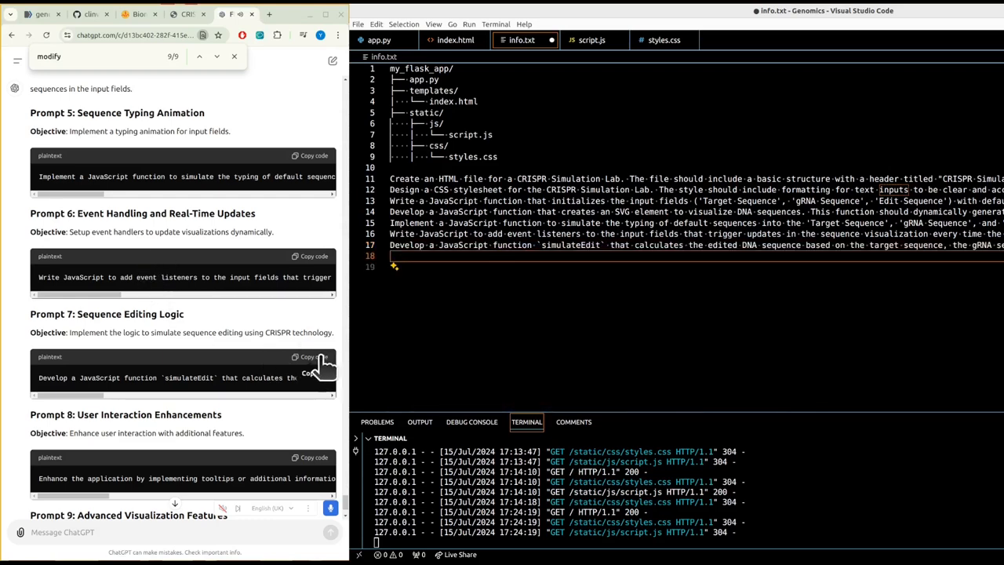
Step: Copy the sequence editing, user interaction and advanced visualization prompts into info.txt, one per line
{"action": "left_click", "coordinate": [310, 357]}
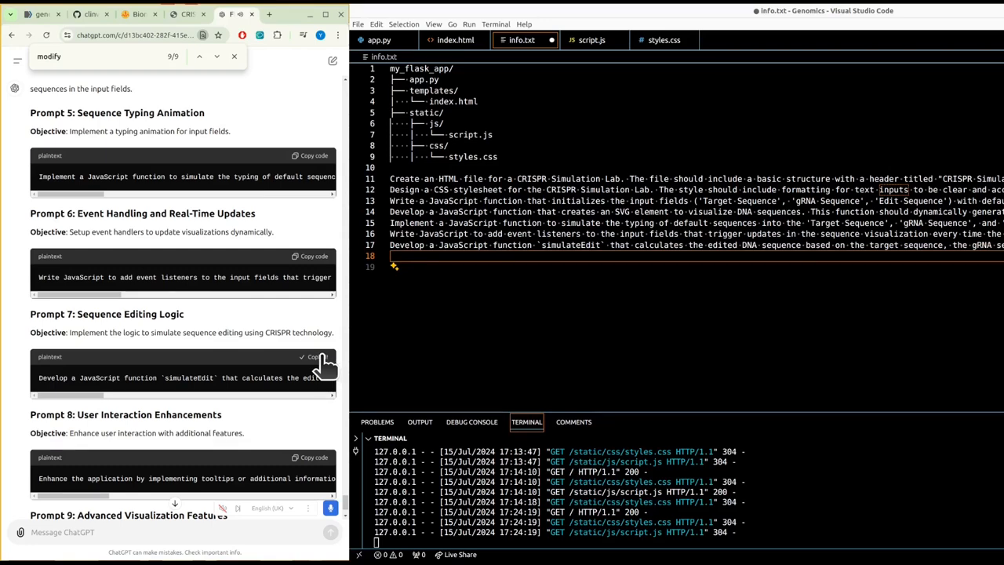
{"action": "scroll", "scroll_direction": "down", "scroll_amount": 3}
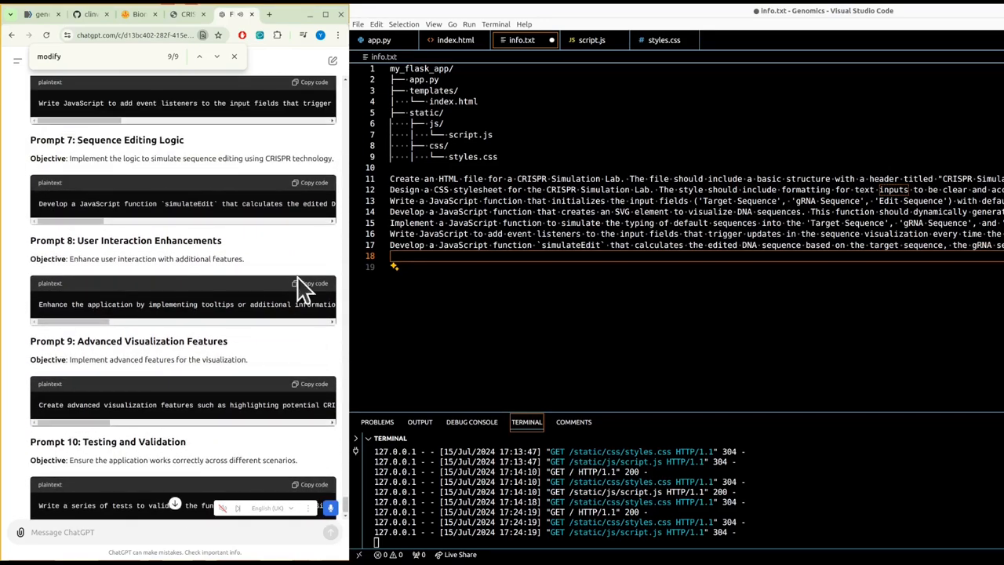
{"action": "left_click", "coordinate": [313, 282]}
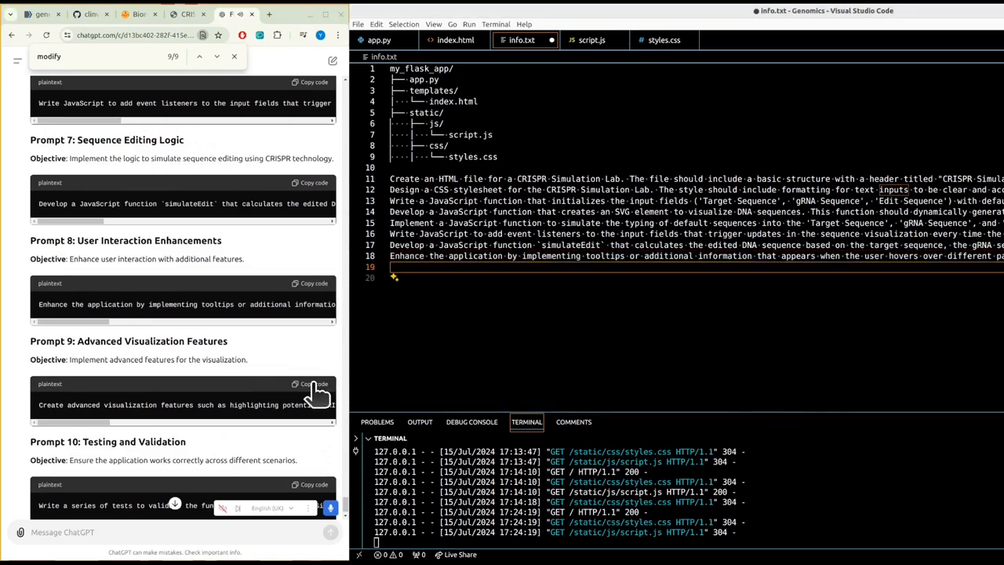
{"action": "left_click", "coordinate": [314, 382]}
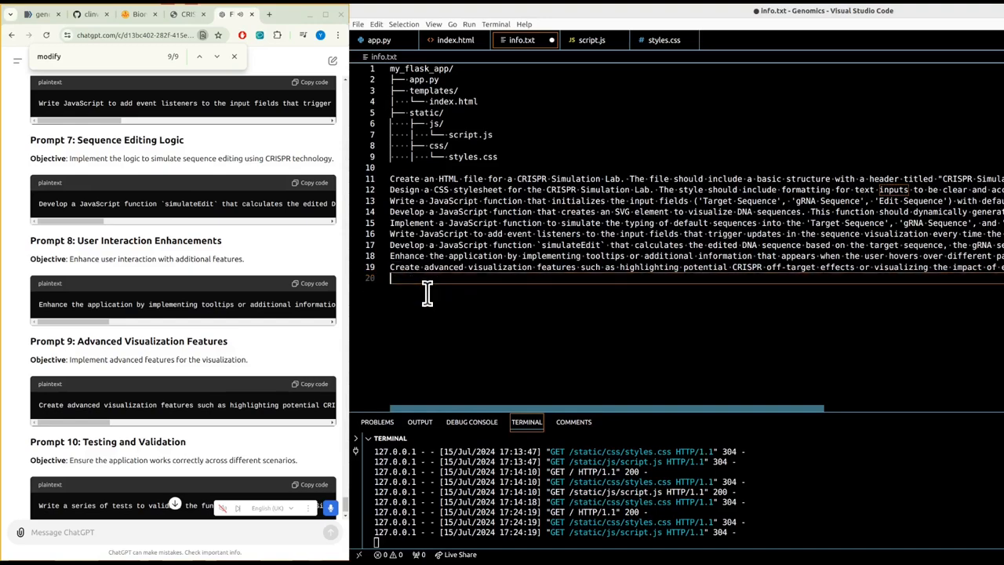
{"action": "type", "text": "Incorporate additional interactivity by enabling users to save or export the edited DNA sequence data. Implement functionalit"}
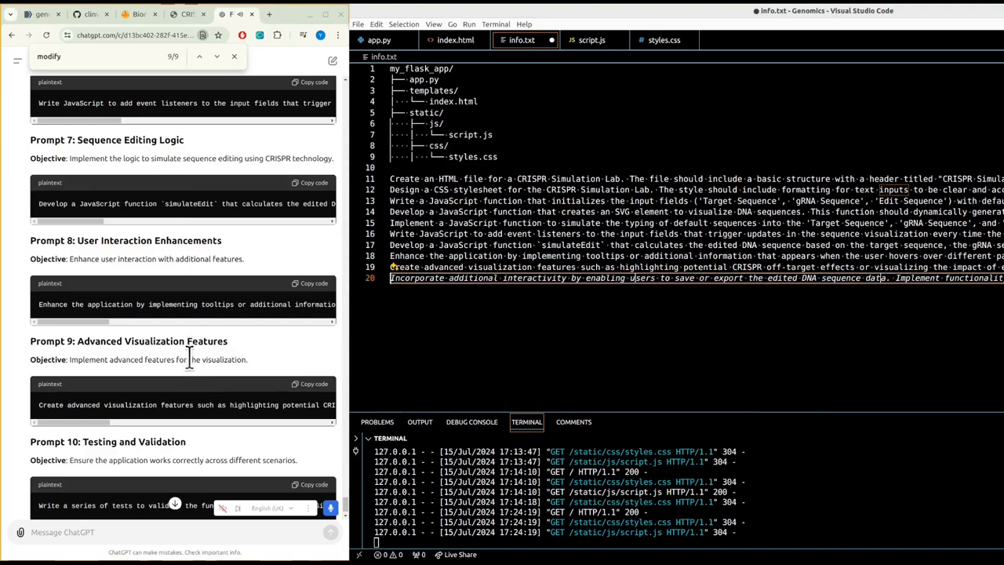
{"action": "scroll", "scroll_direction": "down", "scroll_amount": 3}
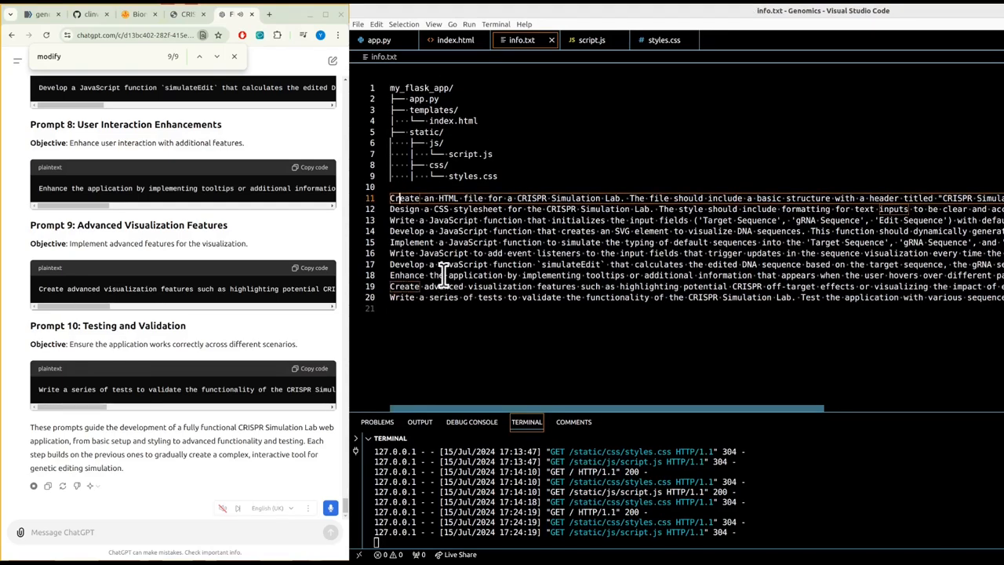
{"action": "mouse_move", "coordinate": [510, 312]}
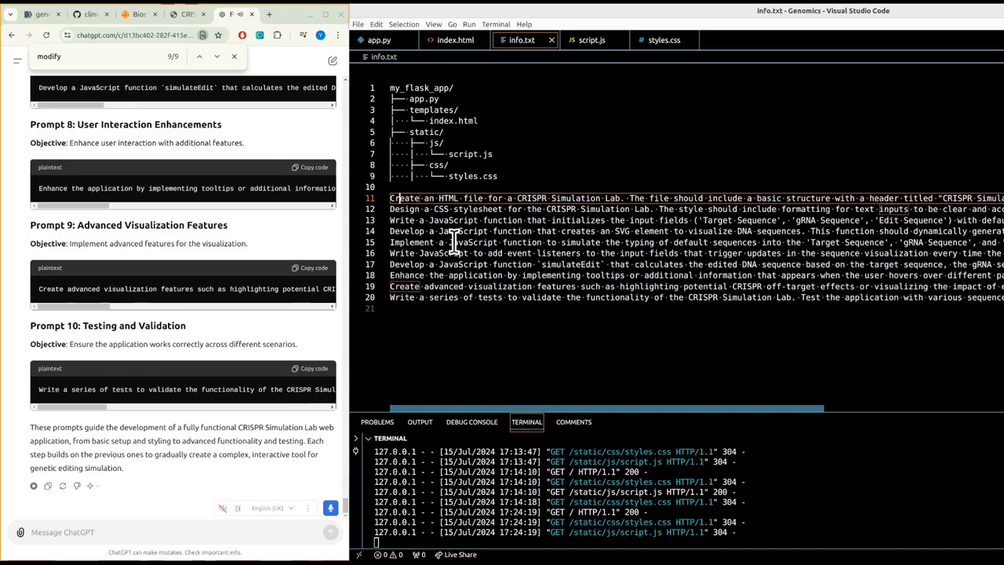
{"action": "left_click", "coordinate": [455, 41]}
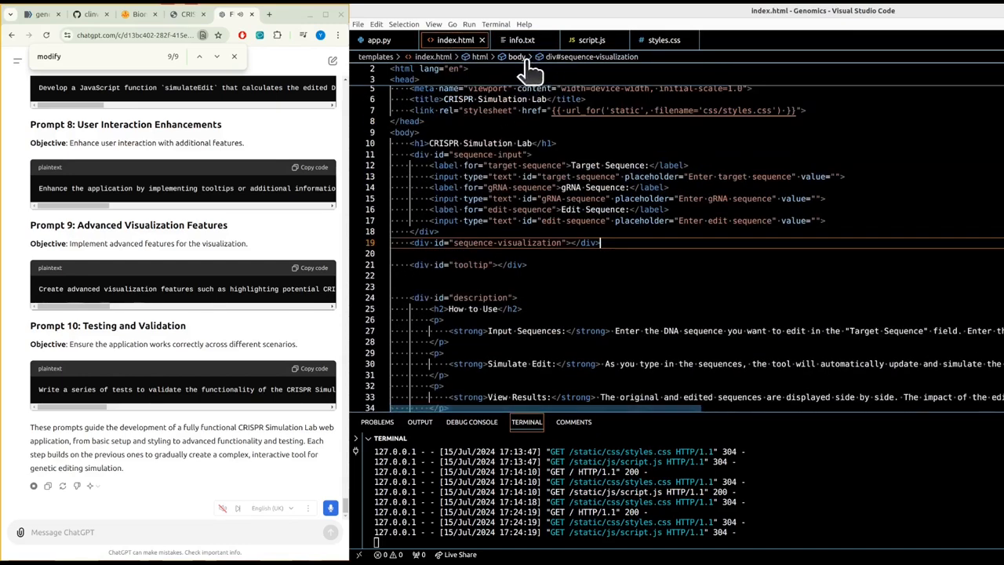
Step: Draft the follow-up message 'update and generate the complete JS code' without sending it
{"action": "left_click", "coordinate": [591, 41]}
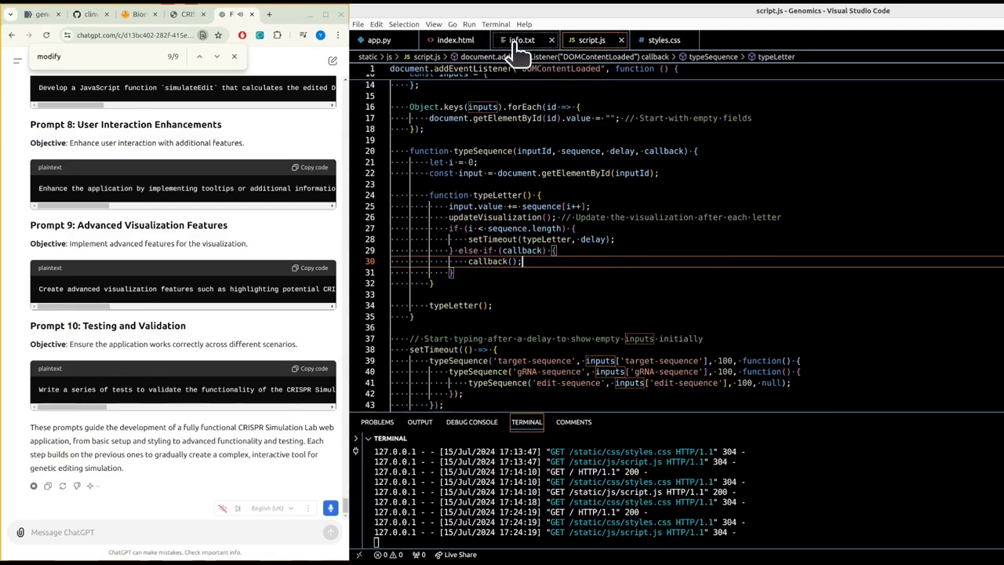
{"action": "left_click", "coordinate": [521, 41]}
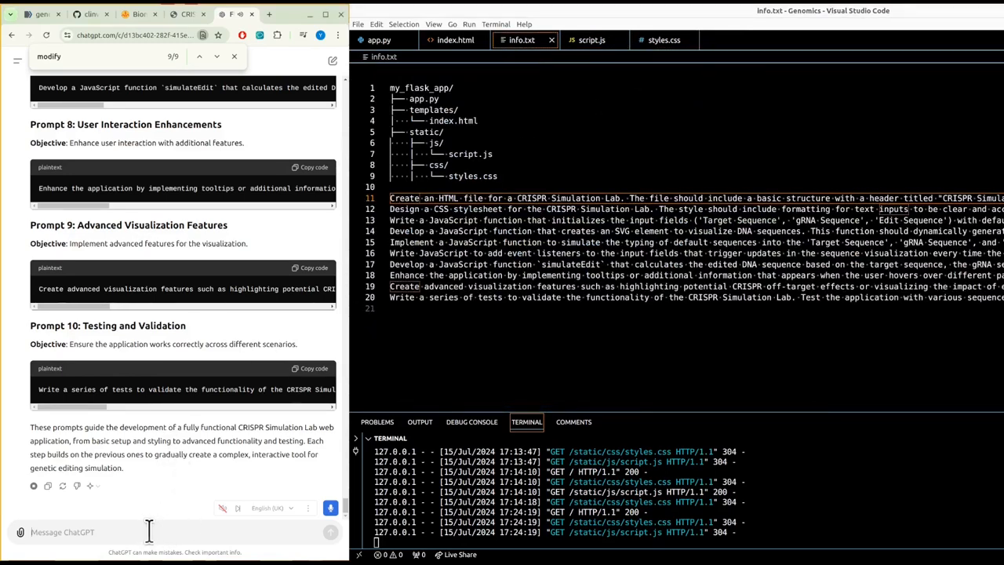
{"action": "type", "text": "g"}
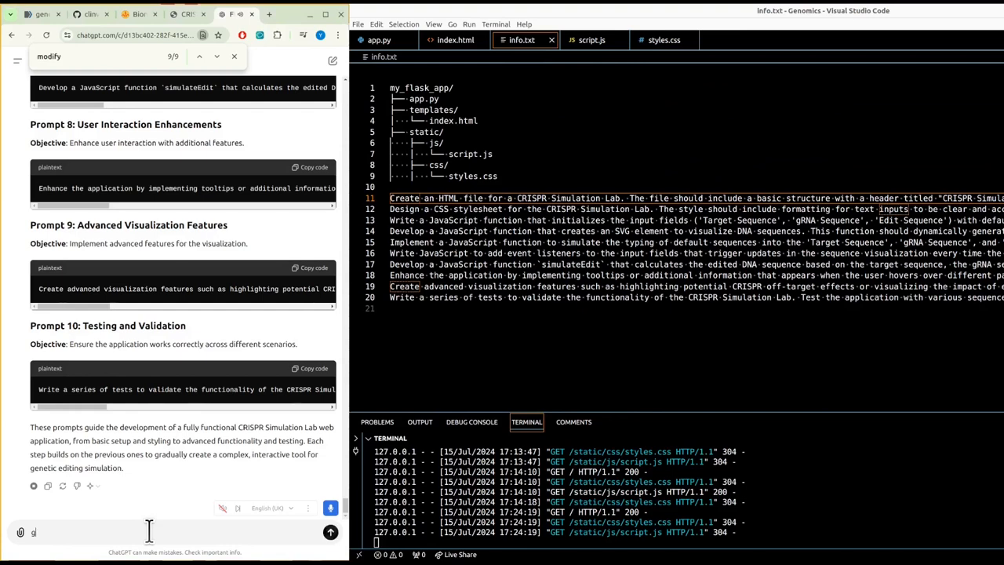
{"action": "type", "text": "ener"}
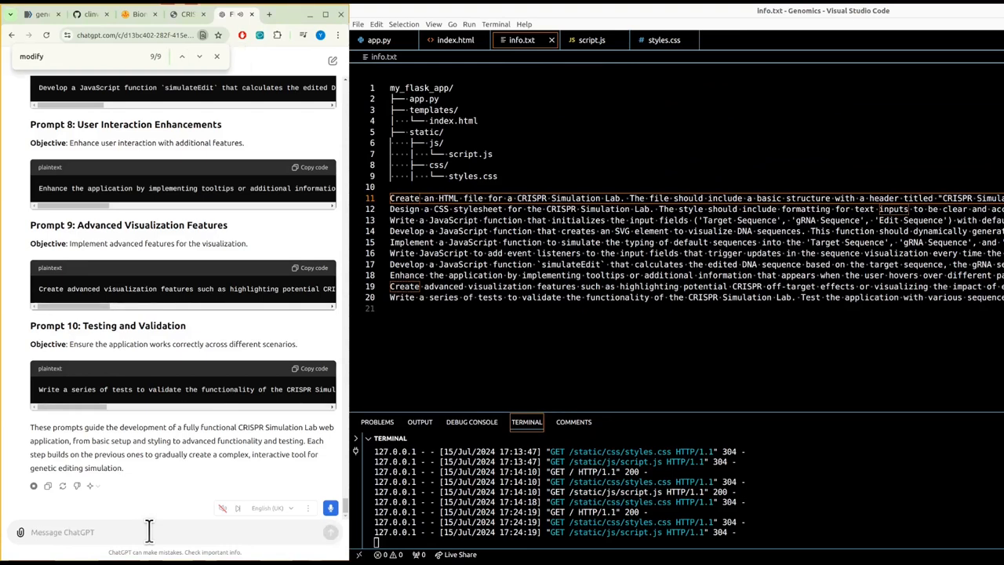
{"action": "type", "text": "update and"}
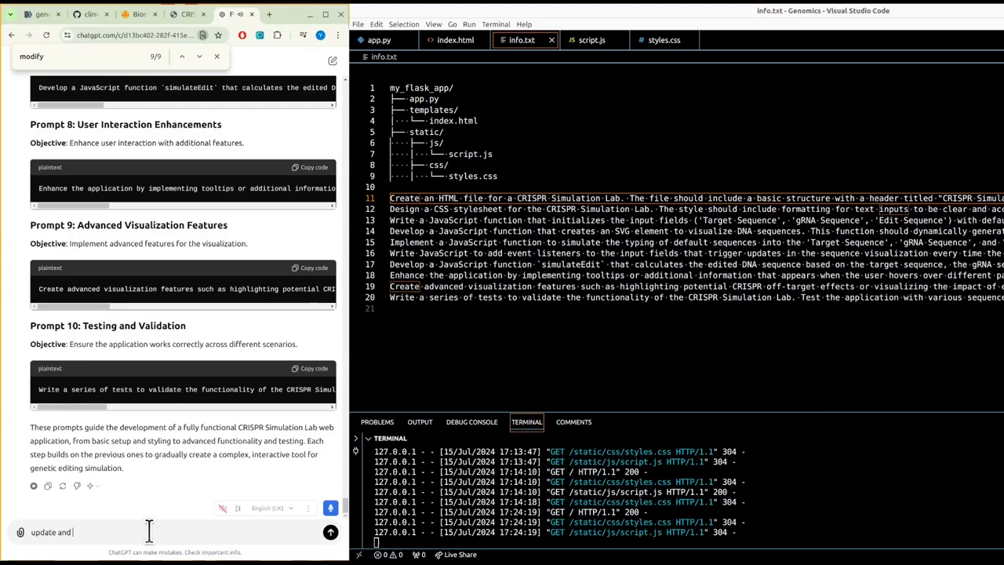
{"action": "type", "text": "generate the"}
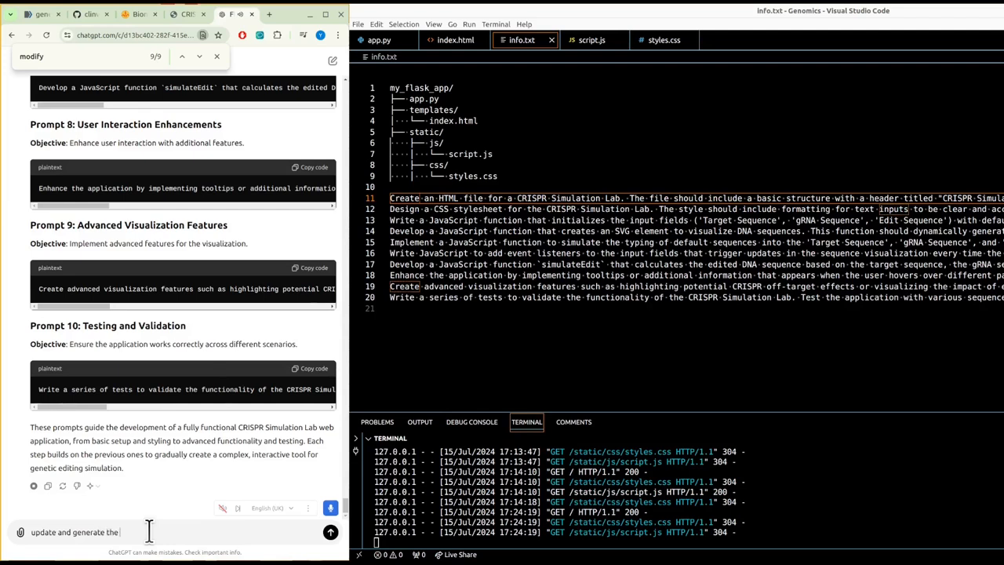
{"action": "type", "text": "complet"}
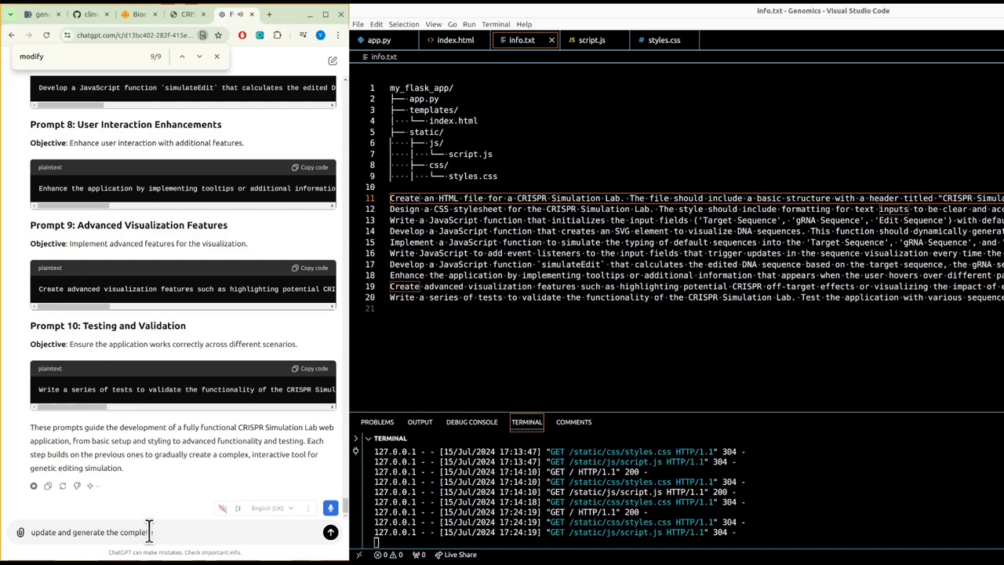
{"action": "type", "text": "JS code"}
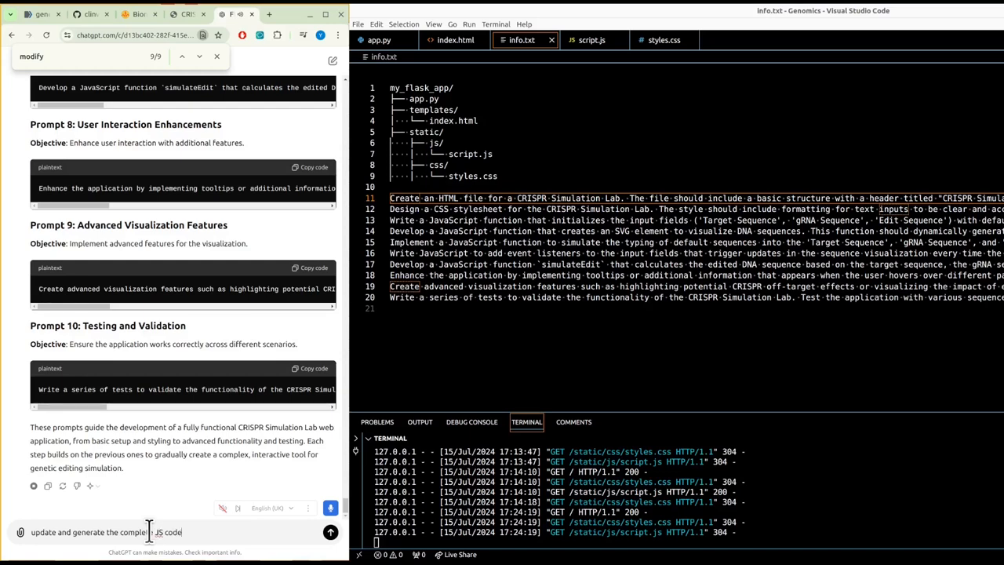
{"action": "scroll", "scroll_direction": "down", "scroll_amount": 3}
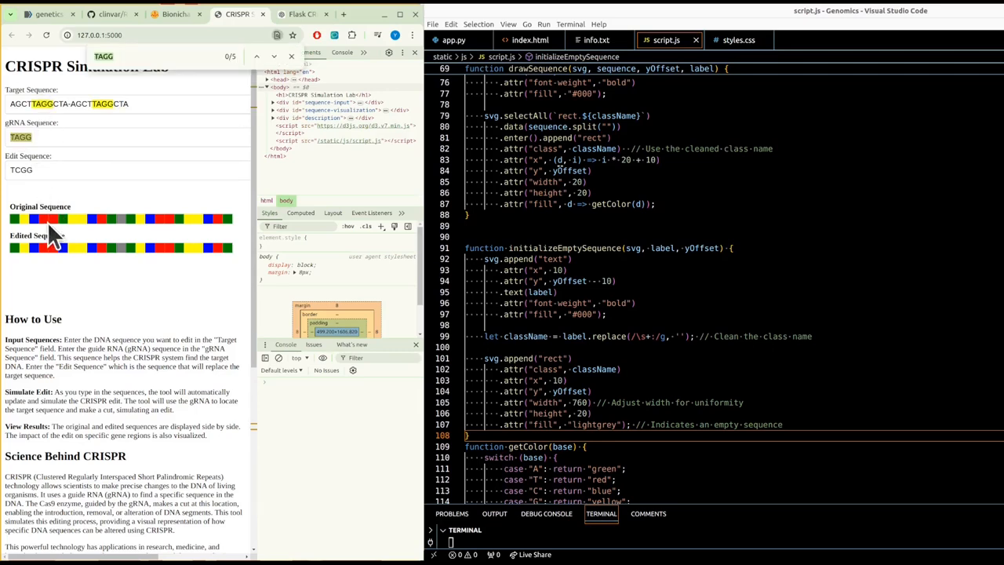
{"action": "mouse_move", "coordinate": [172, 232]}
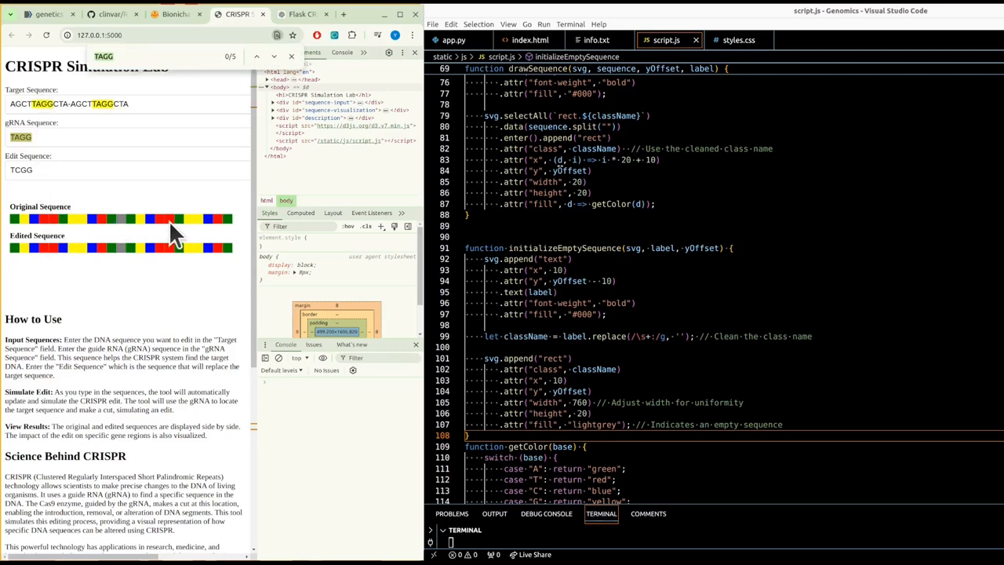
{"action": "mouse_move", "coordinate": [157, 241]}
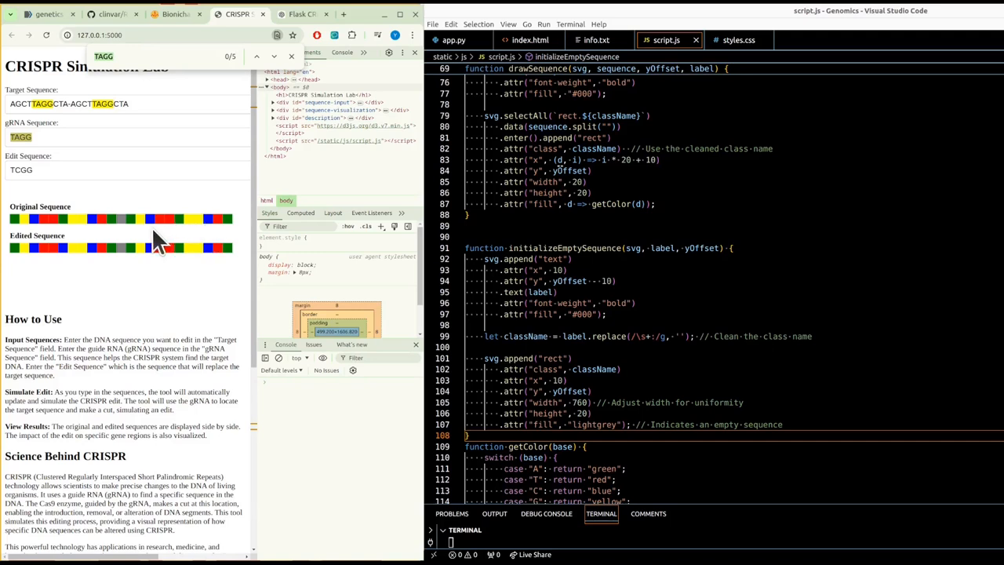
{"action": "mouse_move", "coordinate": [65, 254]}
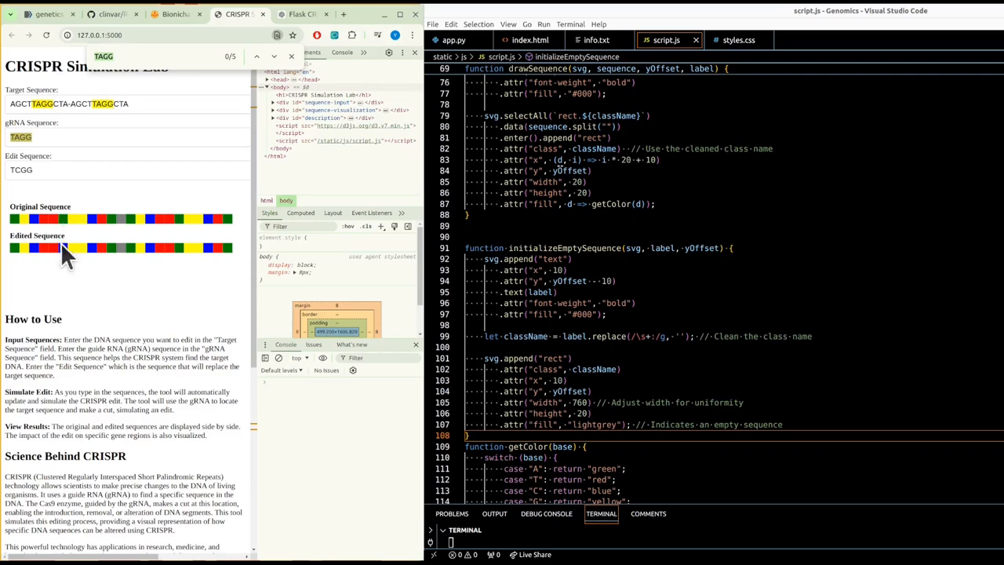
{"action": "mouse_move", "coordinate": [97, 307]}
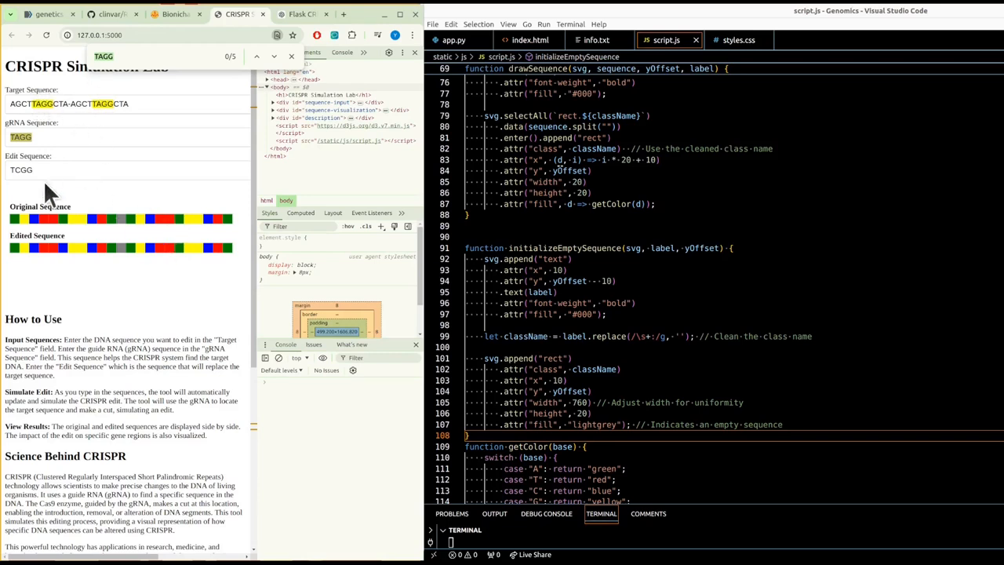
{"action": "mouse_move", "coordinate": [196, 286]}
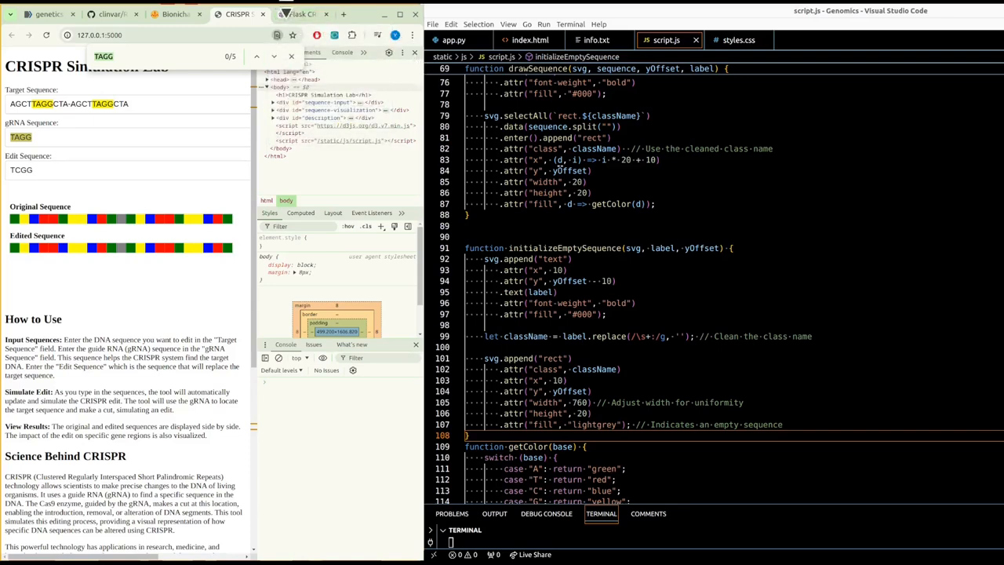
Step: Return to the ChatGPT conversation after inspecting the TAGG sequence color bars
{"action": "left_click", "coordinate": [301, 14]}
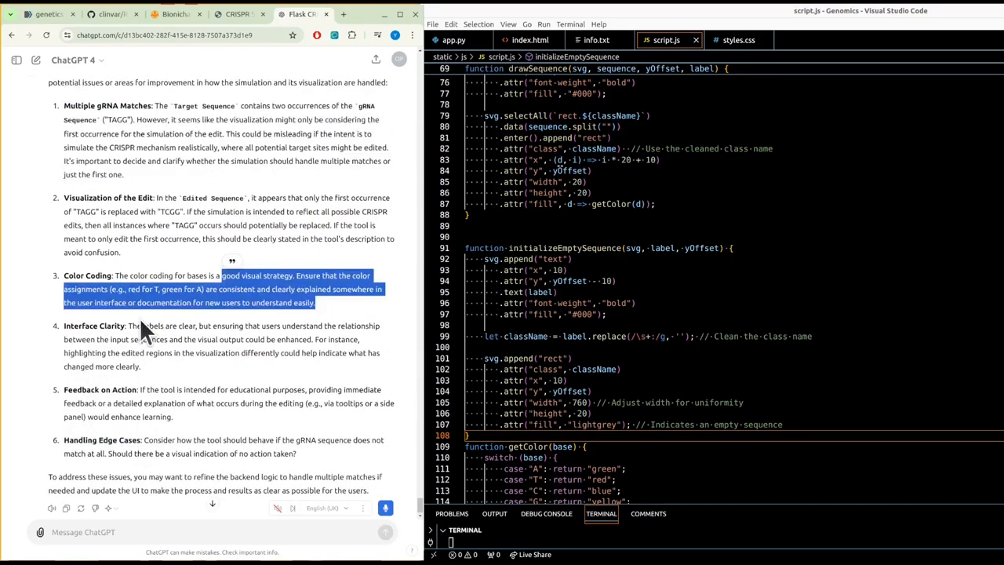
Step: Ask ChatGPT whether placing letters on the coloured boxes is a good idea, read the reply, and return to the lab page
{"action": "left_click", "coordinate": [386, 508]}
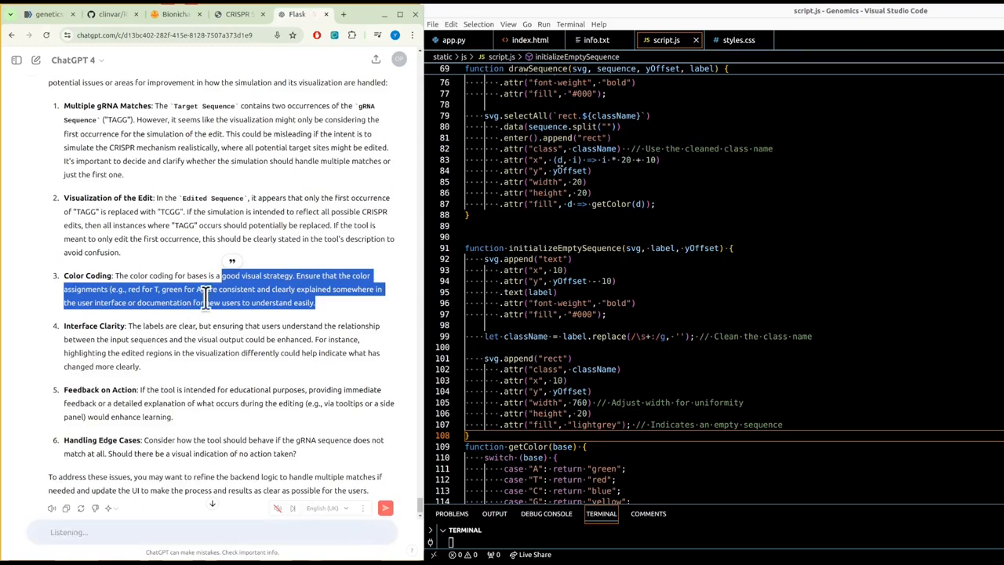
{"action": "type", "text": "do you think it's a good idea to just place the let"}
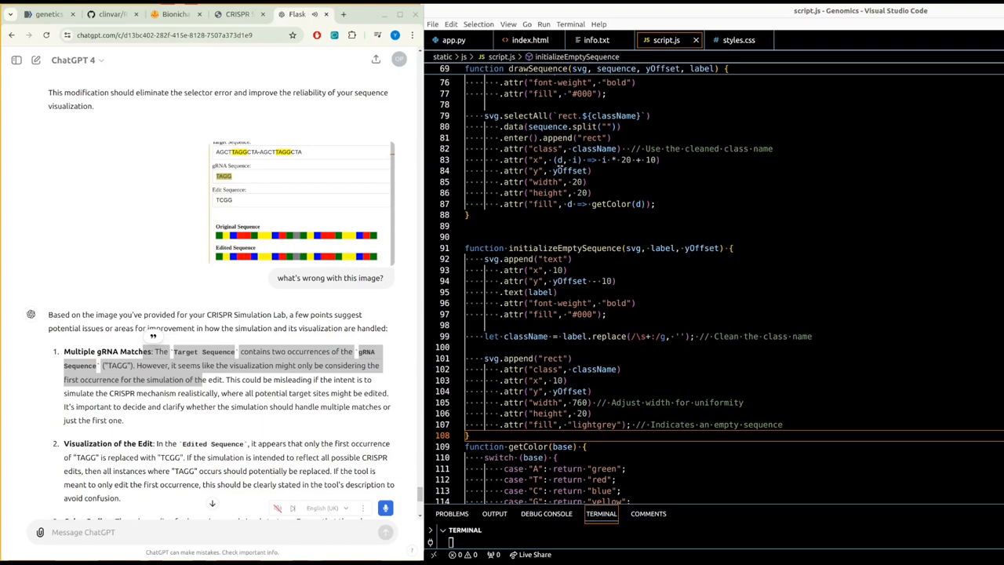
{"action": "mouse_move", "coordinate": [149, 345]}
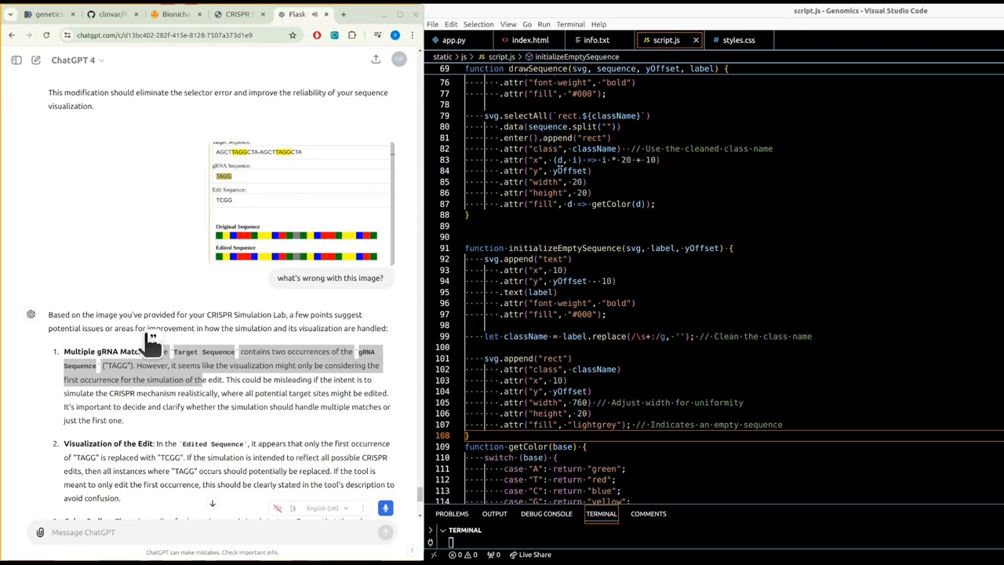
{"action": "scroll", "scroll_direction": "down", "scroll_amount": 3}
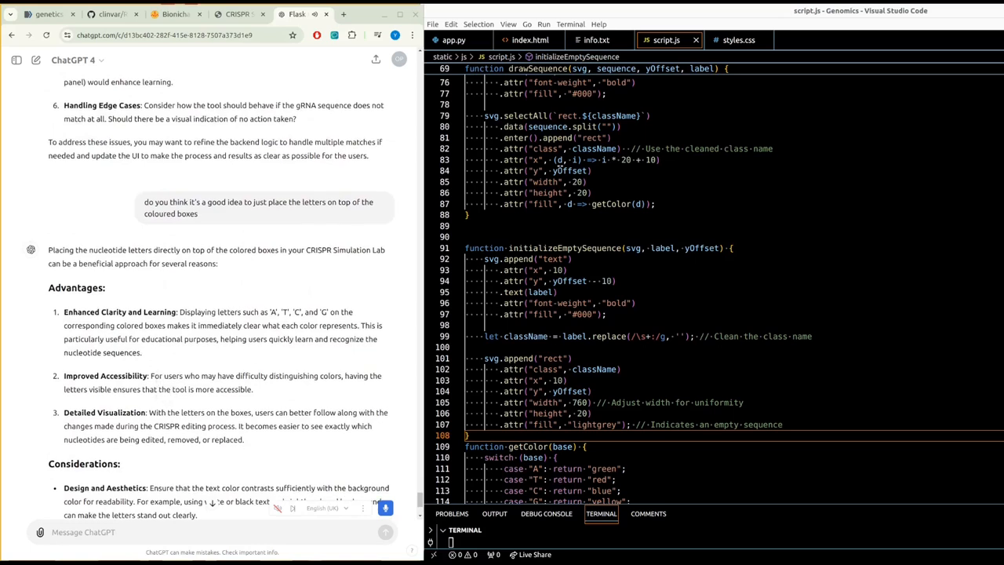
{"action": "mouse_move", "coordinate": [228, 310]}
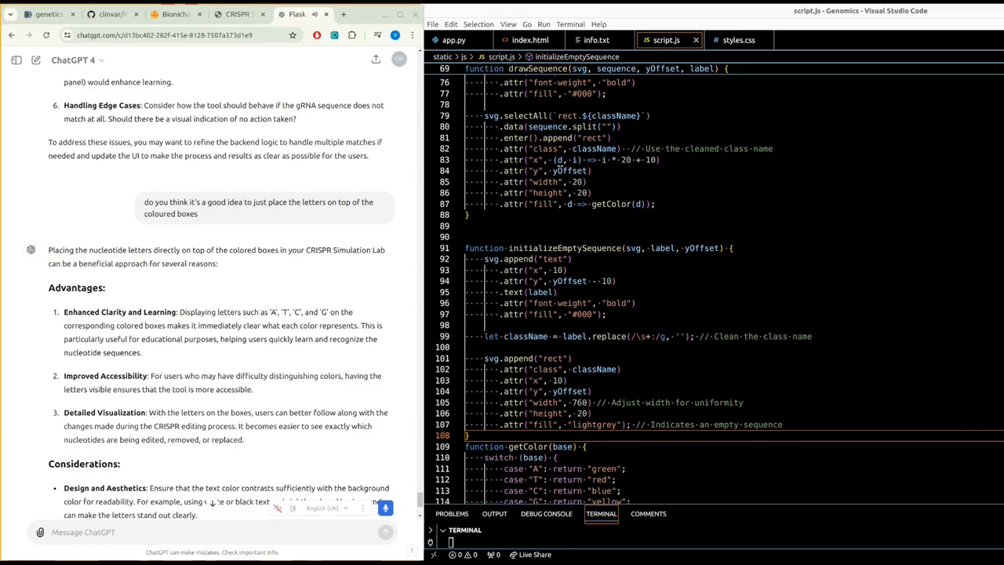
{"action": "mouse_move", "coordinate": [160, 308]}
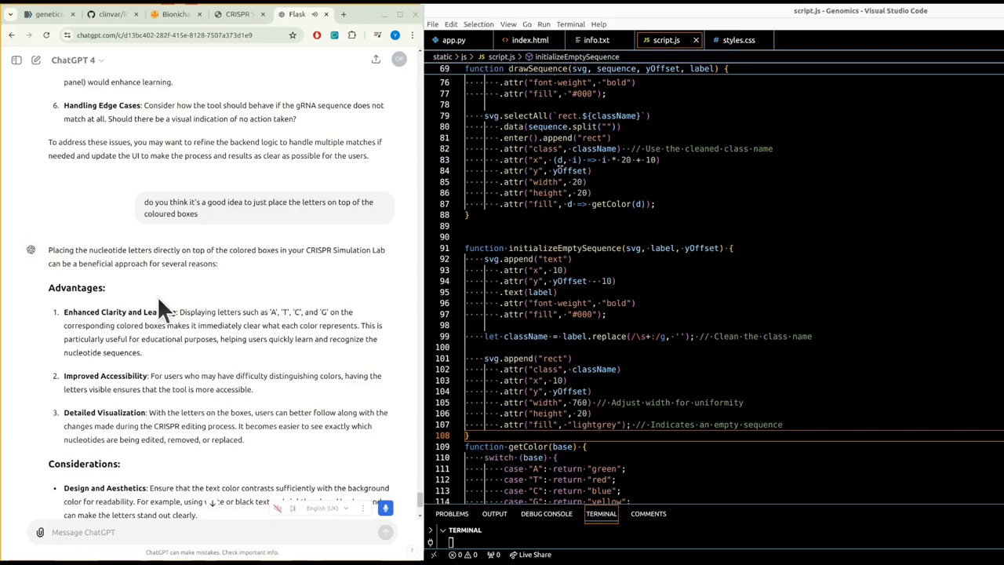
{"action": "scroll", "scroll_direction": "down", "scroll_amount": 3}
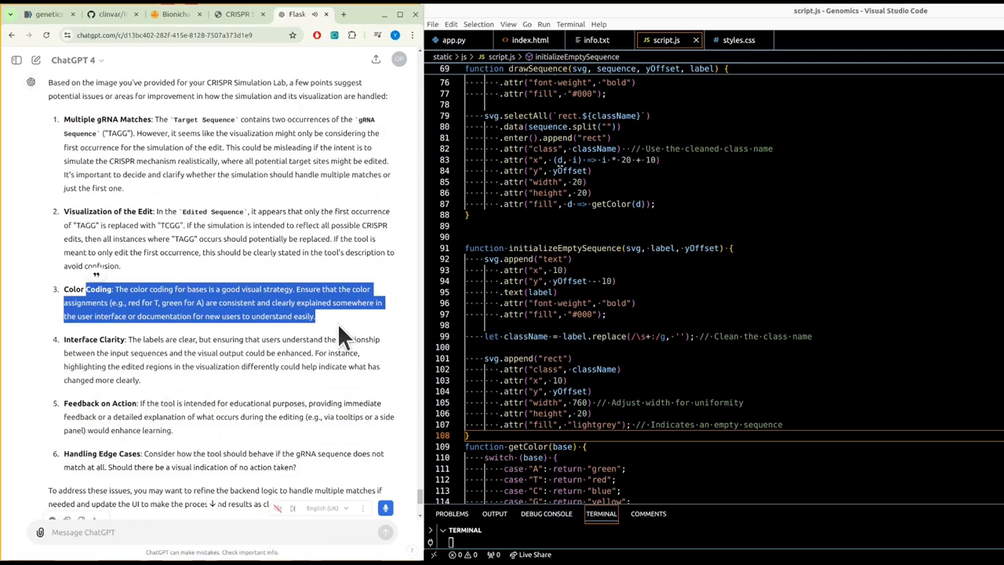
{"action": "mouse_move", "coordinate": [227, 351]}
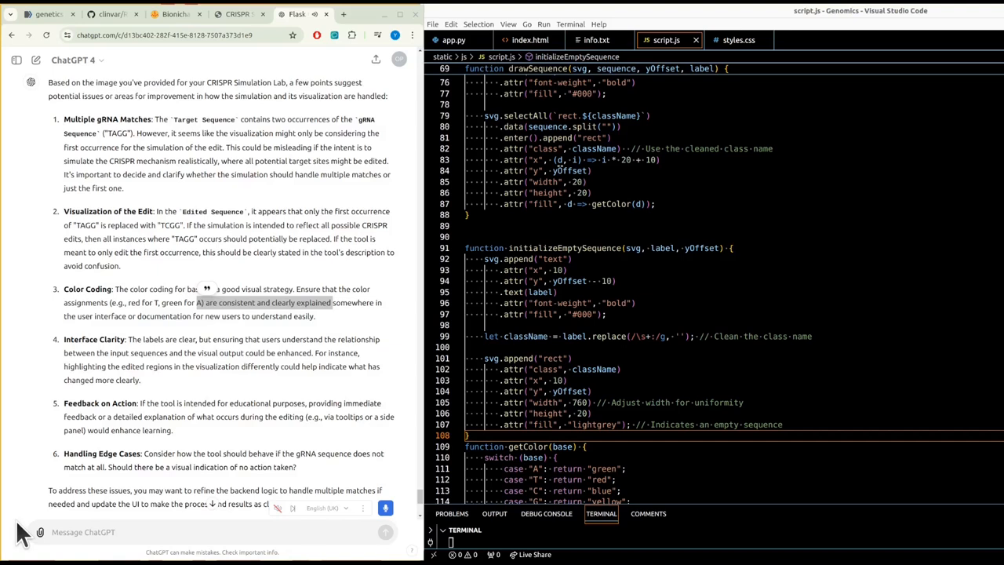
{"action": "mouse_move", "coordinate": [47, 515]}
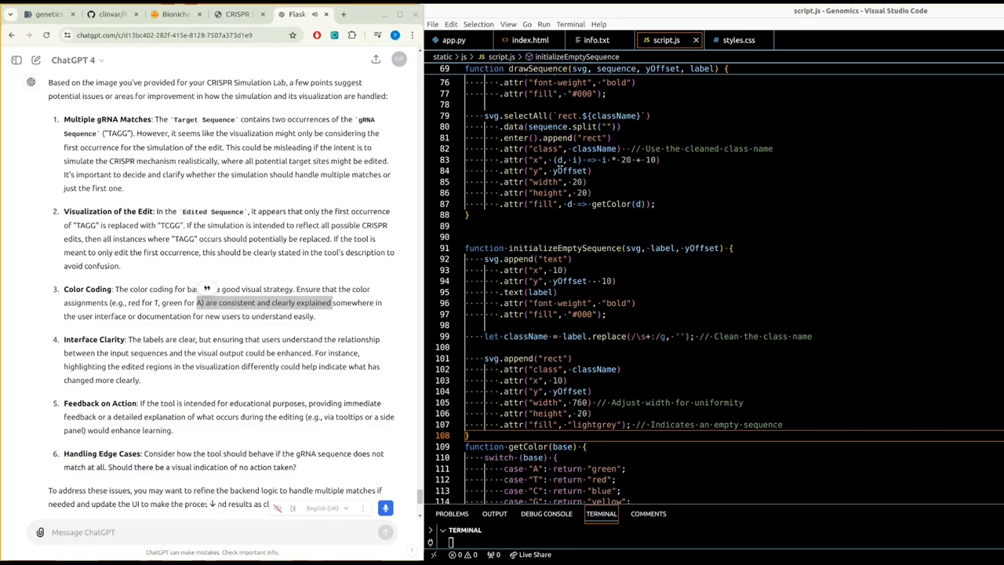
{"action": "mouse_move", "coordinate": [195, 119]}
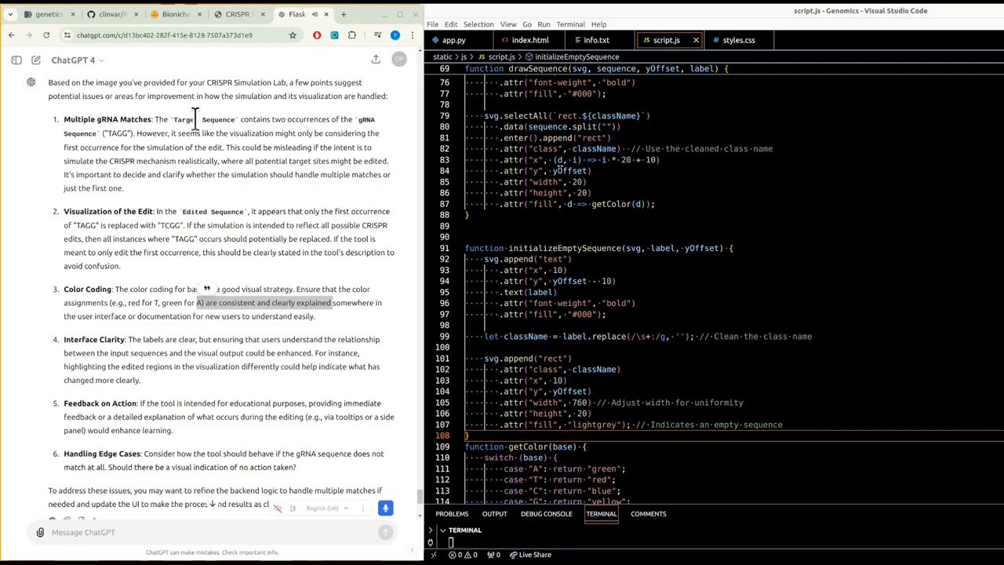
{"action": "left_click", "coordinate": [235, 12]}
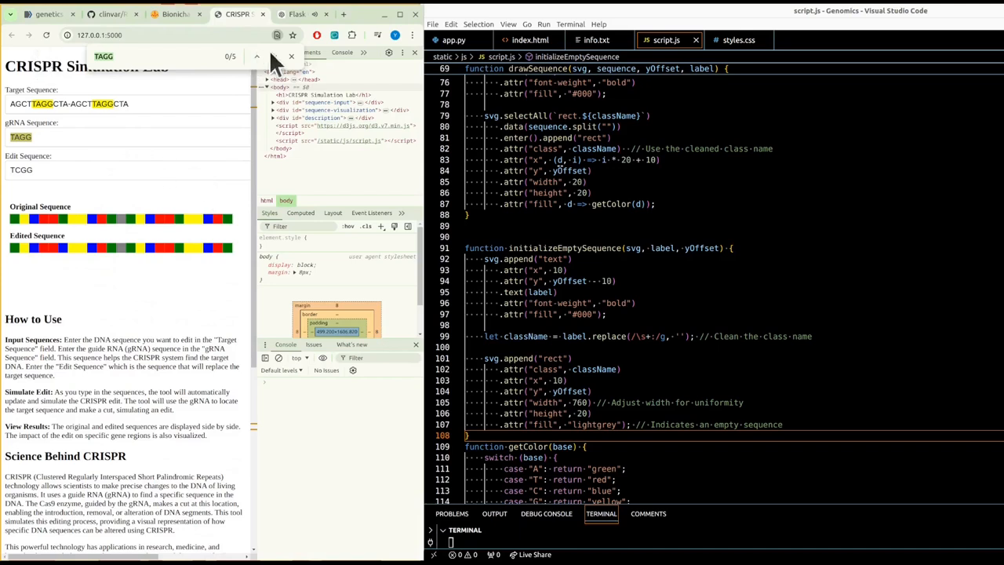
Step: Return to ChatGPT and read the Advantages and Considerations of letters over colored boxes
{"action": "left_click", "coordinate": [21, 138]}
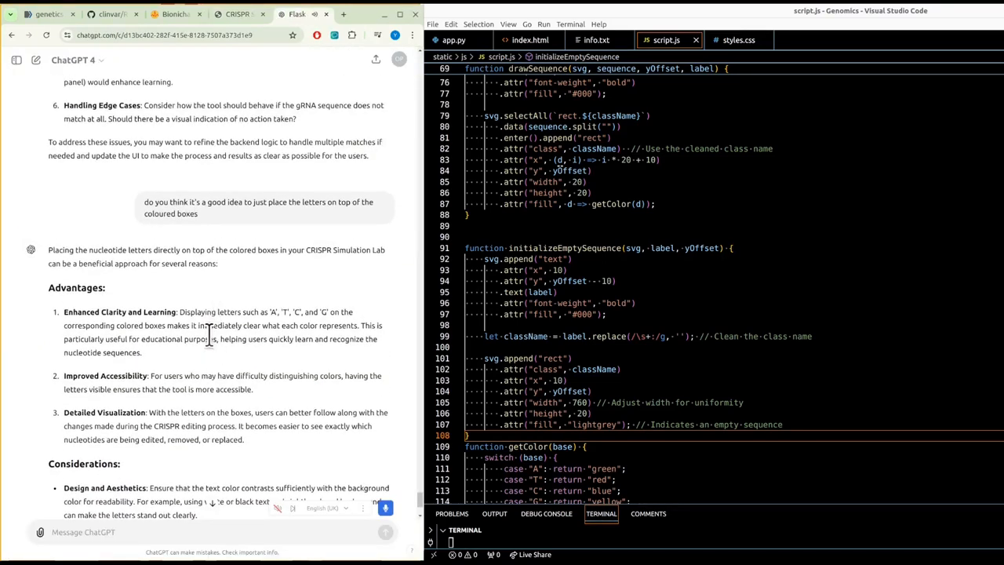
{"action": "scroll", "scroll_direction": "down", "scroll_amount": 3}
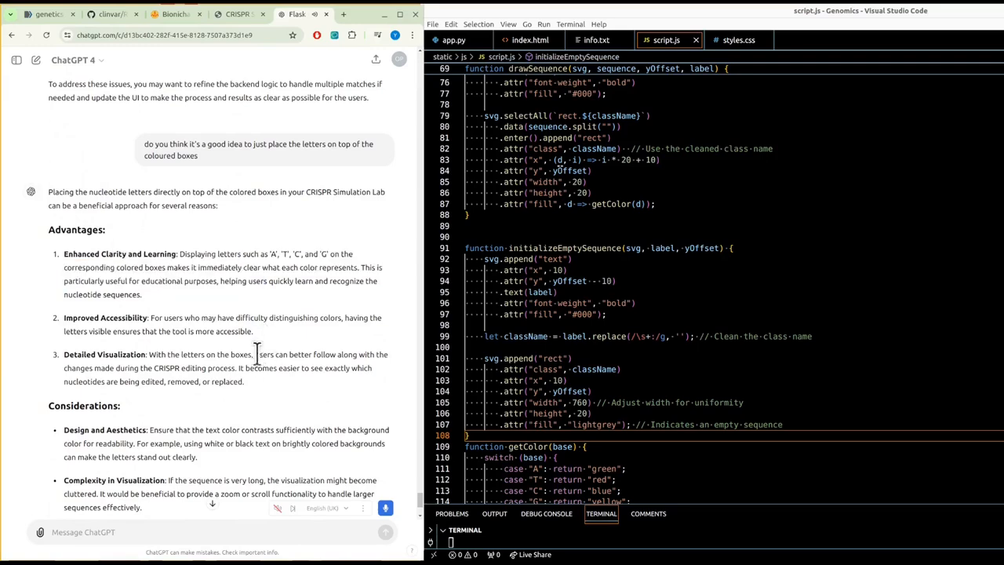
{"action": "scroll", "scroll_direction": "down", "scroll_amount": 3}
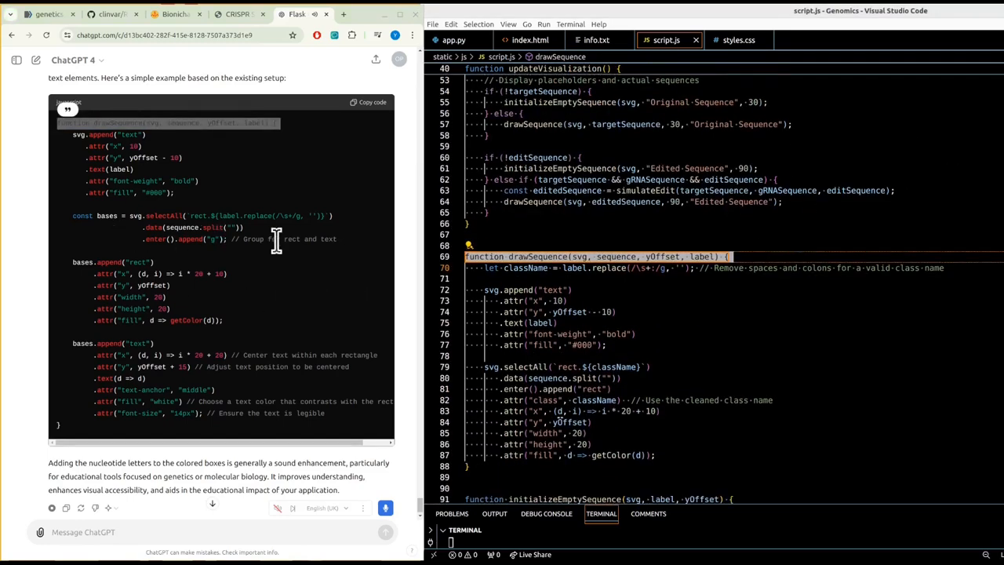
Step: Update drawSequence in script.js to append a g group with rect and centred letter per base
{"action": "scroll", "scroll_direction": "down", "scroll_amount": 3}
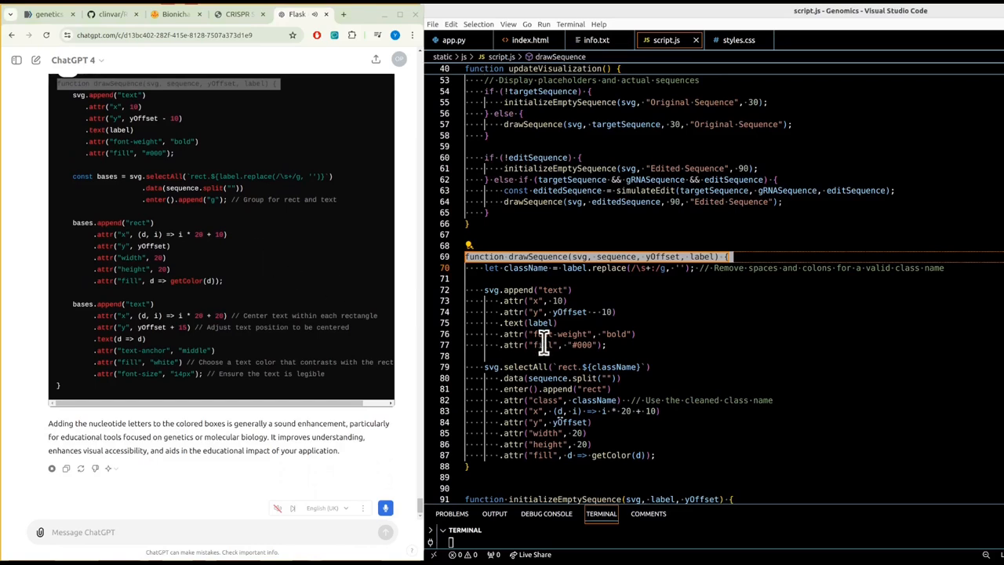
{"action": "mouse_move", "coordinate": [584, 367]}
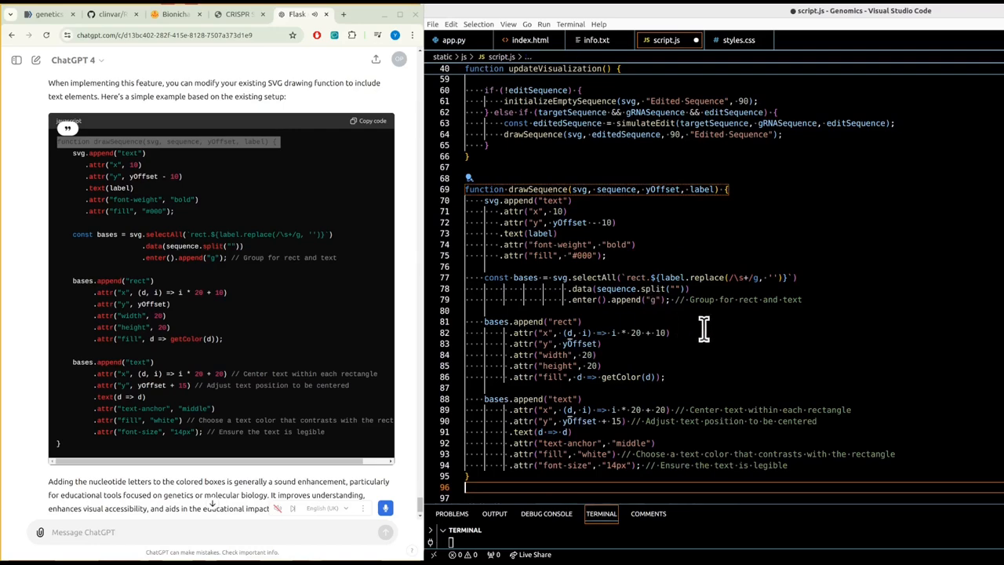
{"action": "scroll", "scroll_direction": "down", "scroll_amount": 3}
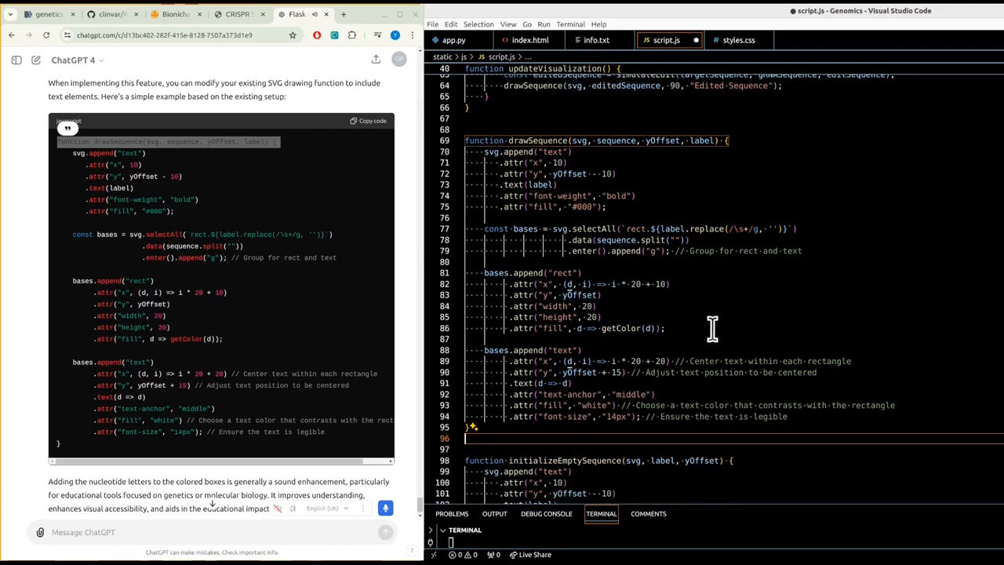
{"action": "left_click", "coordinate": [236, 14]}
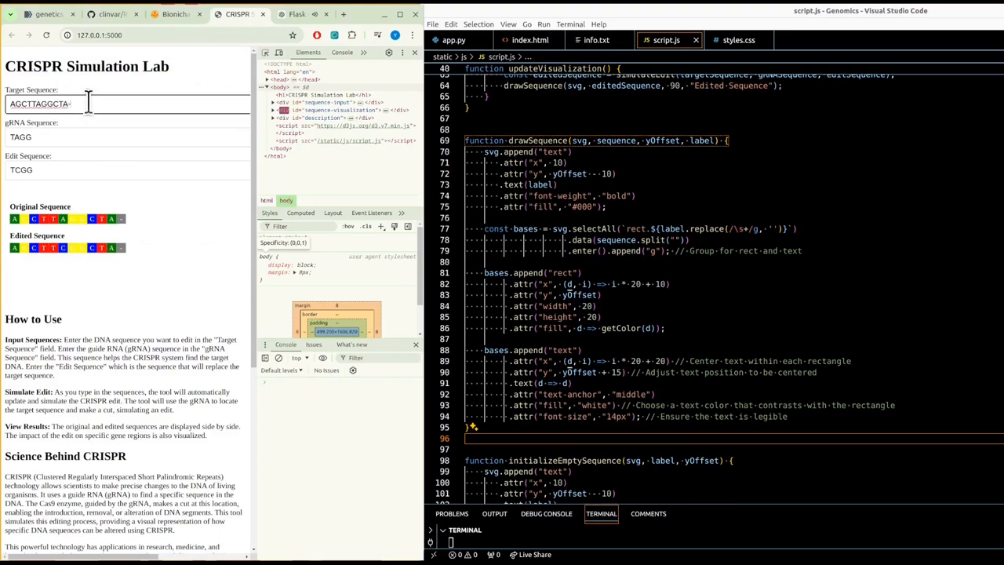
Step: Search TAGG on the app page, compare Original and Edited rows, then return to ChatGPT
{"action": "double_click", "coordinate": [40, 103]}
{"action": "type", "text": "TAGG"}
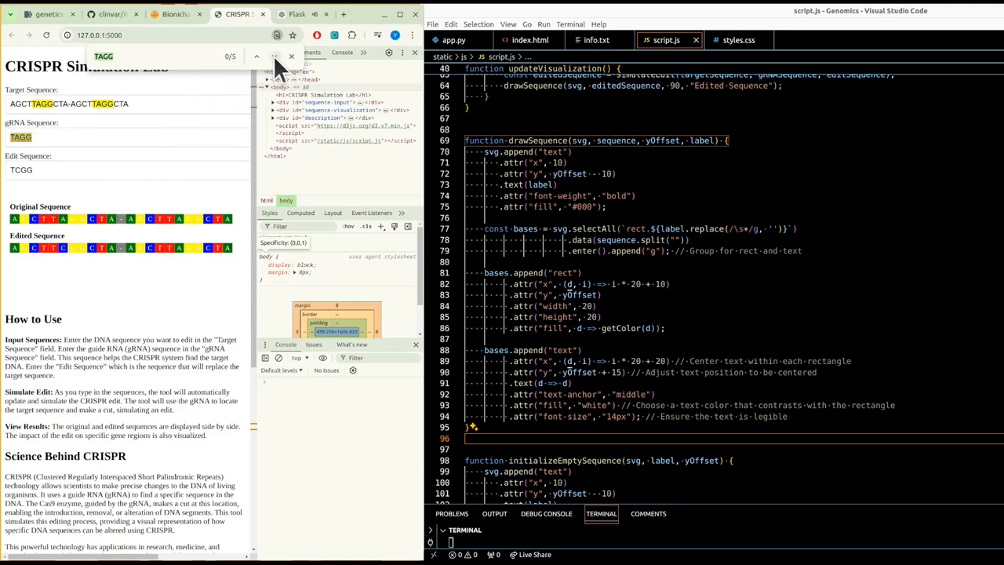
{"action": "left_click", "coordinate": [273, 56]}
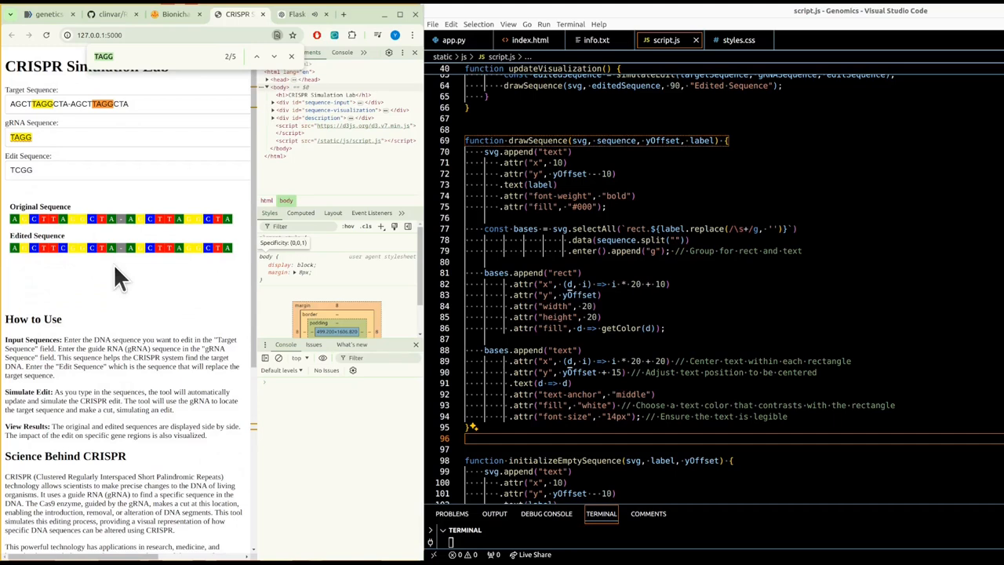
{"action": "mouse_move", "coordinate": [181, 41]}
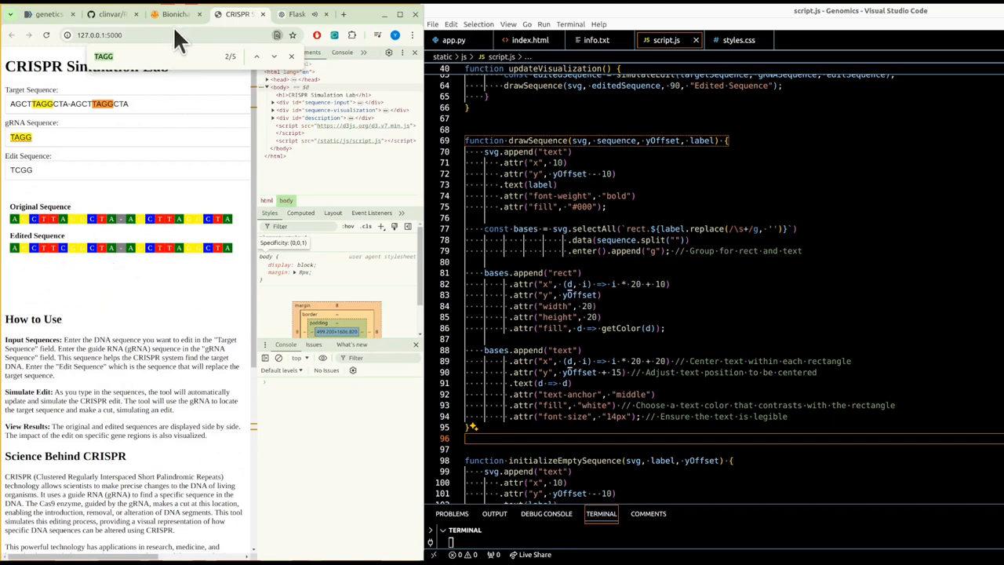
{"action": "mouse_move", "coordinate": [296, 14]}
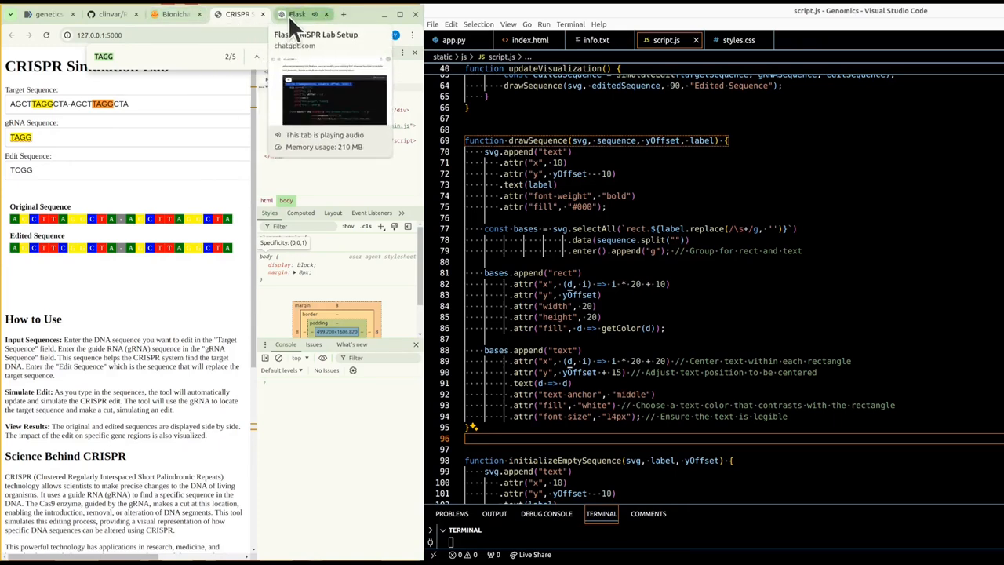
{"action": "left_click", "coordinate": [296, 15]}
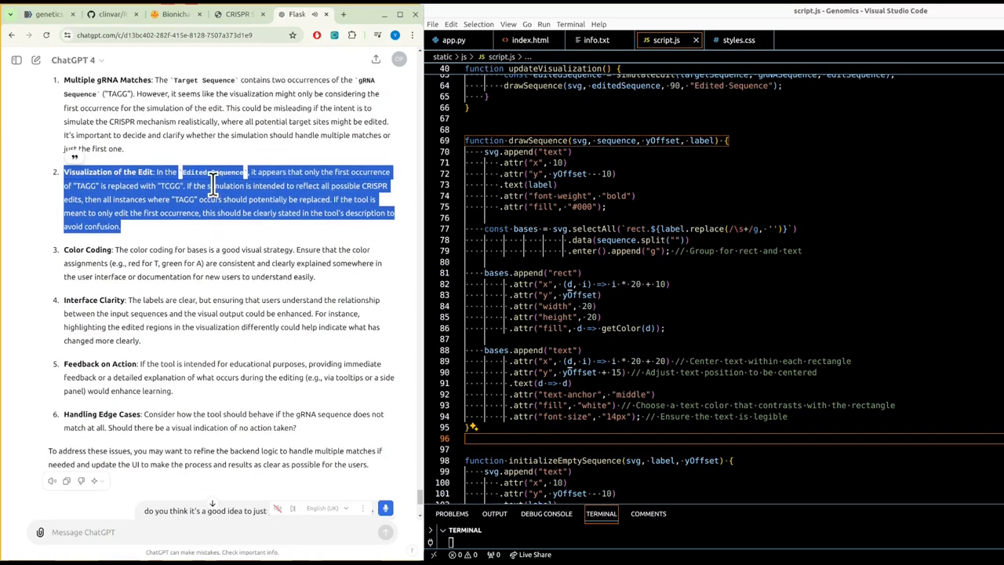
{"action": "mouse_move", "coordinate": [213, 222]}
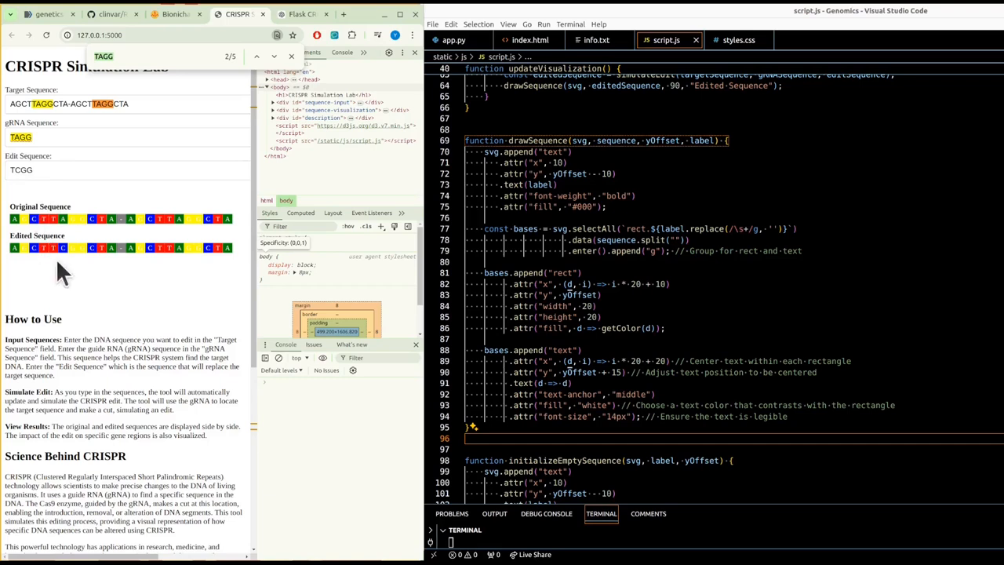
{"action": "mouse_move", "coordinate": [188, 259]}
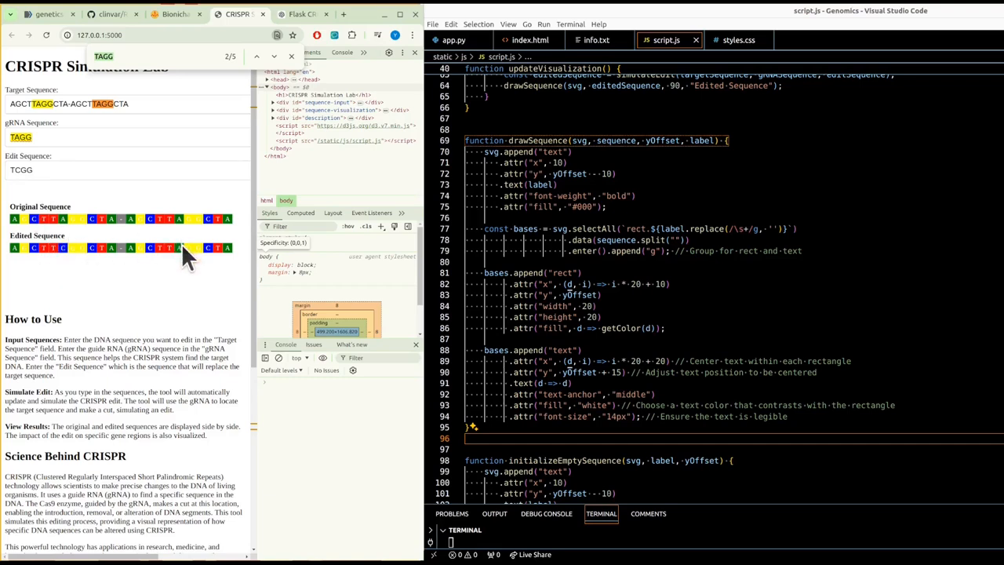
{"action": "mouse_move", "coordinate": [179, 236]}
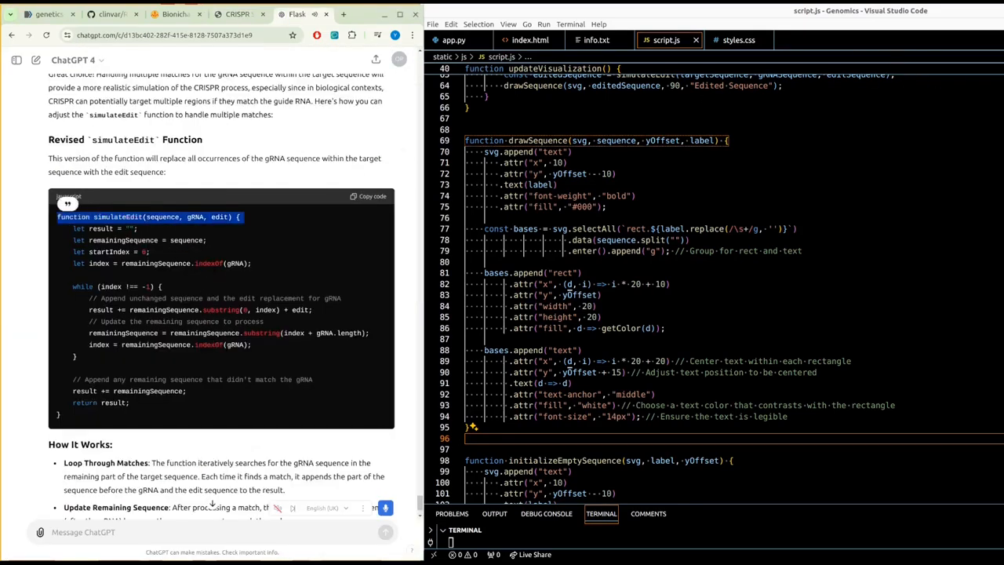
Step: Copy ChatGPT's looping simulateEdit into script.js and return to the CRISPR Simulation Lab page
{"action": "scroll", "scroll_direction": "down", "scroll_amount": 3}
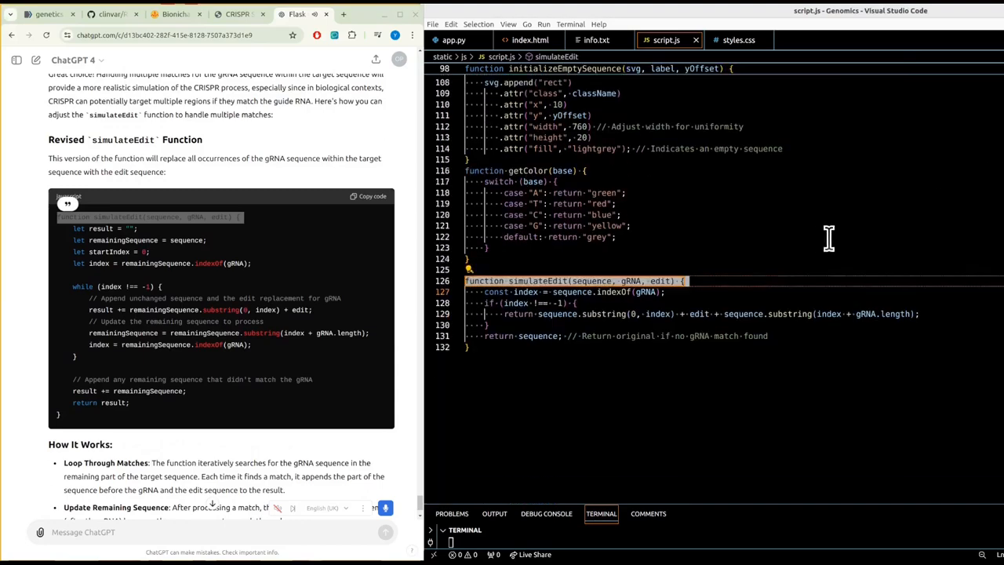
{"action": "scroll", "scroll_direction": "down", "scroll_amount": 3}
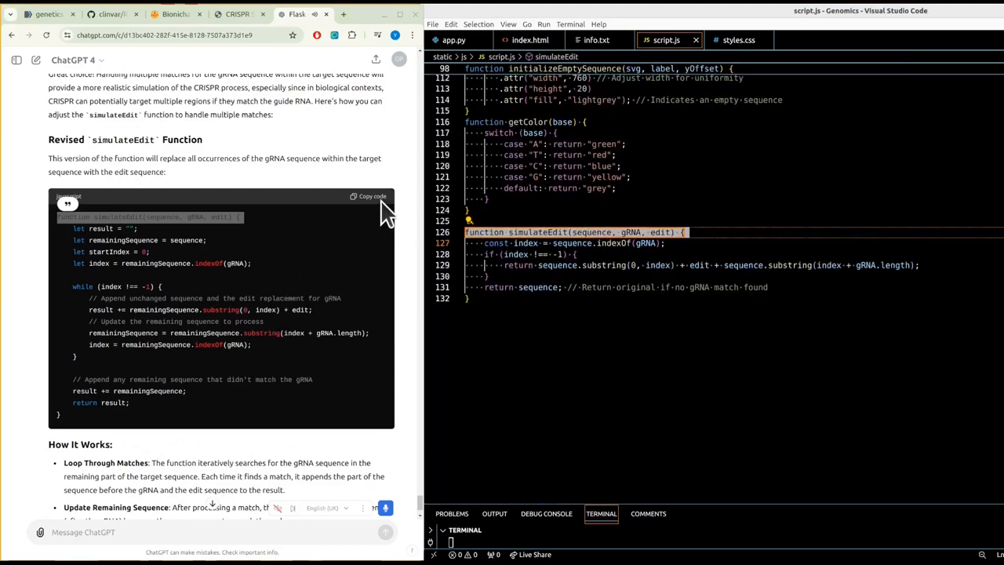
{"action": "left_click", "coordinate": [369, 196]}
{"action": "type", "text": "startIndex"}
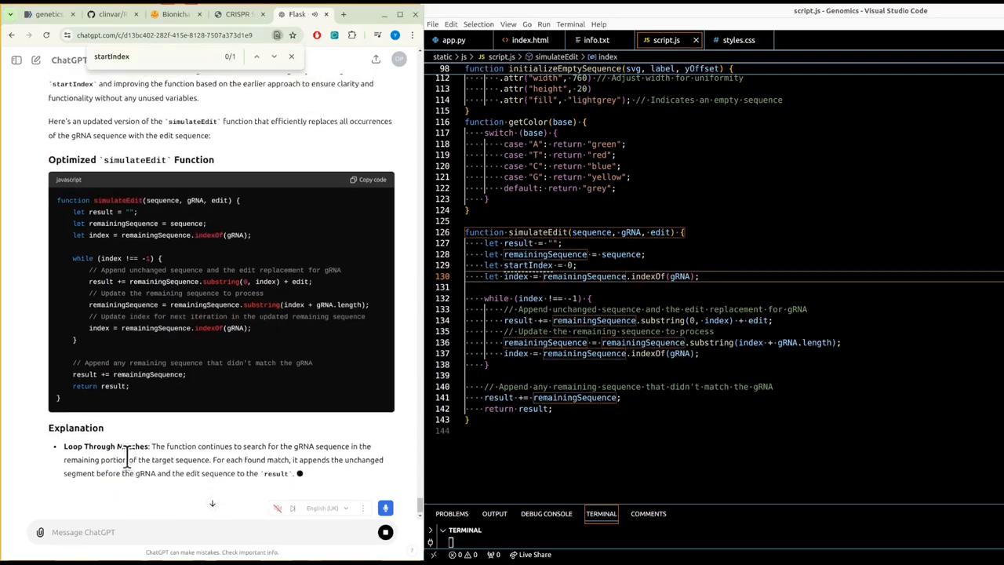
{"action": "left_click", "coordinate": [367, 179]}
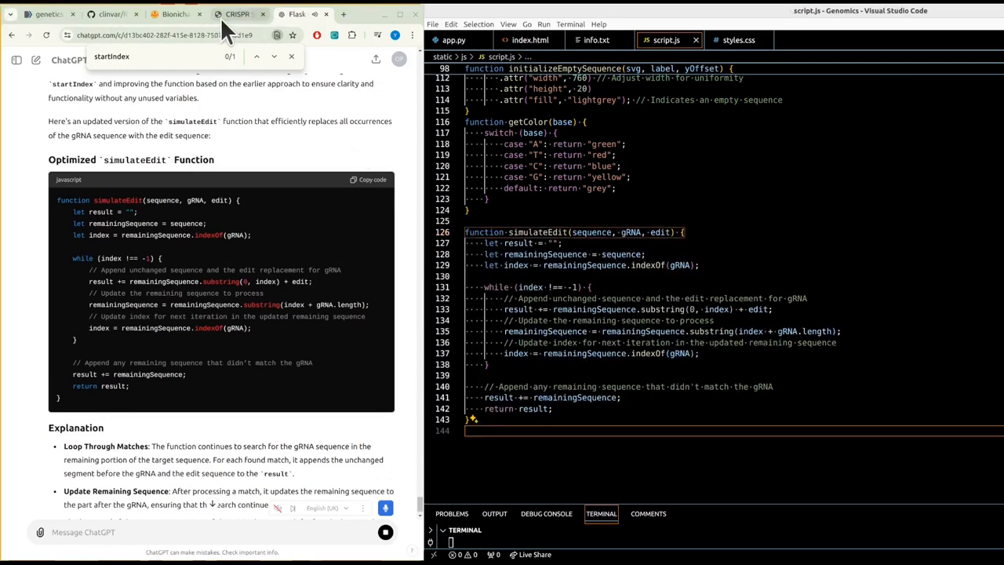
{"action": "left_click", "coordinate": [237, 14]}
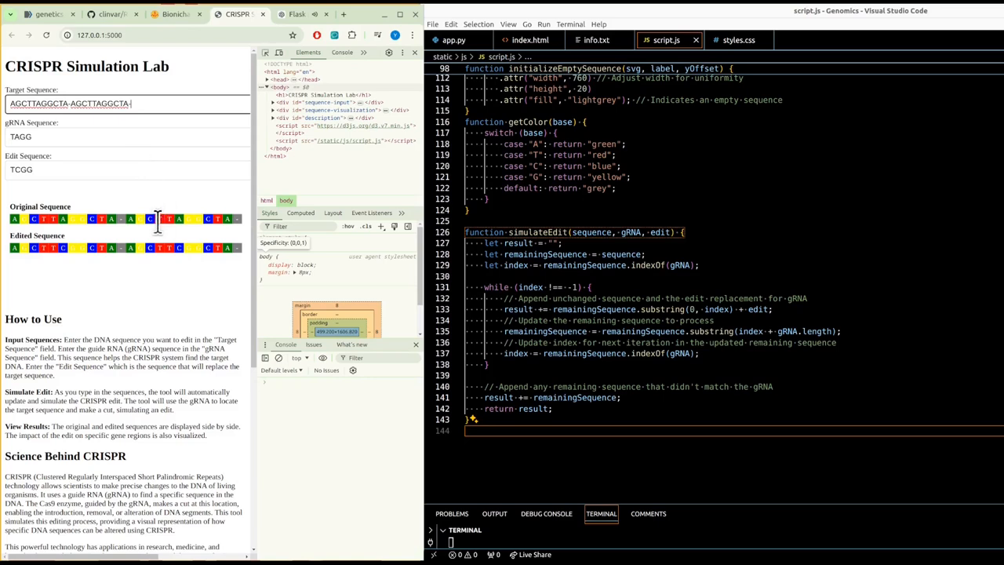
{"action": "mouse_move", "coordinate": [172, 320]}
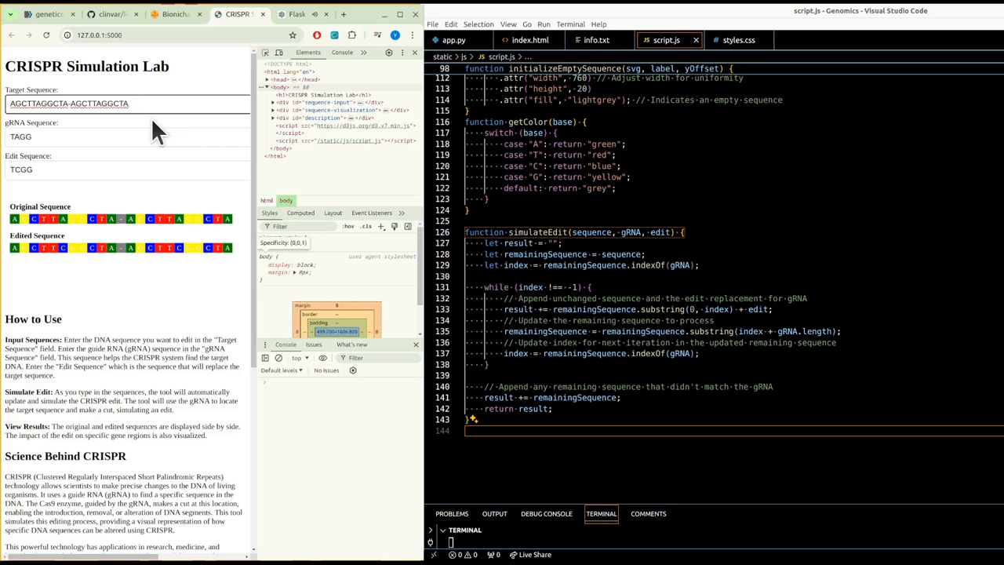
{"action": "mouse_move", "coordinate": [135, 128]}
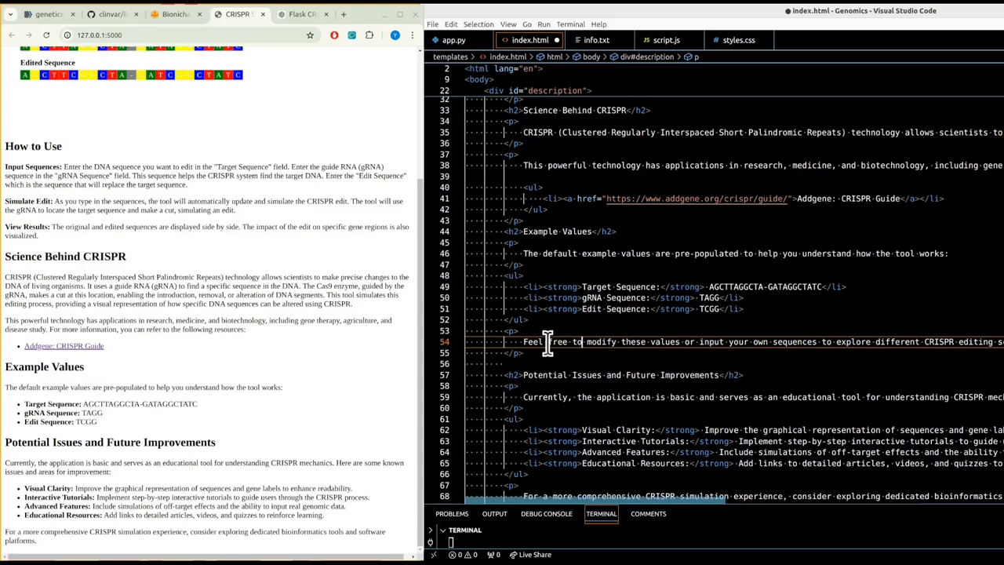
Step: Add a paragraph in index.html explaining both TAGG matches become TCGG, then go to BioniChaos
{"action": "double_click", "coordinate": [91, 413]}
{"action": "type", "text": "TCGG"}
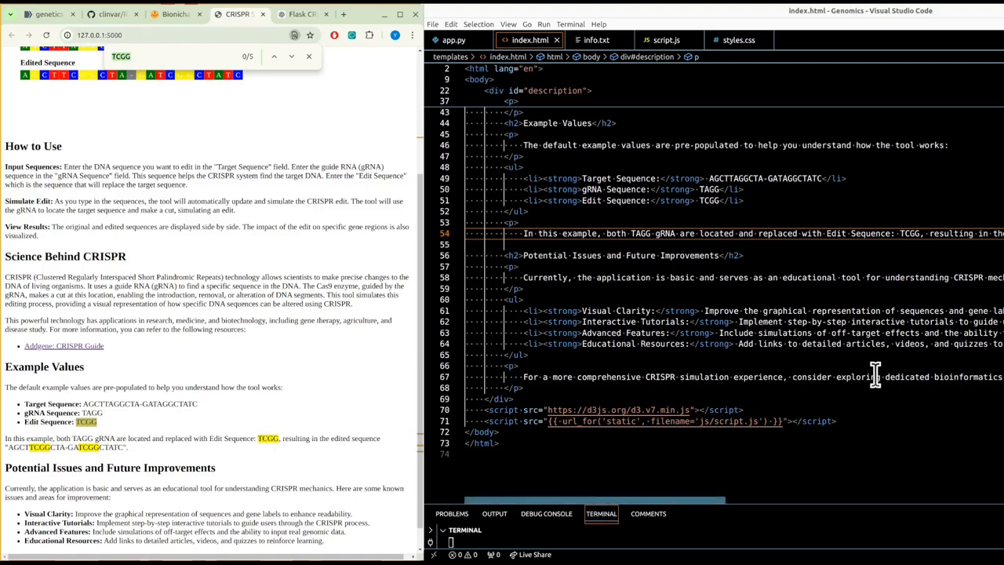
{"action": "left_click", "coordinate": [176, 14]}
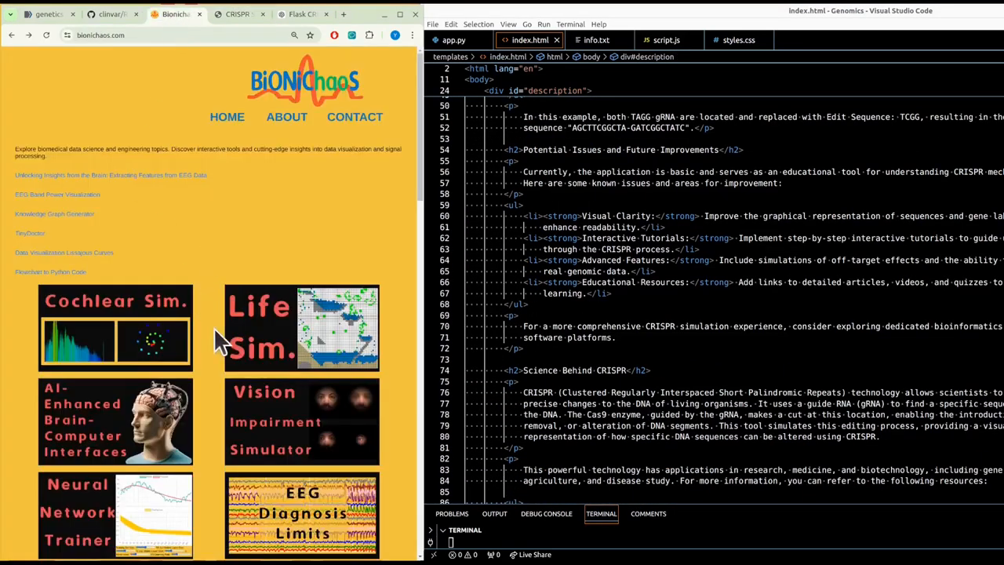
Step: Open the Cochlear Simulator from the bionichaos.com project grid
{"action": "scroll", "scroll_direction": "down", "scroll_amount": 3}
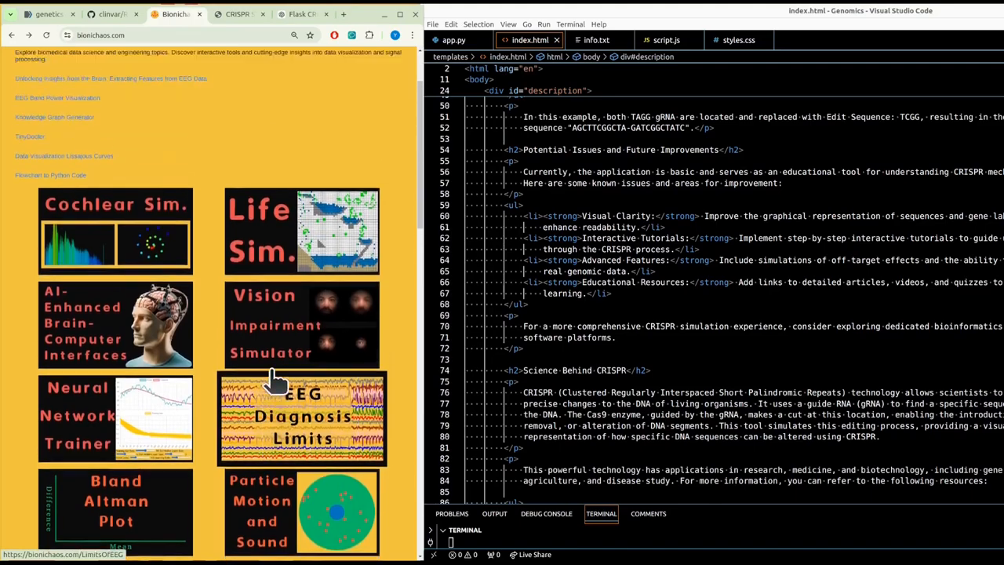
{"action": "scroll", "scroll_direction": "down", "scroll_amount": 3}
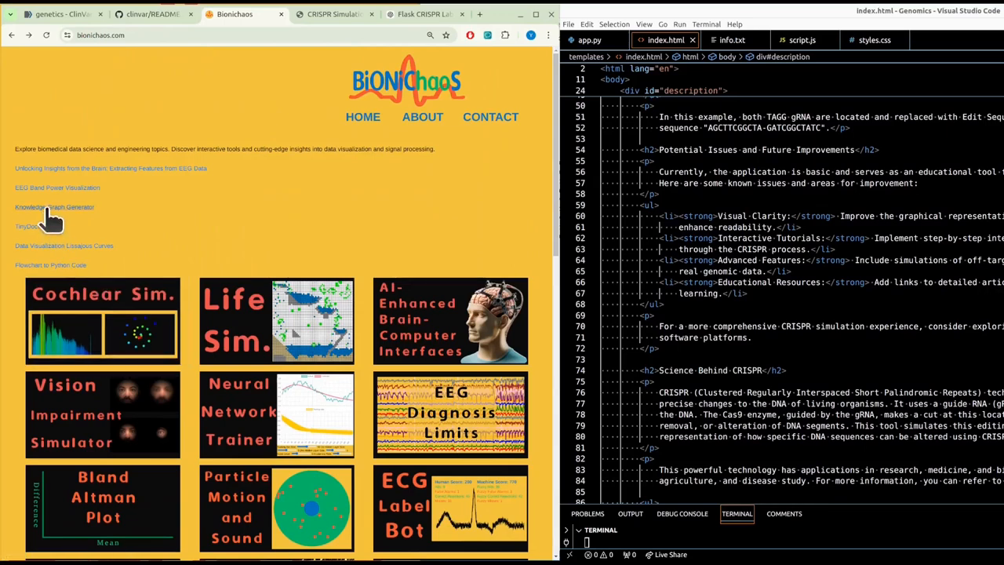
{"action": "left_click", "coordinate": [104, 320]}
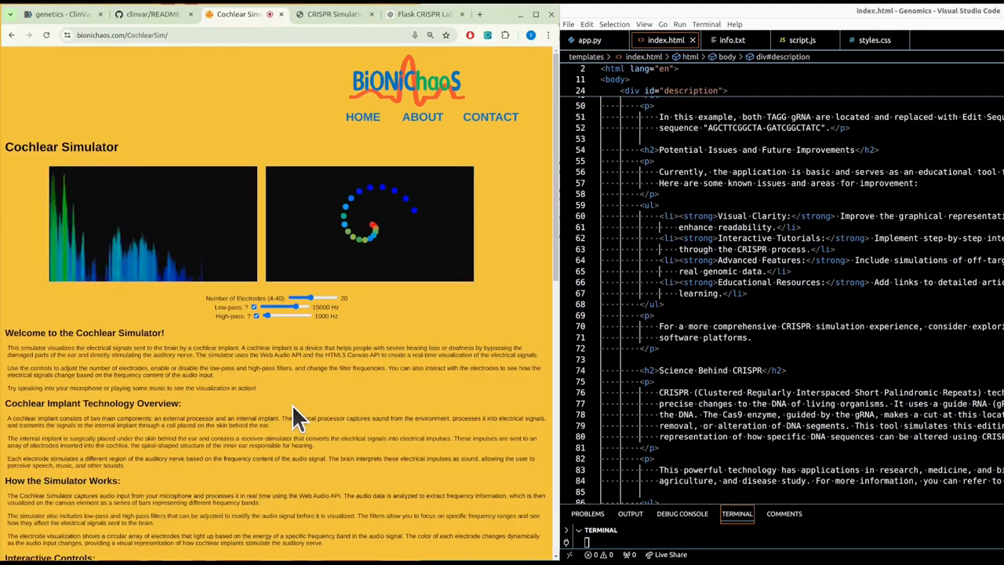